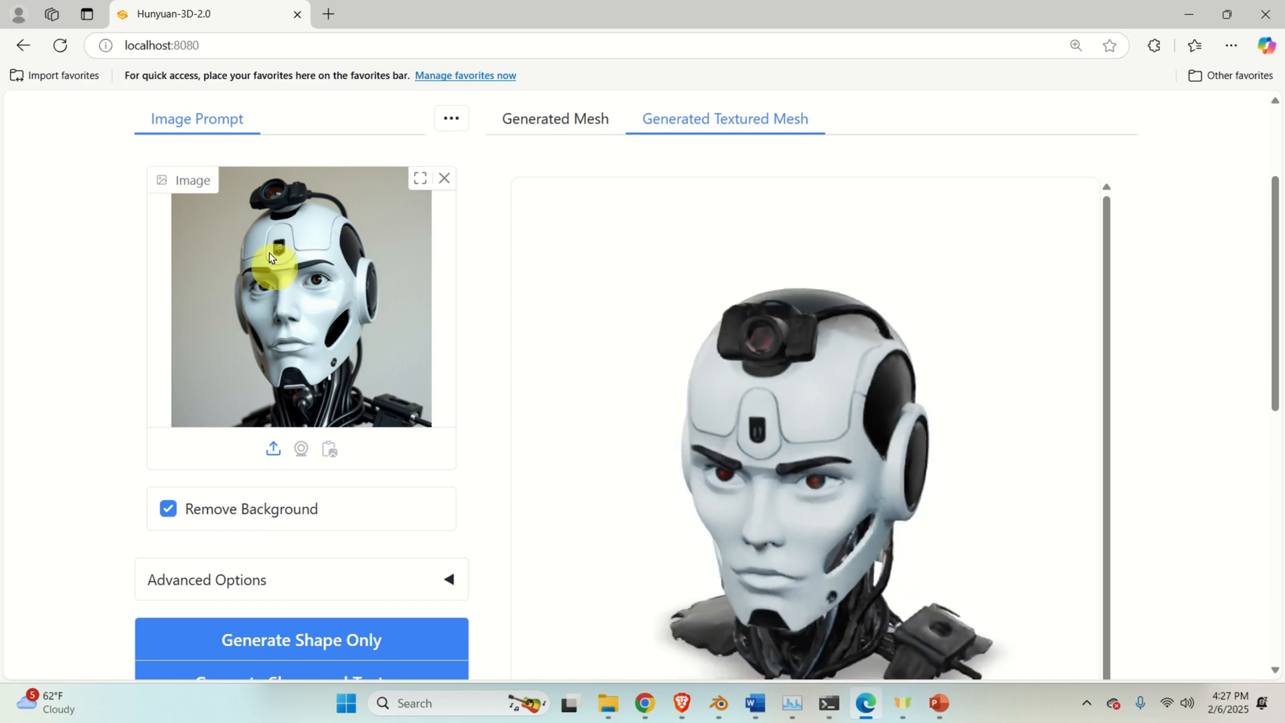
pyautogui.moveTo(381, 348)
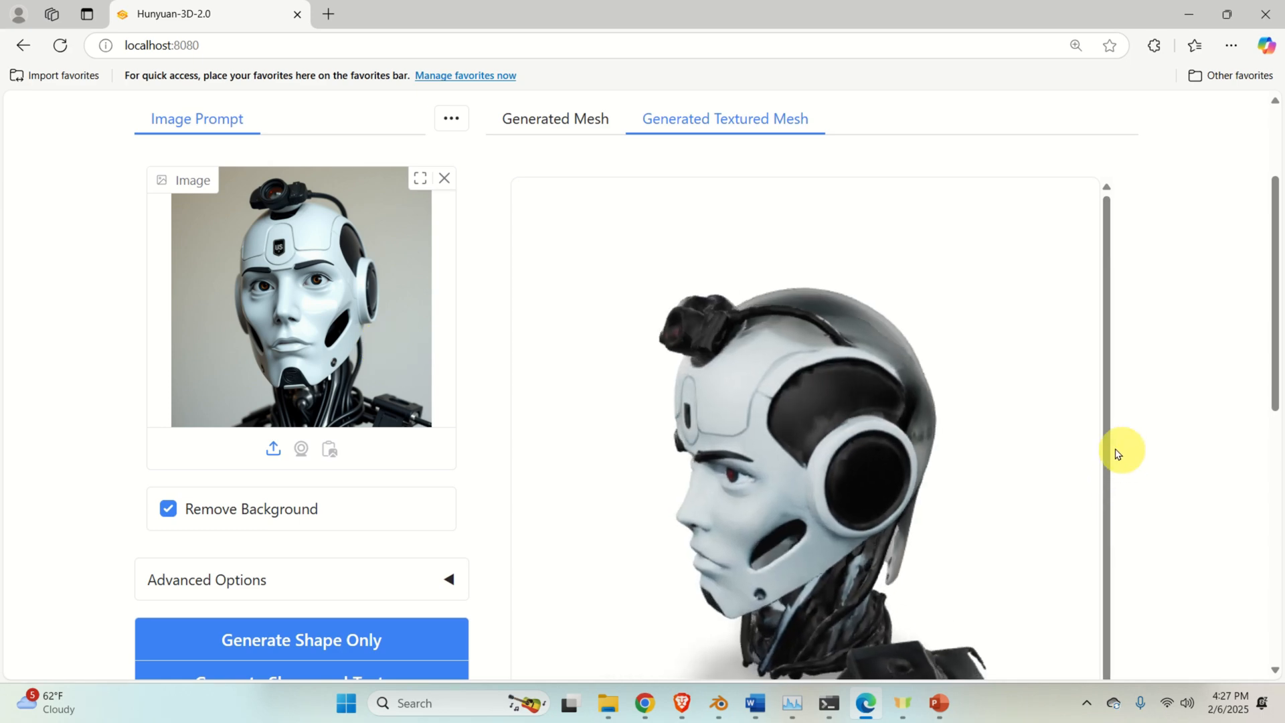
# Turn the robot head to its side and underside in Blender, zooming in and out on it
pyautogui.moveTo(1123, 451); pyautogui.dragTo(901, 308)
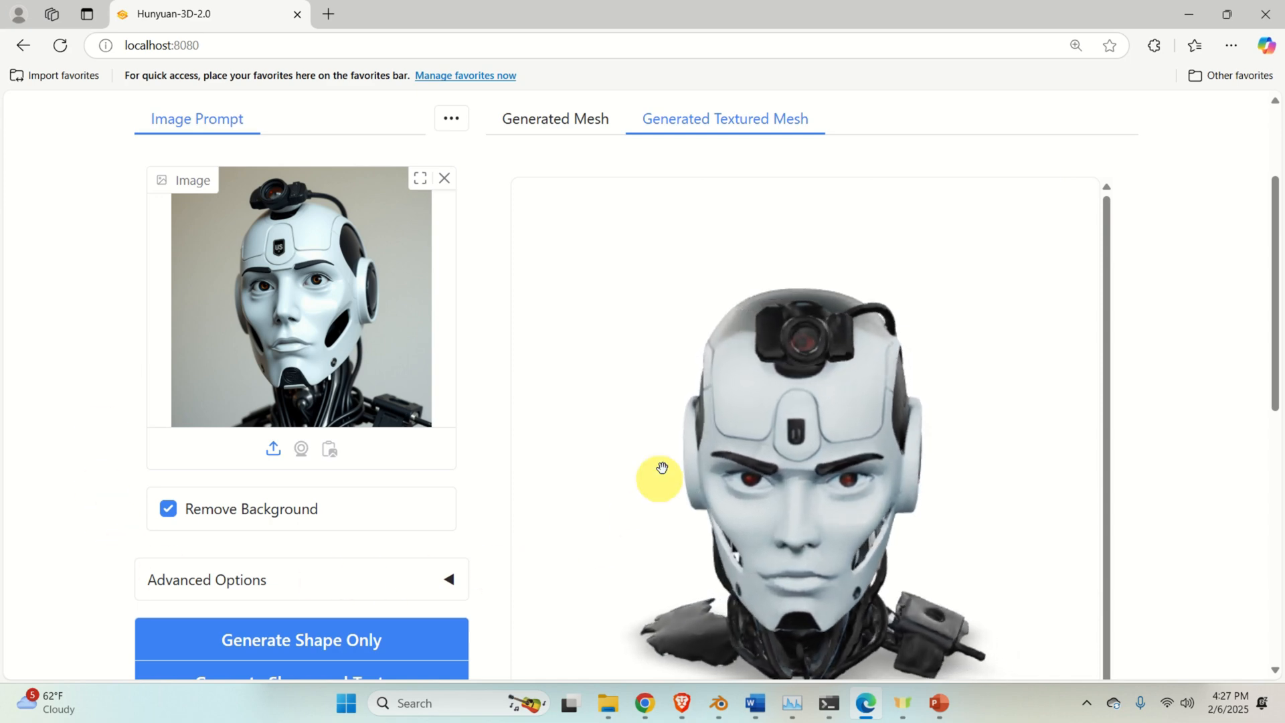
pyautogui.moveTo(662, 478); pyautogui.dragTo(661, 378)
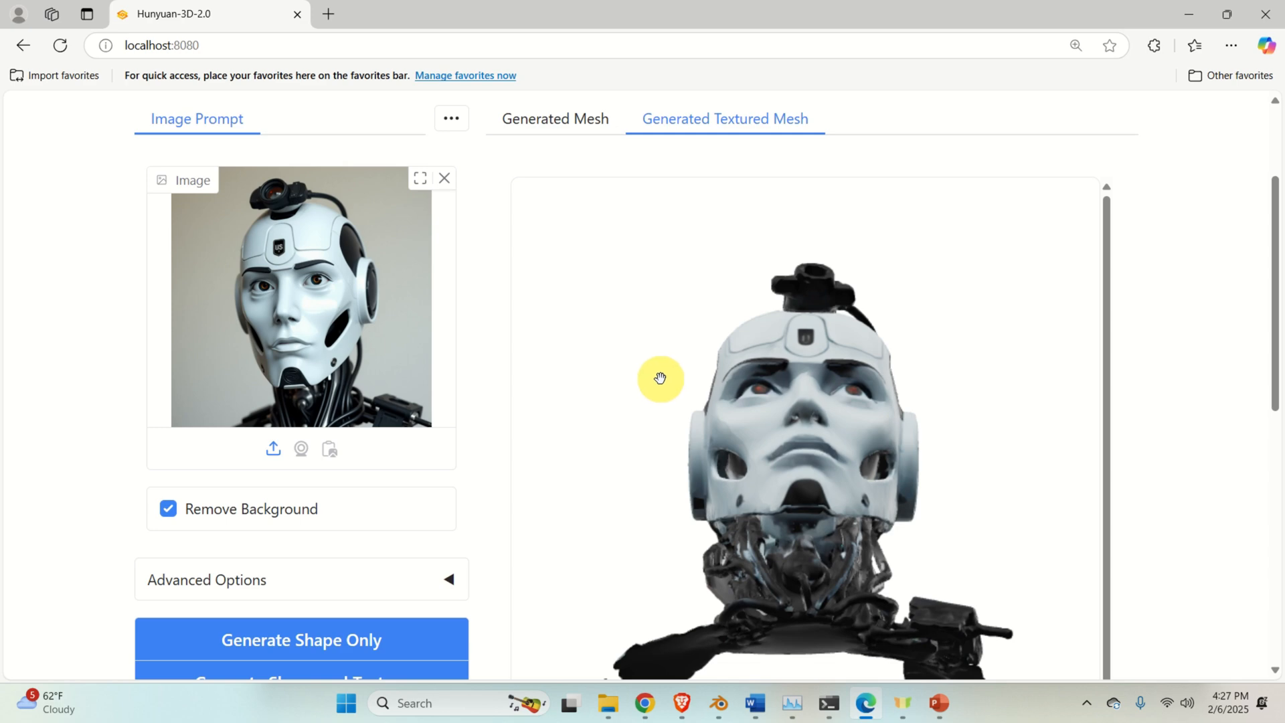
pyautogui.moveTo(670, 387)
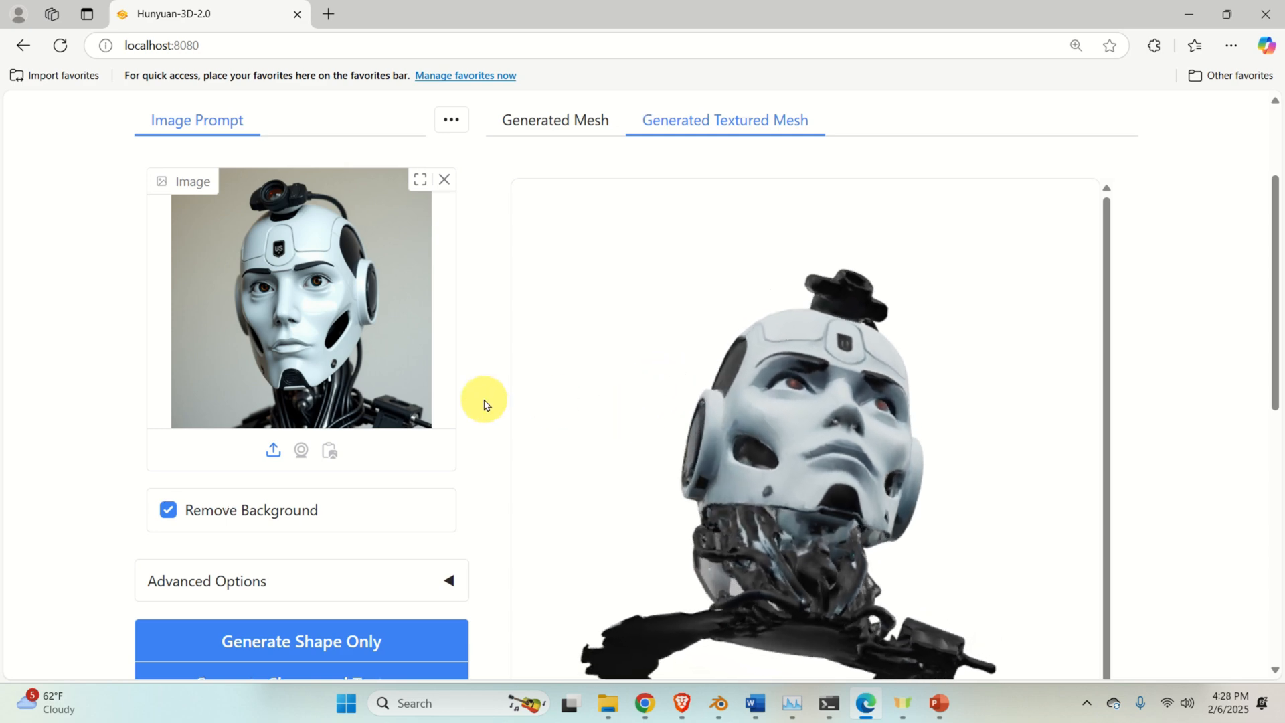
pyautogui.scroll(3)
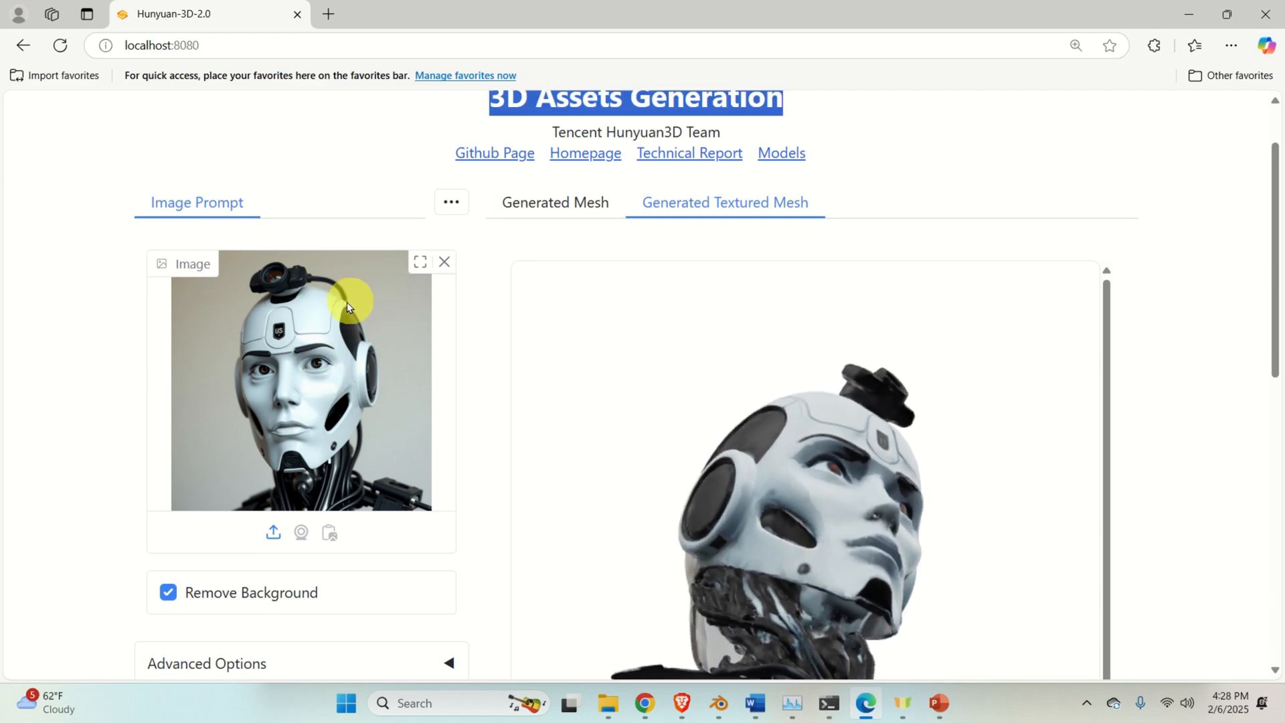
pyautogui.scroll(-3)
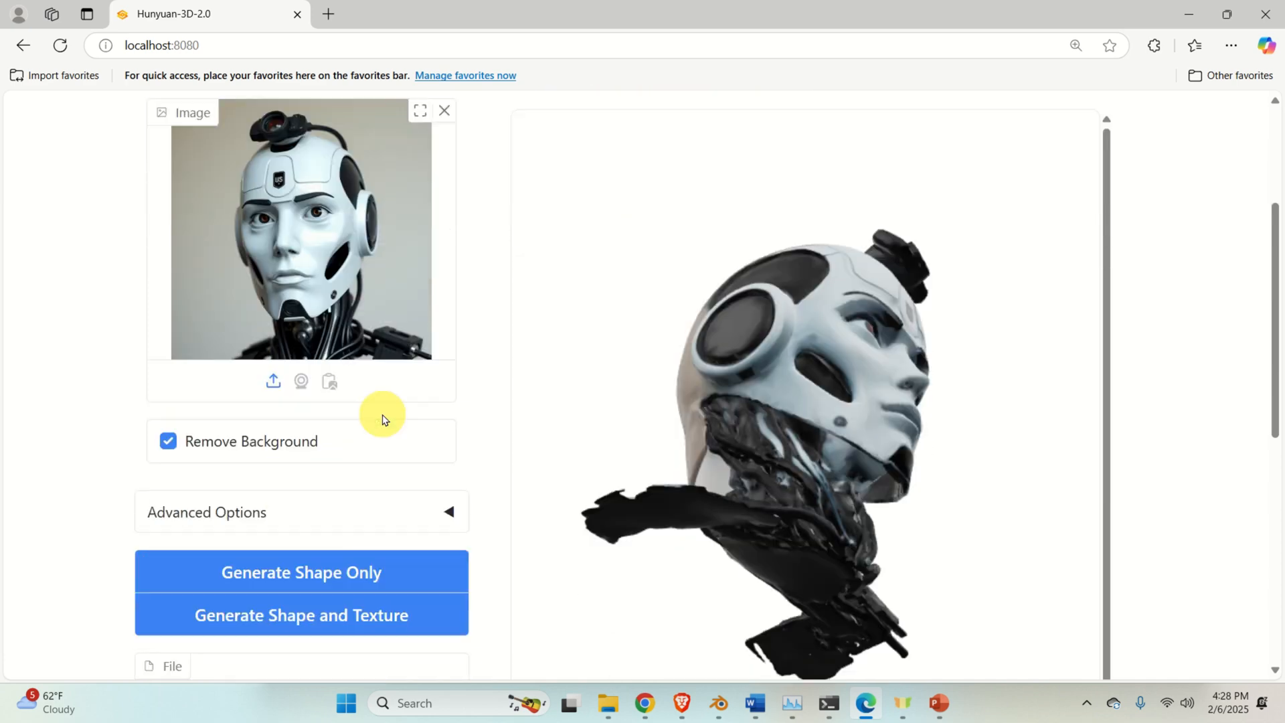
pyautogui.scroll(-3)
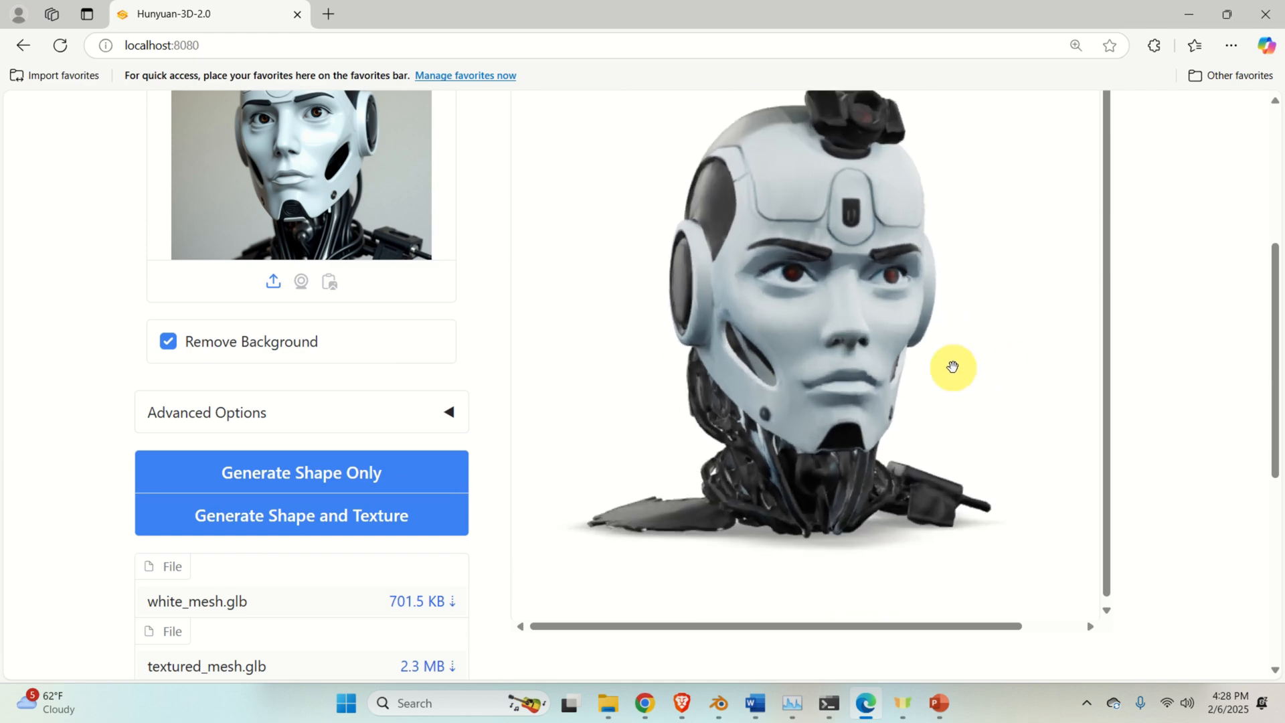
pyautogui.moveTo(952, 367); pyautogui.dragTo(1054, 407)
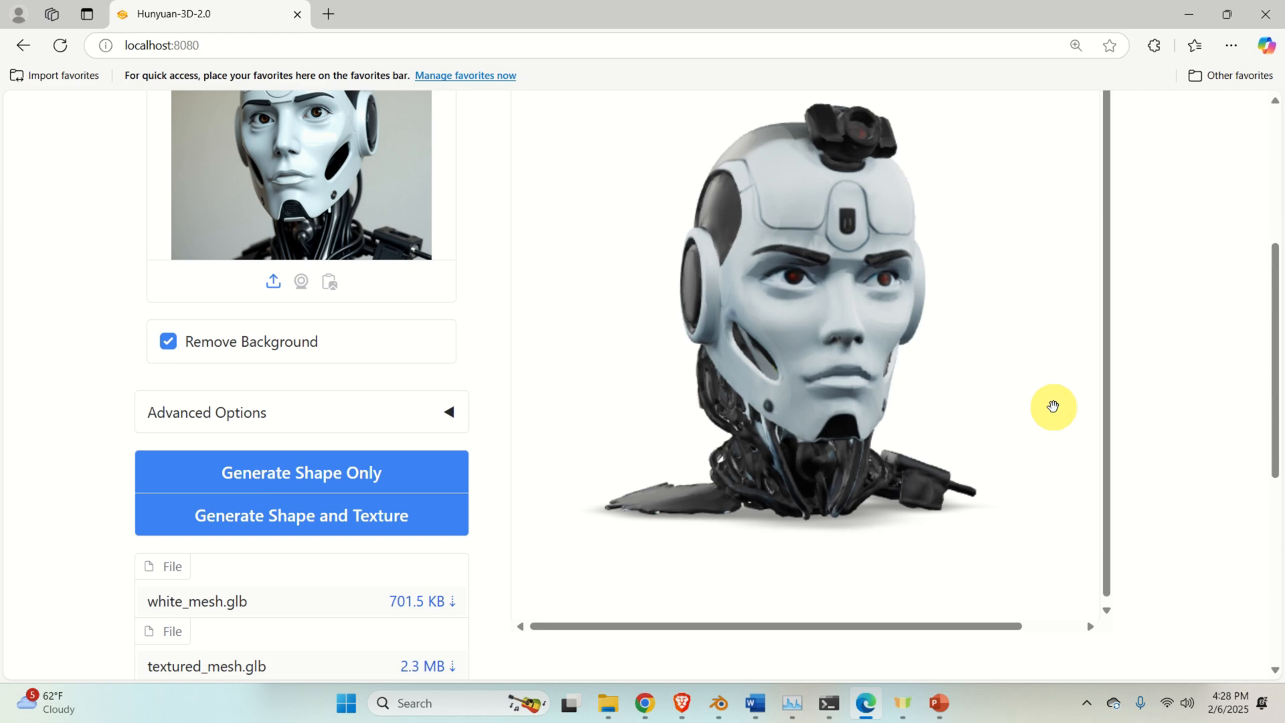
pyautogui.scroll(3)
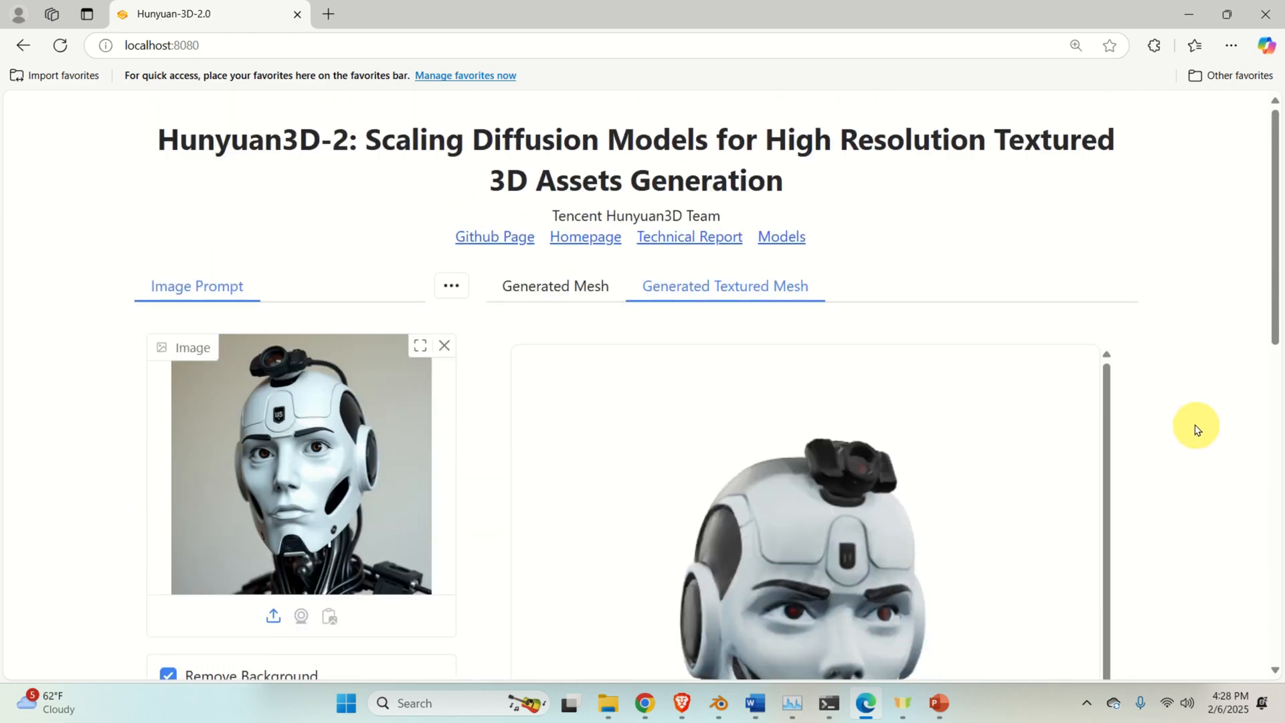
pyautogui.scroll(-3)
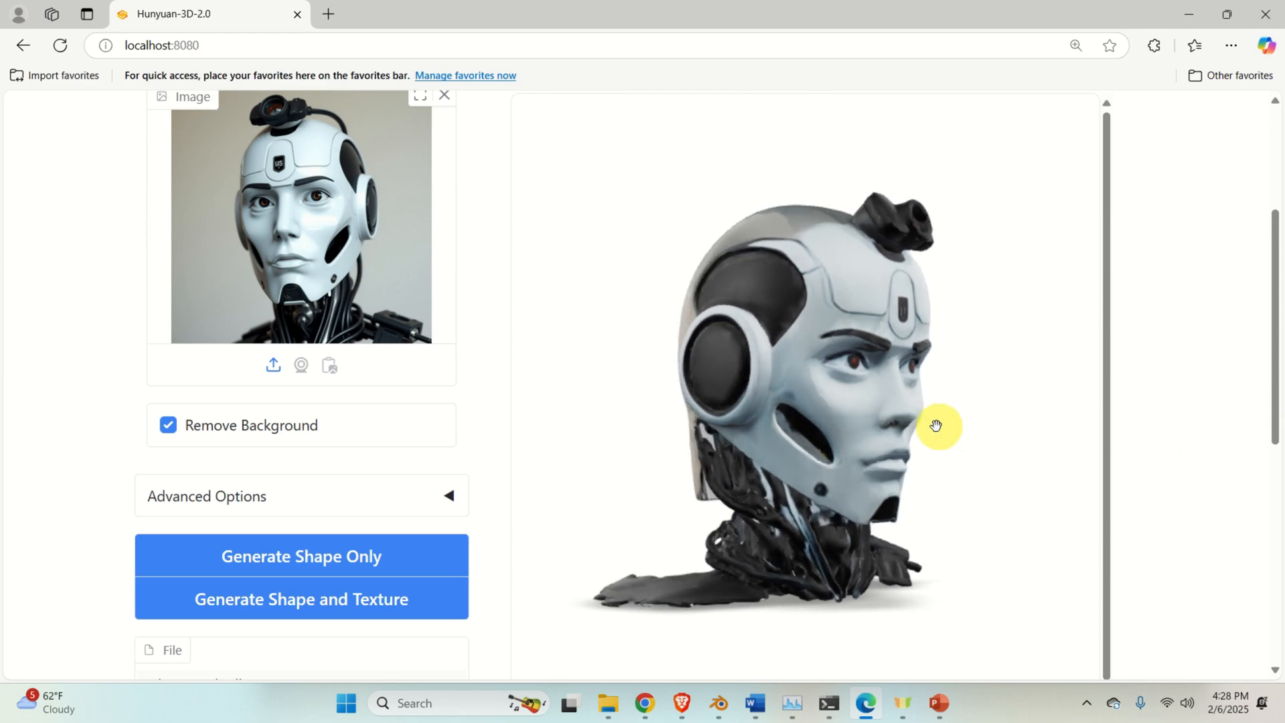
# Orbit all the way around the head to inspect its profile, back, far side and underside
pyautogui.moveTo(934, 426); pyautogui.dragTo(803, 410)
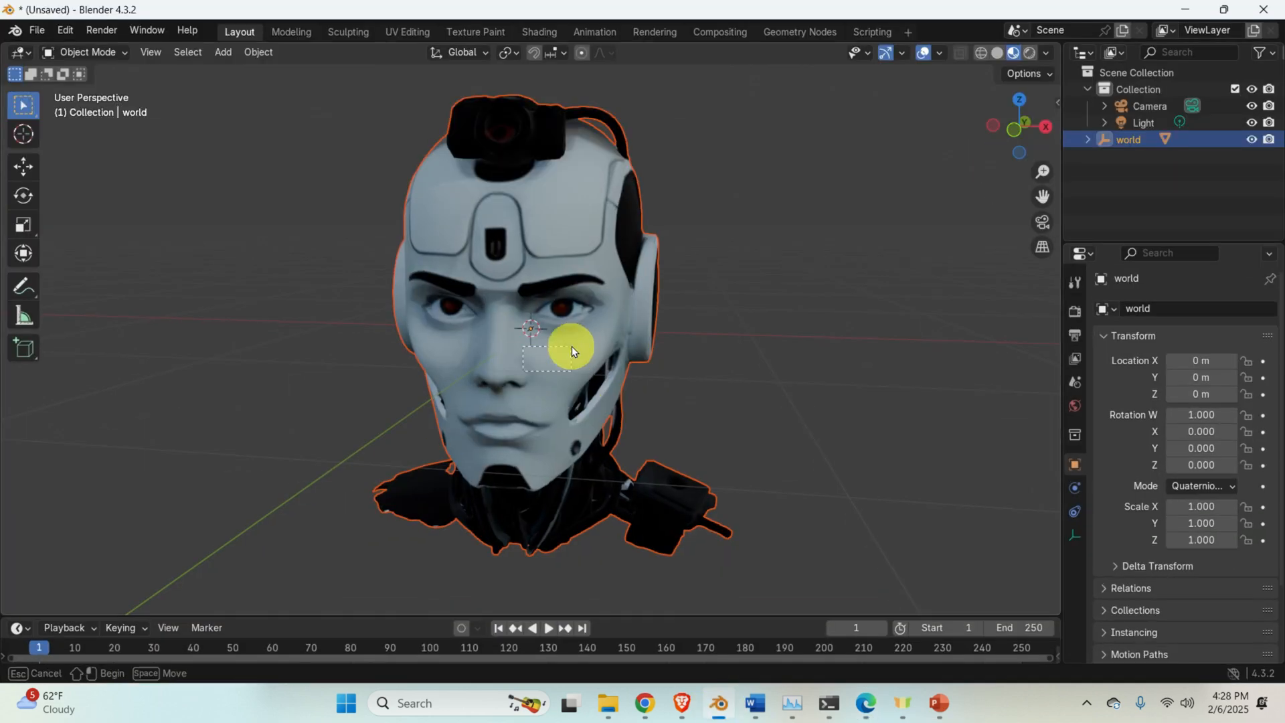
pyautogui.moveTo(574, 352); pyautogui.dragTo(434, 283)
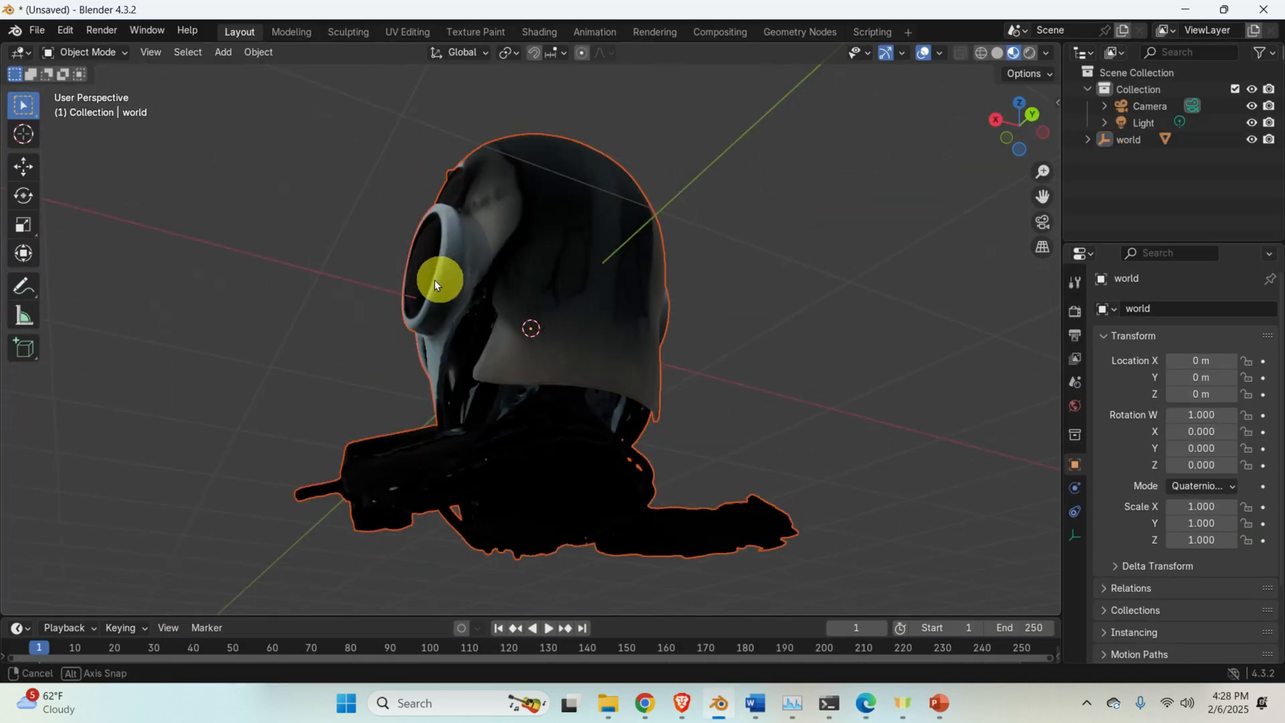
pyautogui.moveTo(443, 279); pyautogui.dragTo(548, 193)
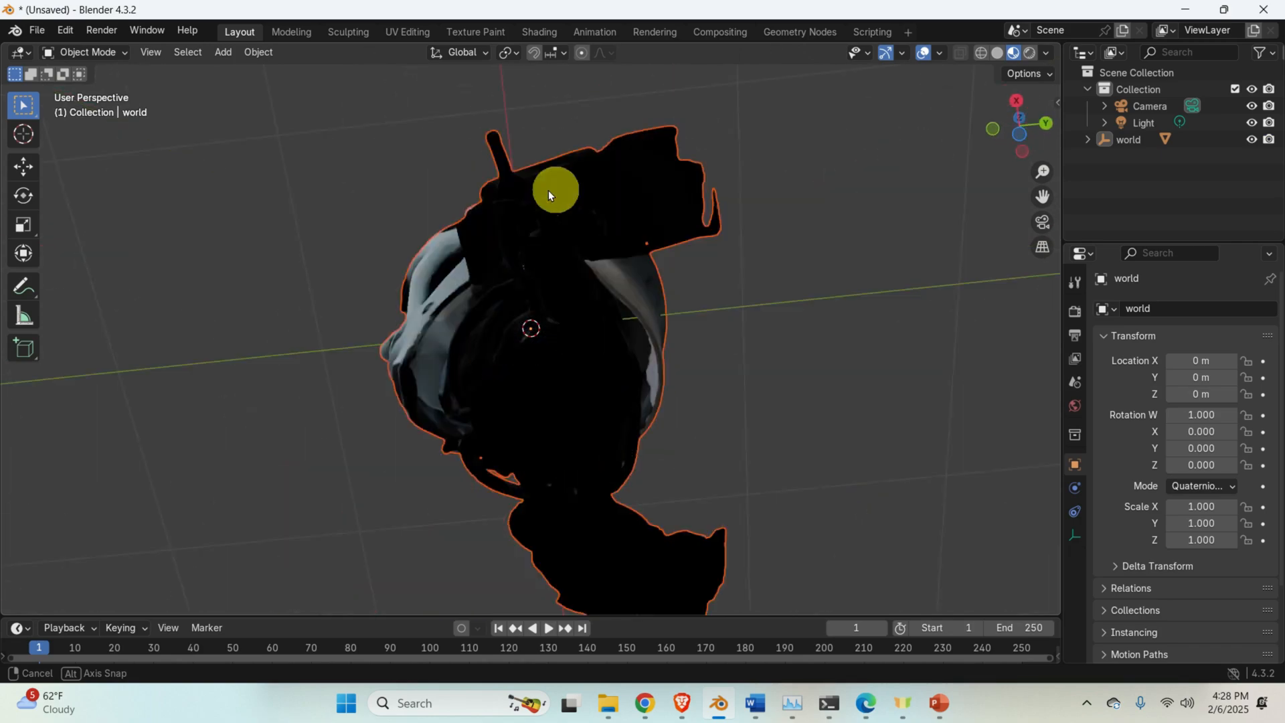
pyautogui.moveTo(549, 195); pyautogui.dragTo(784, 320)
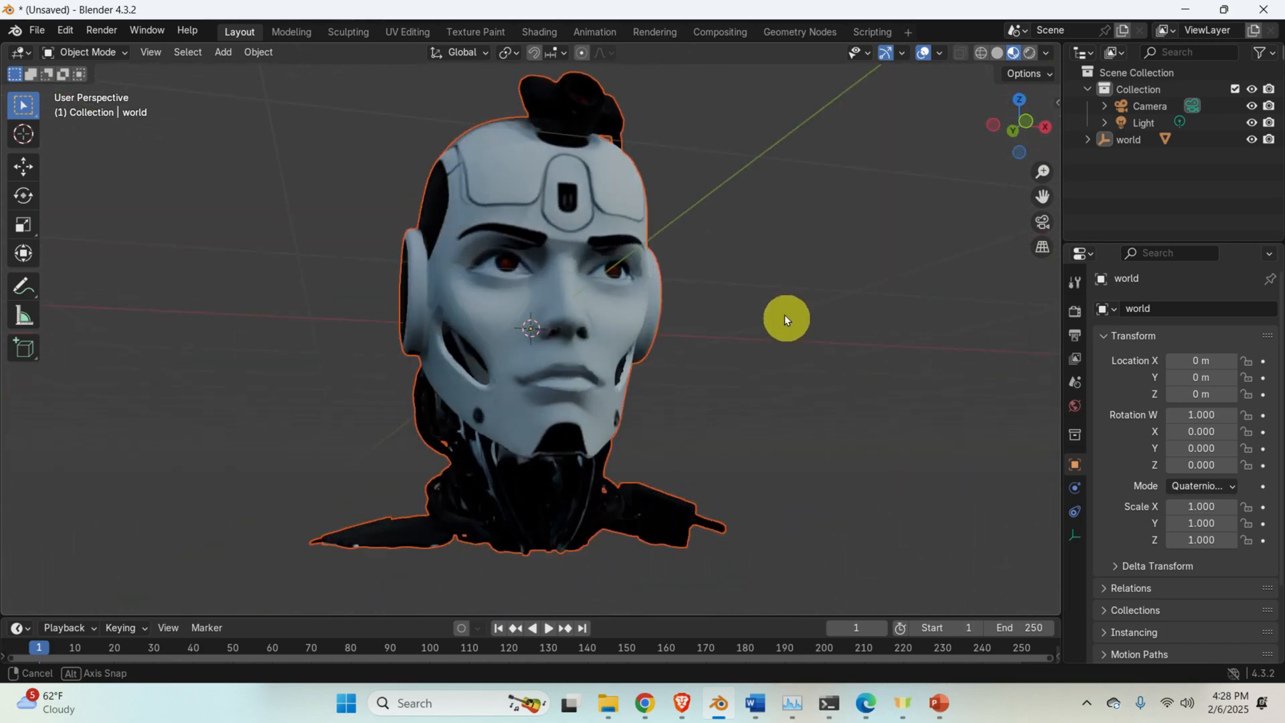
pyautogui.moveTo(784, 320); pyautogui.dragTo(266, 328)
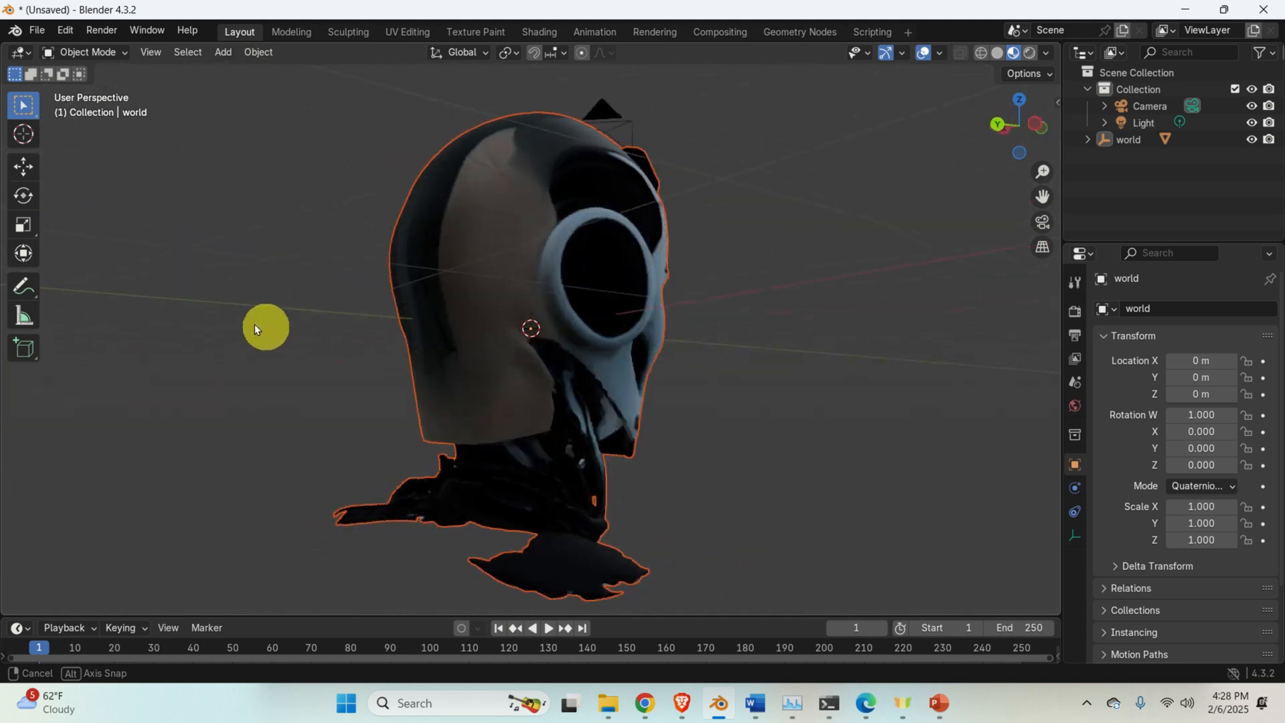
pyautogui.moveTo(265, 328); pyautogui.dragTo(141, 374)
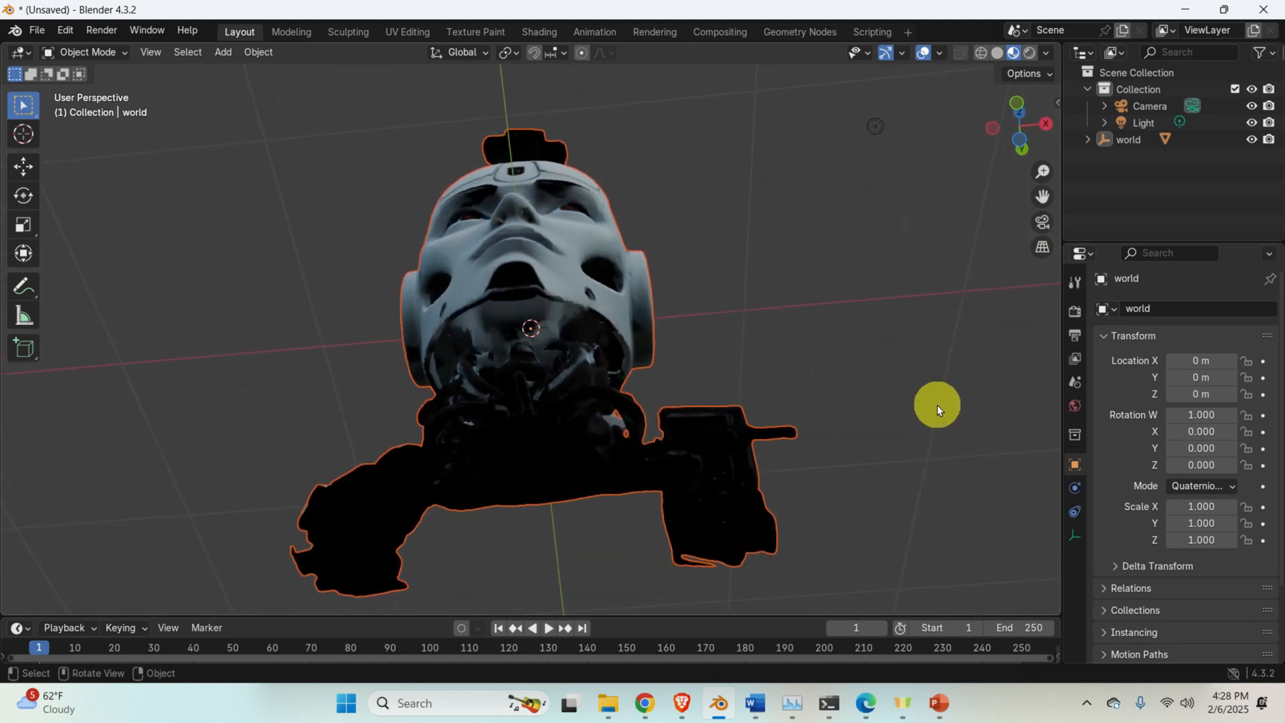
pyautogui.moveTo(937, 409); pyautogui.dragTo(768, 433)
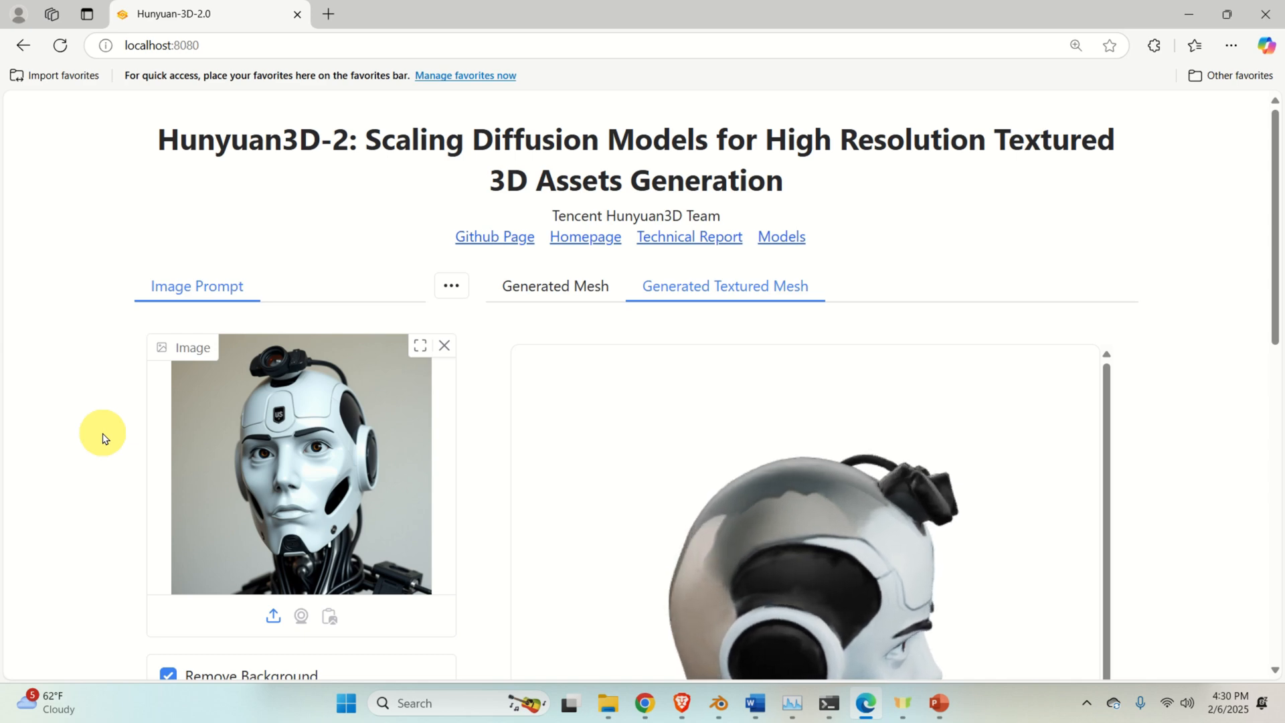
pyautogui.scroll(-3)
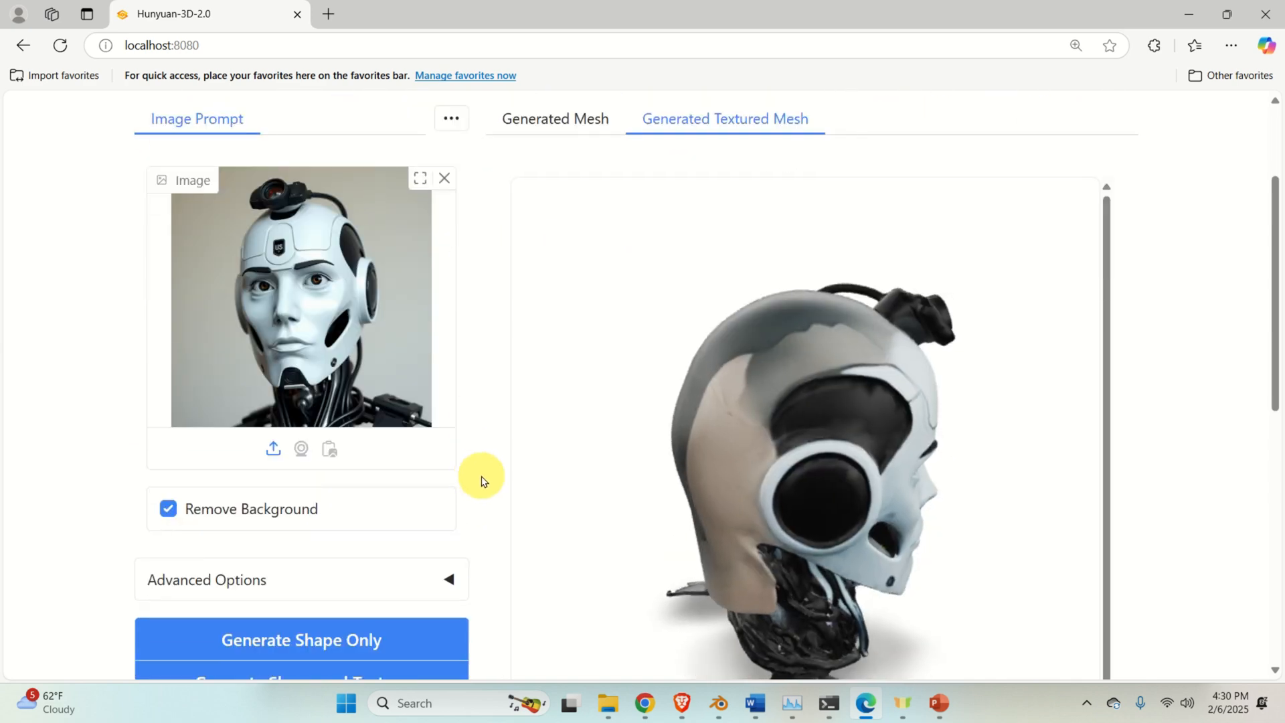
pyautogui.click(791, 702)
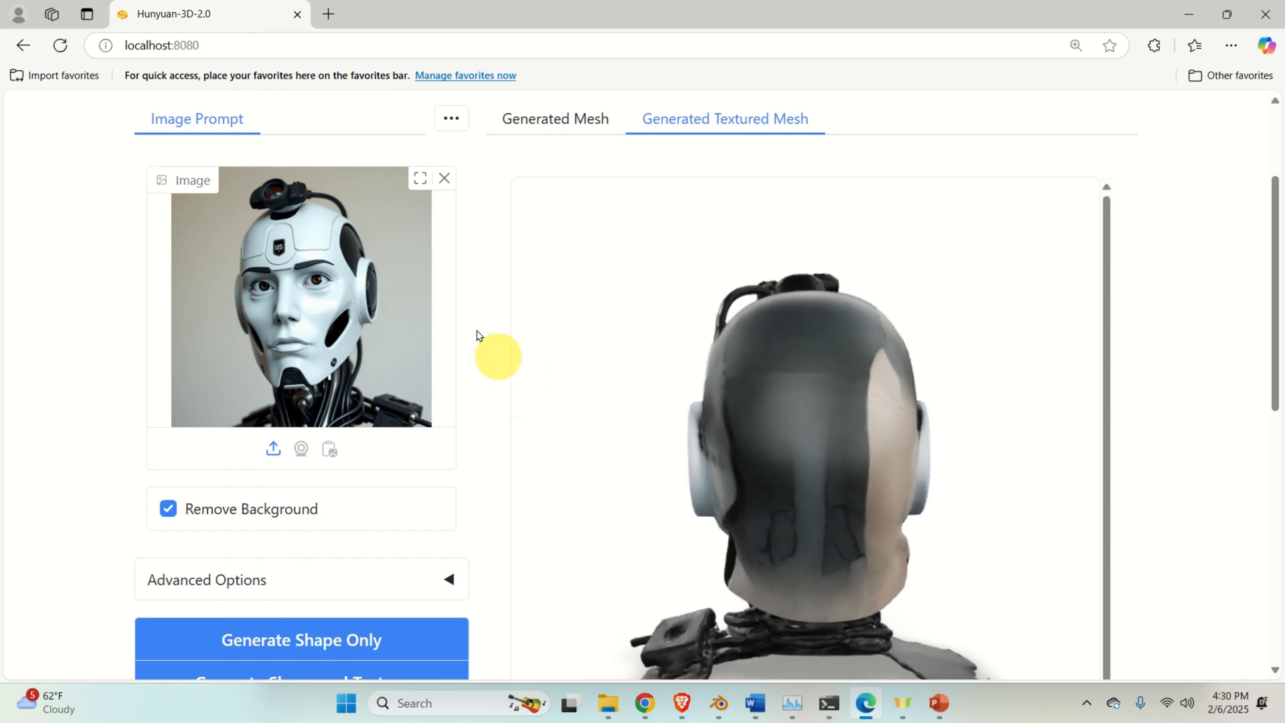
pyautogui.click(163, 45)
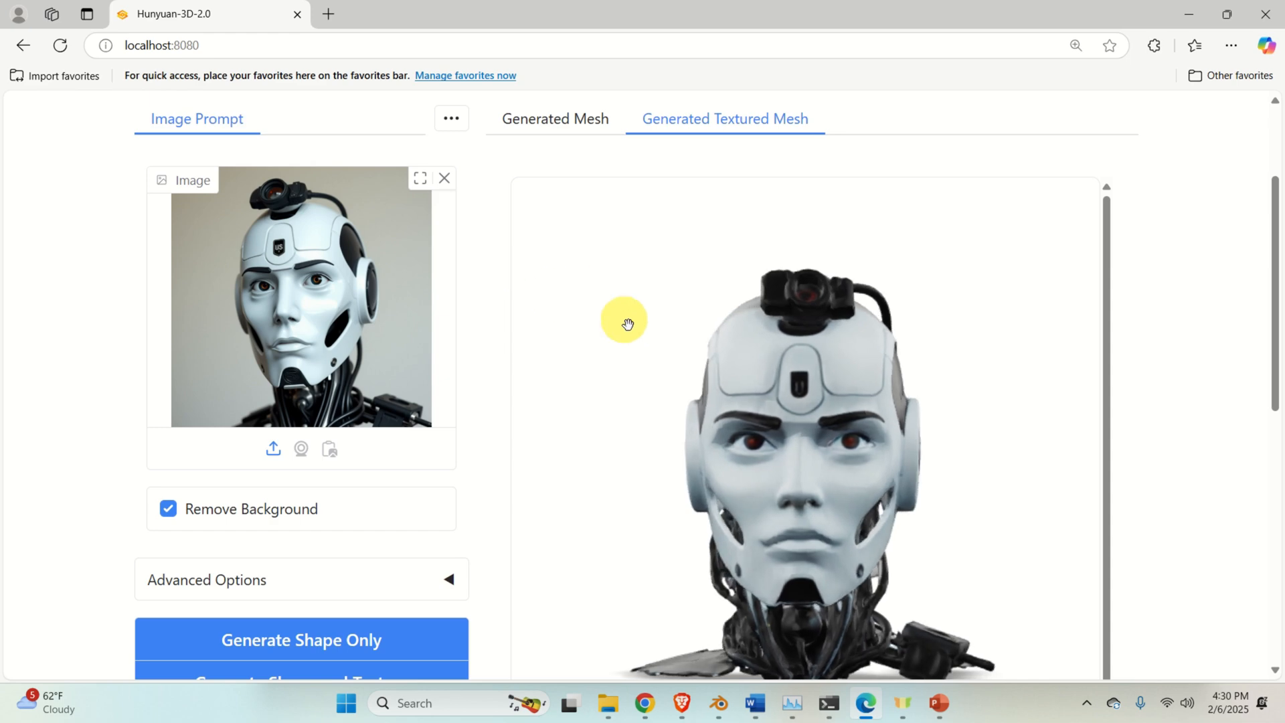
pyautogui.moveTo(625, 324); pyautogui.dragTo(784, 505)
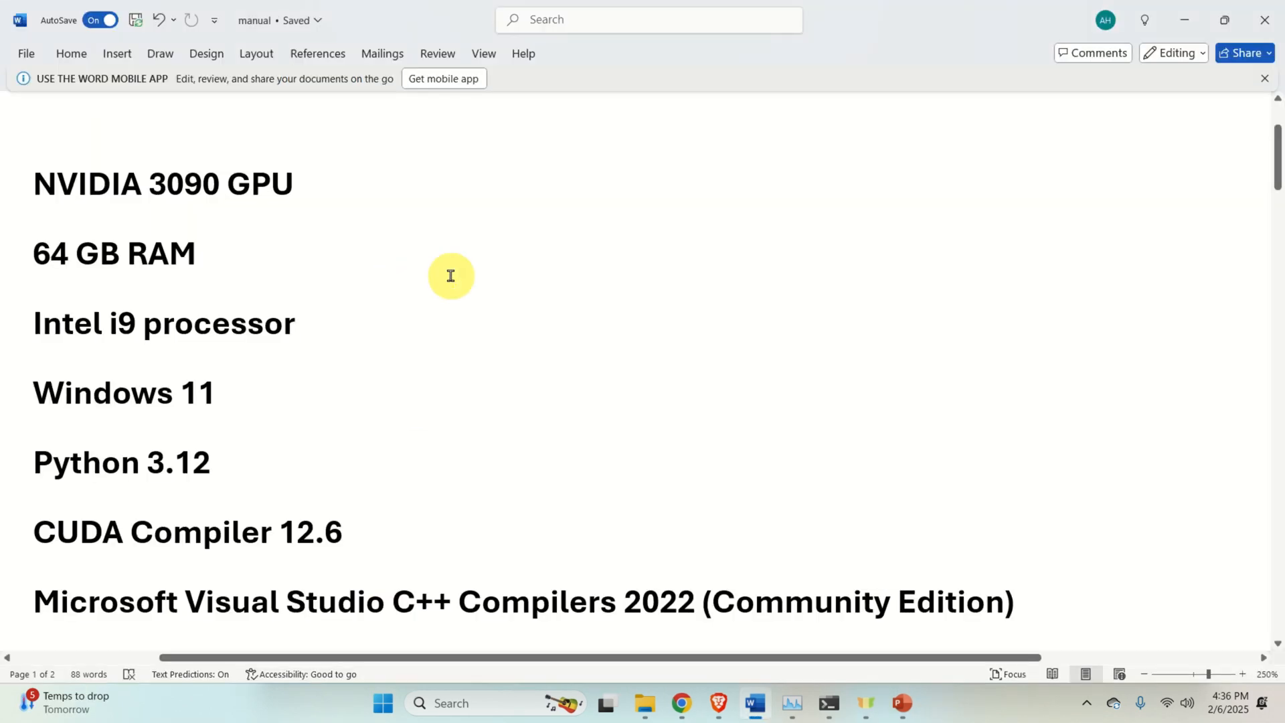
pyautogui.click(294, 323)
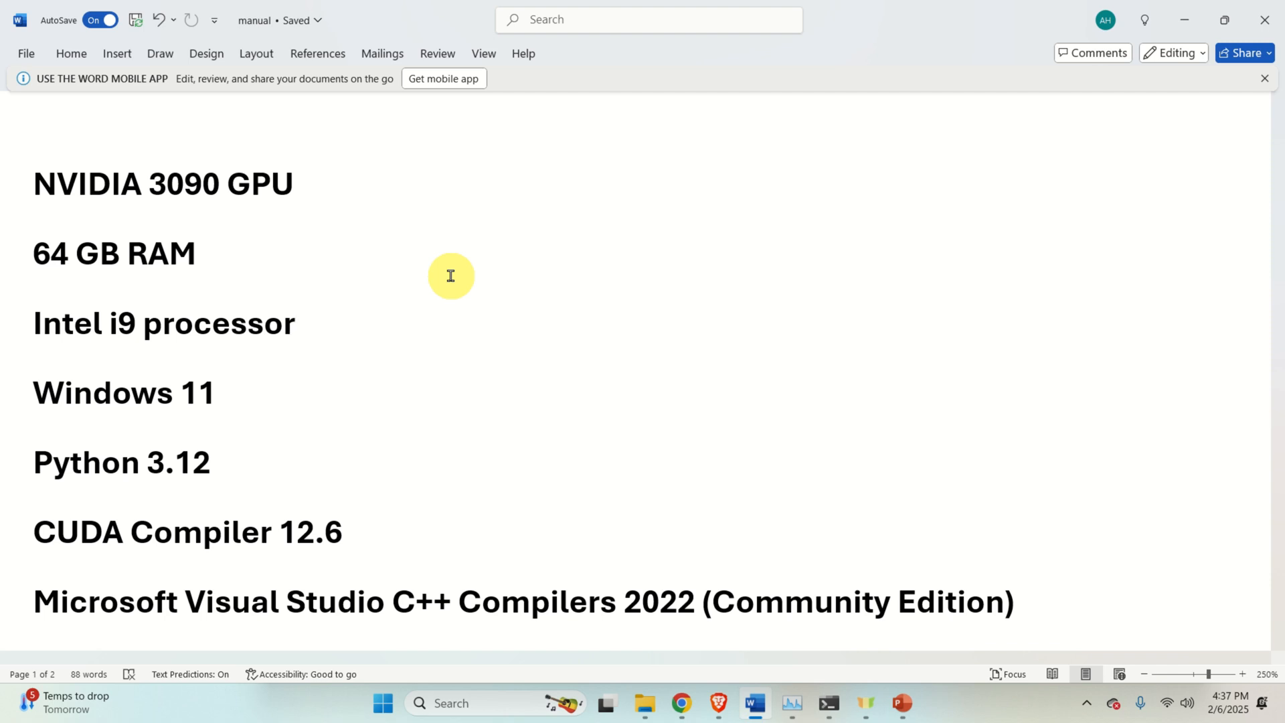
pyautogui.click(295, 322)
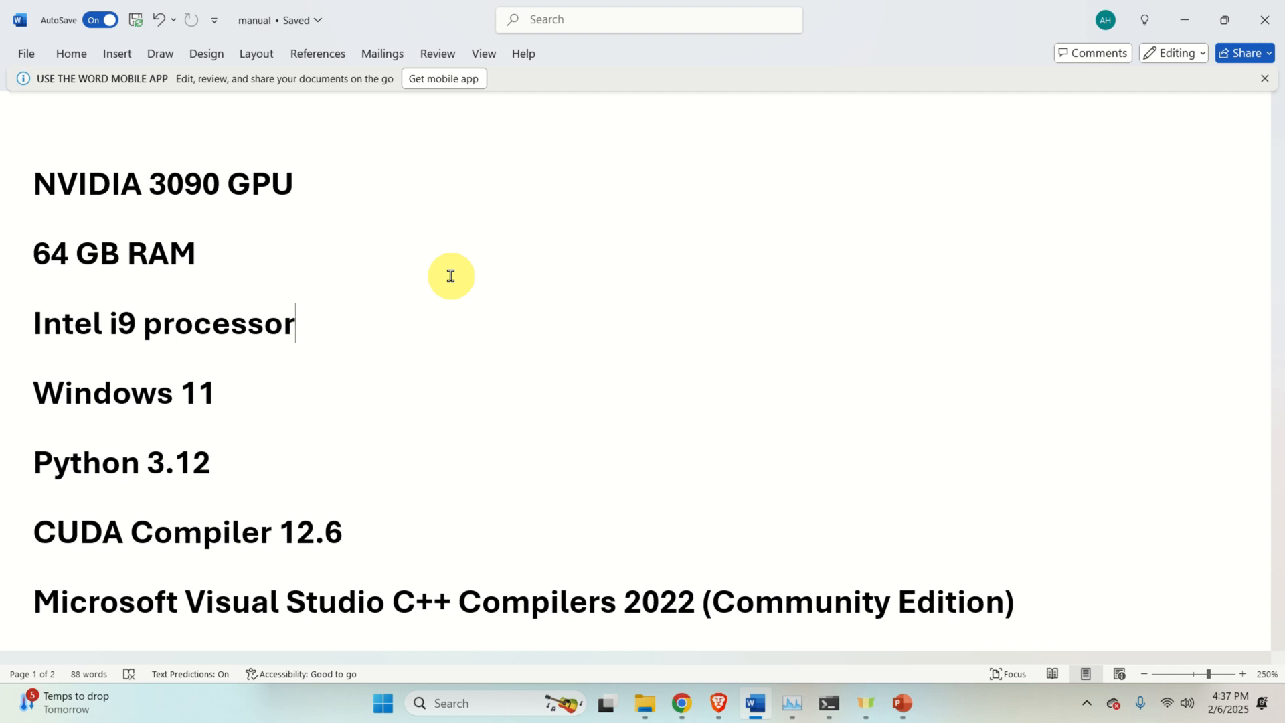
pyautogui.tripleClick(162, 183)
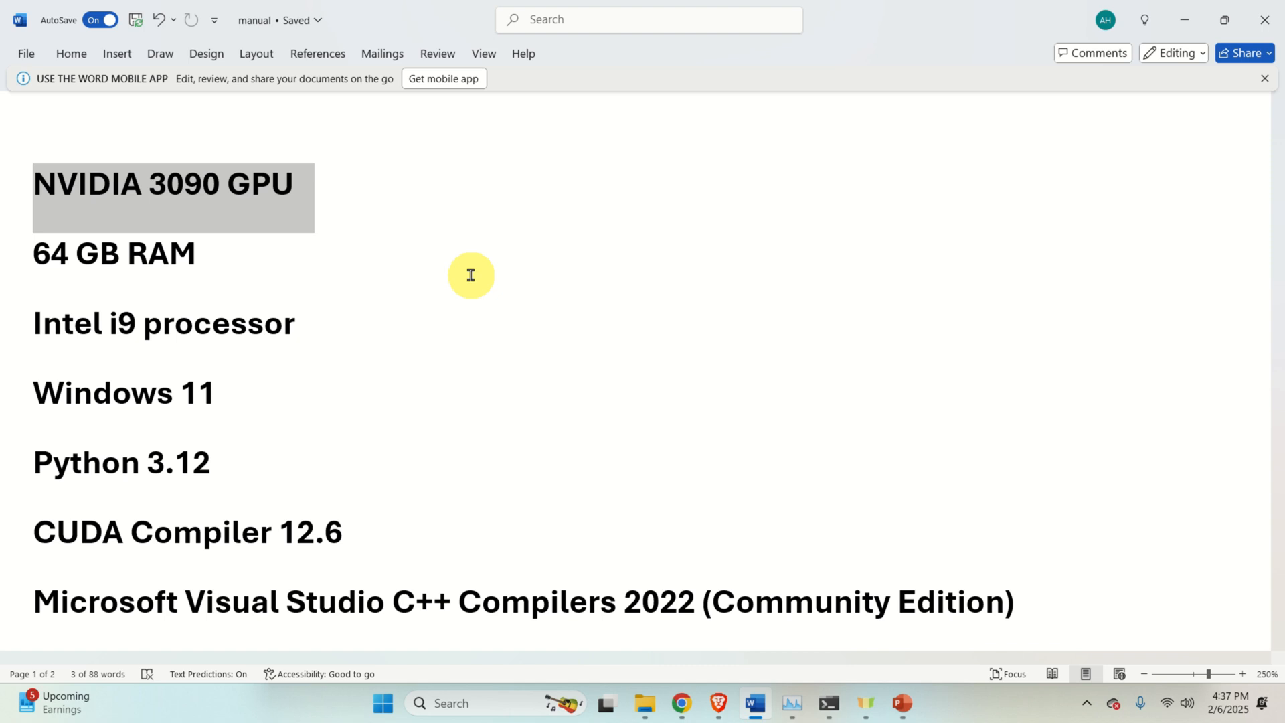
pyautogui.click(197, 253)
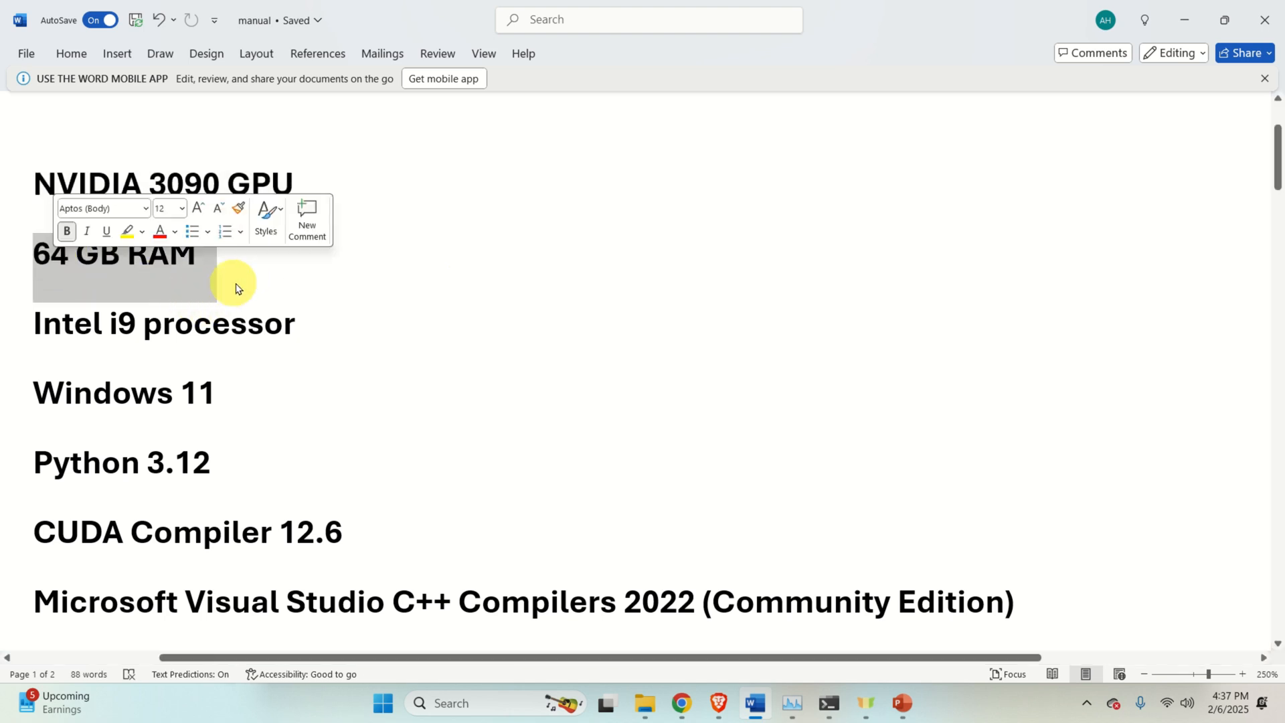
pyautogui.click(309, 323)
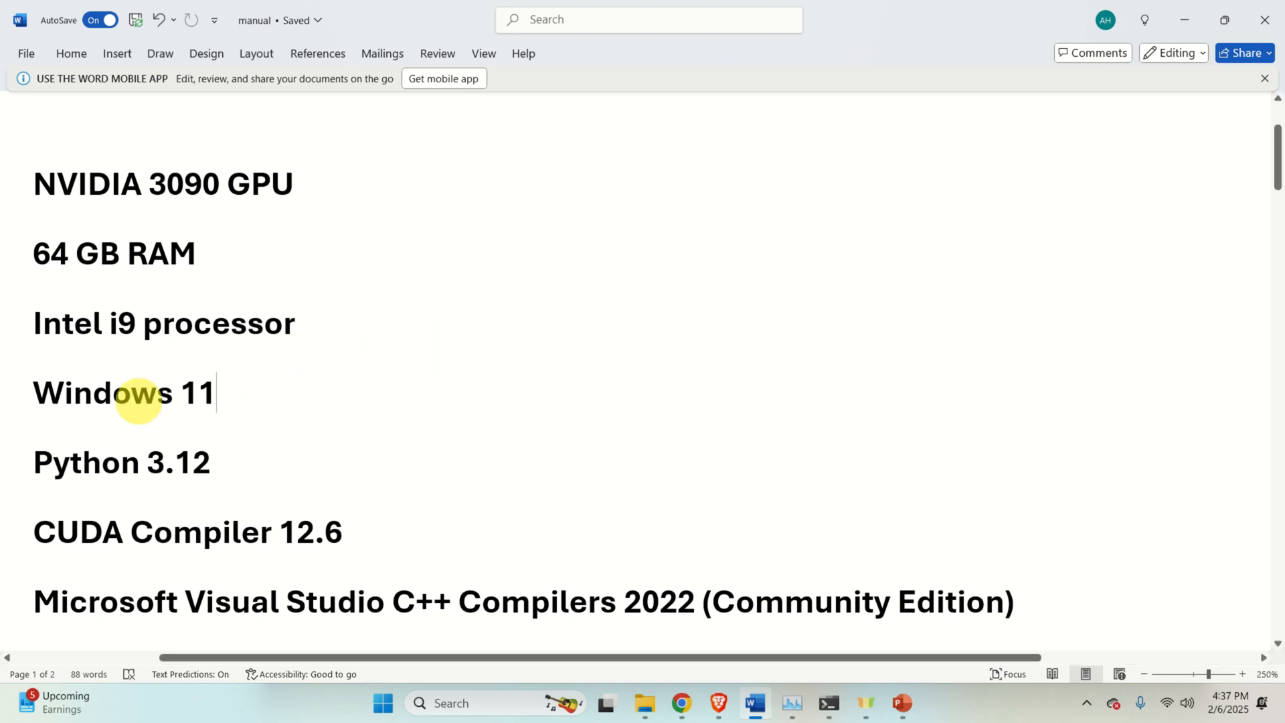
pyautogui.moveTo(261, 463)
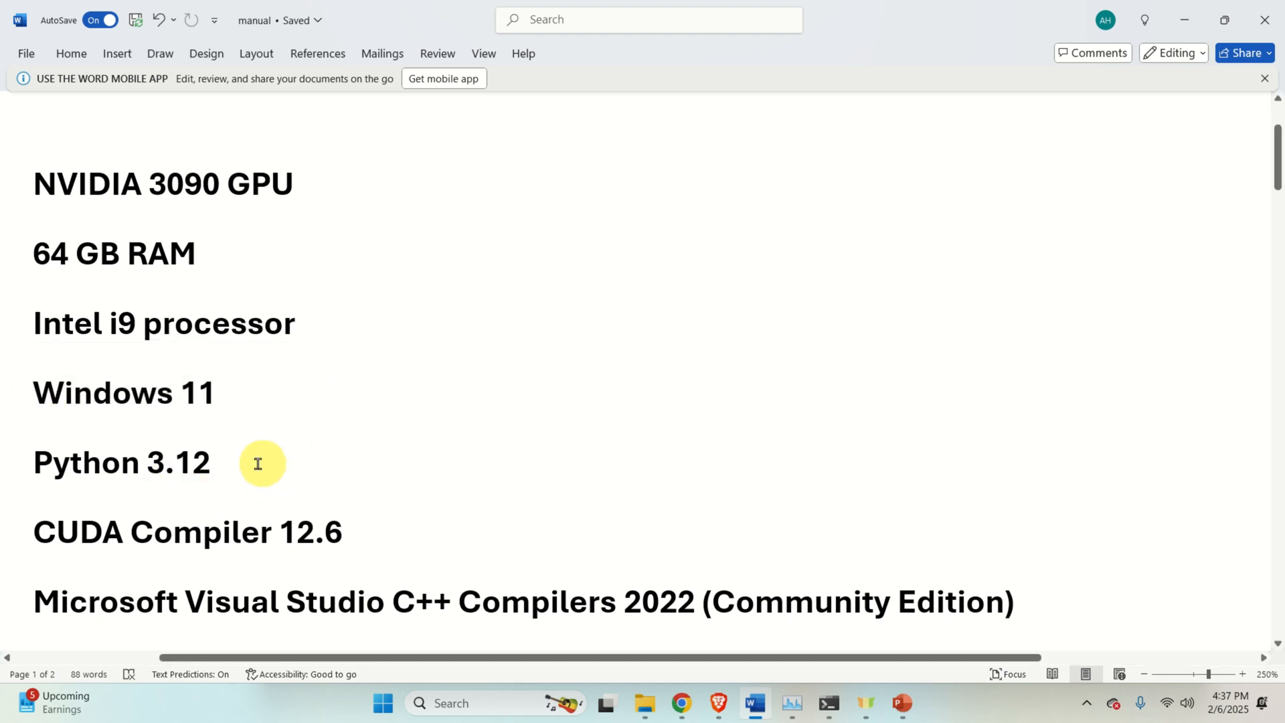
pyautogui.doubleClick(120, 462)
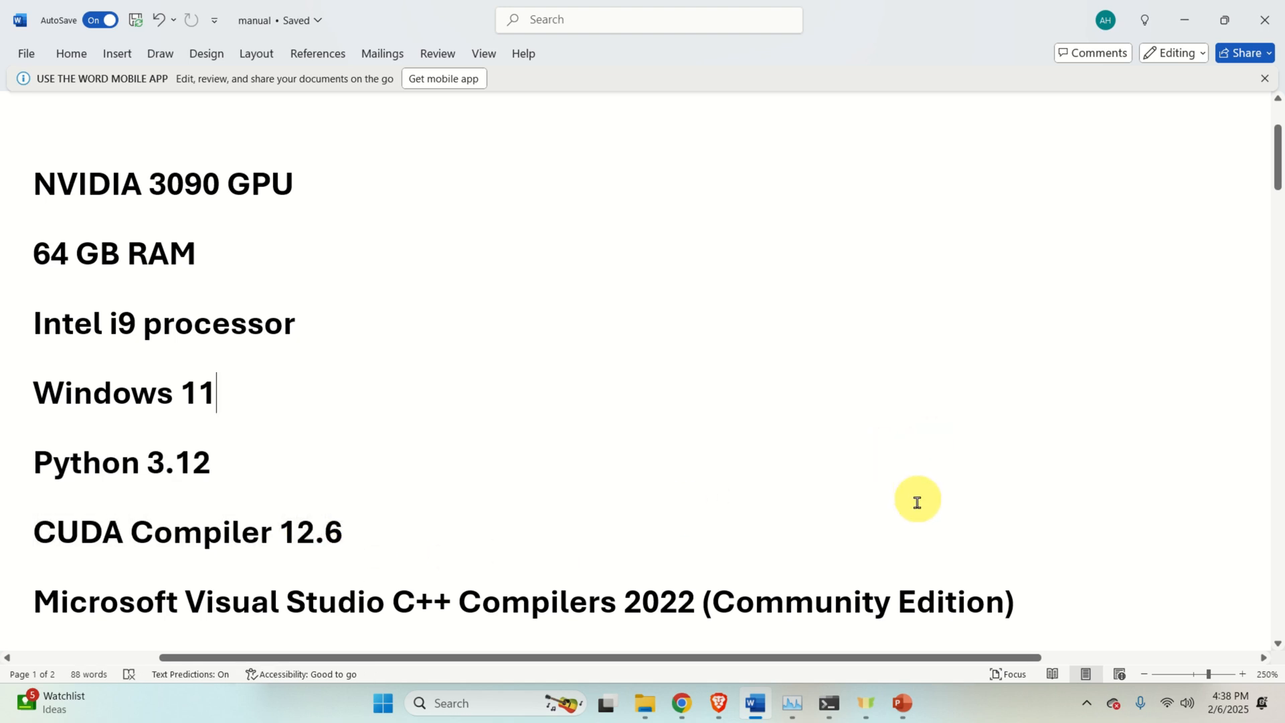
pyautogui.moveTo(849, 543)
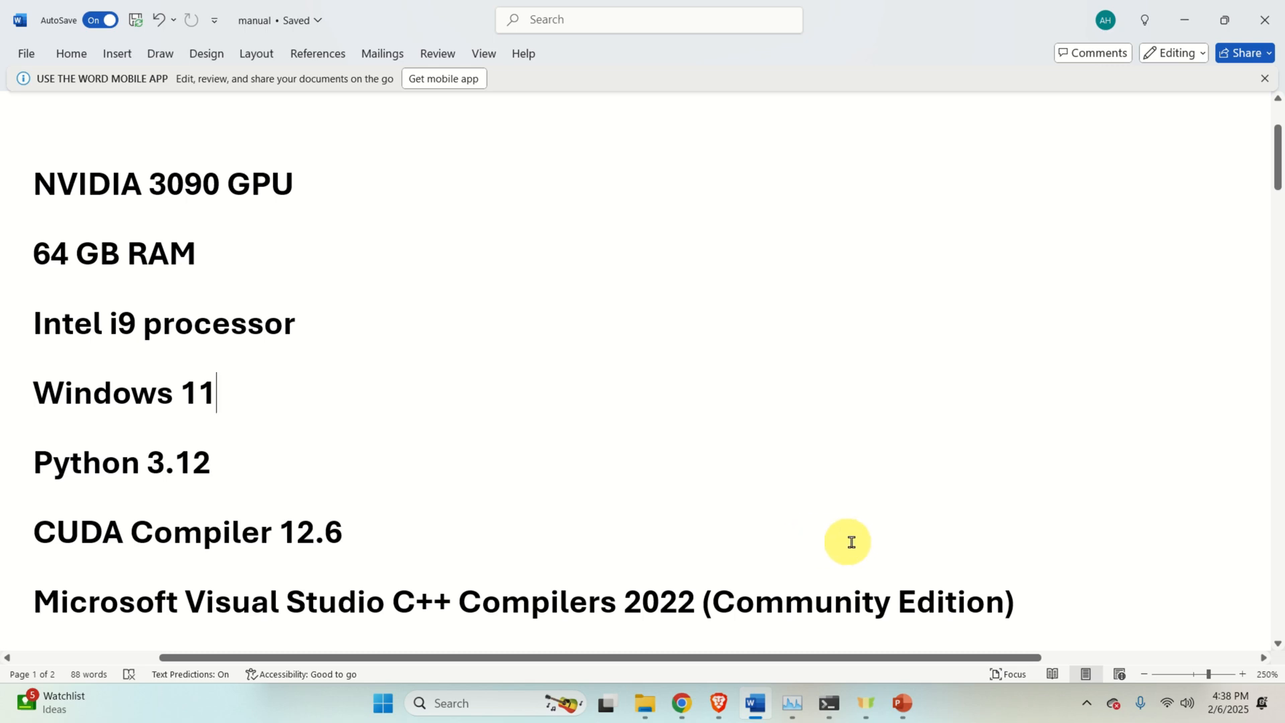
pyautogui.scroll(-3)
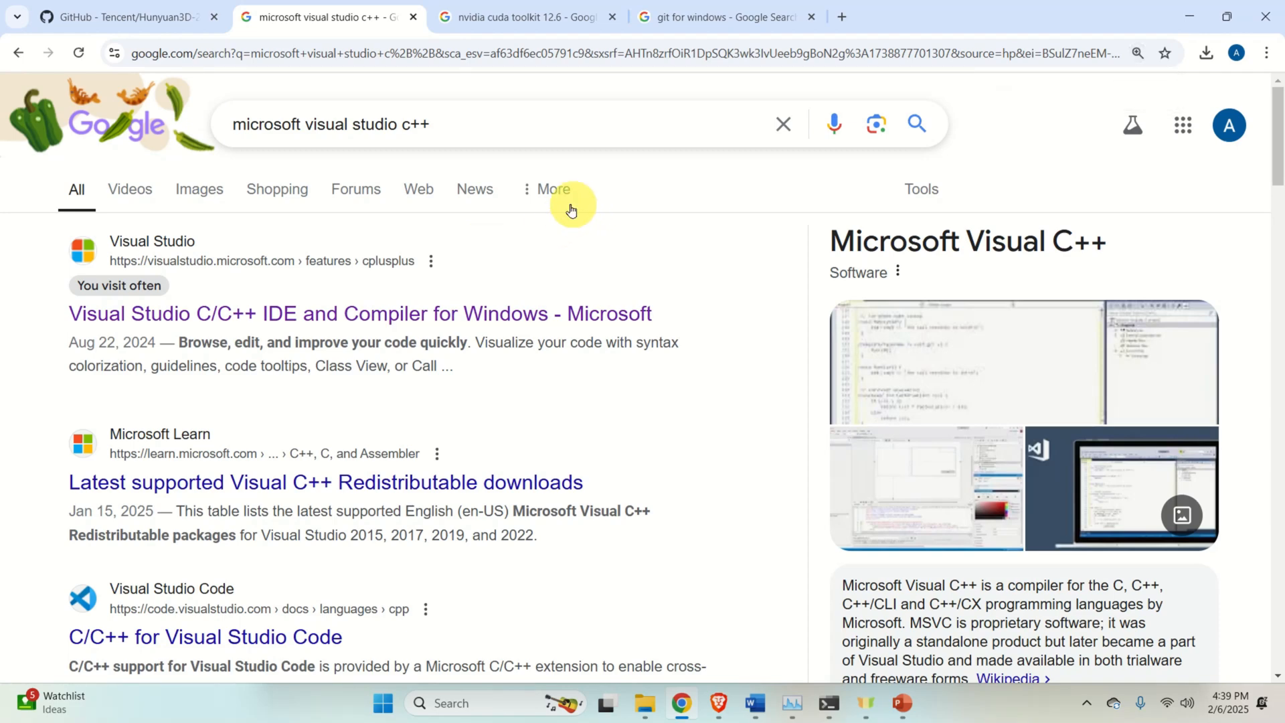
pyautogui.moveTo(371, 221)
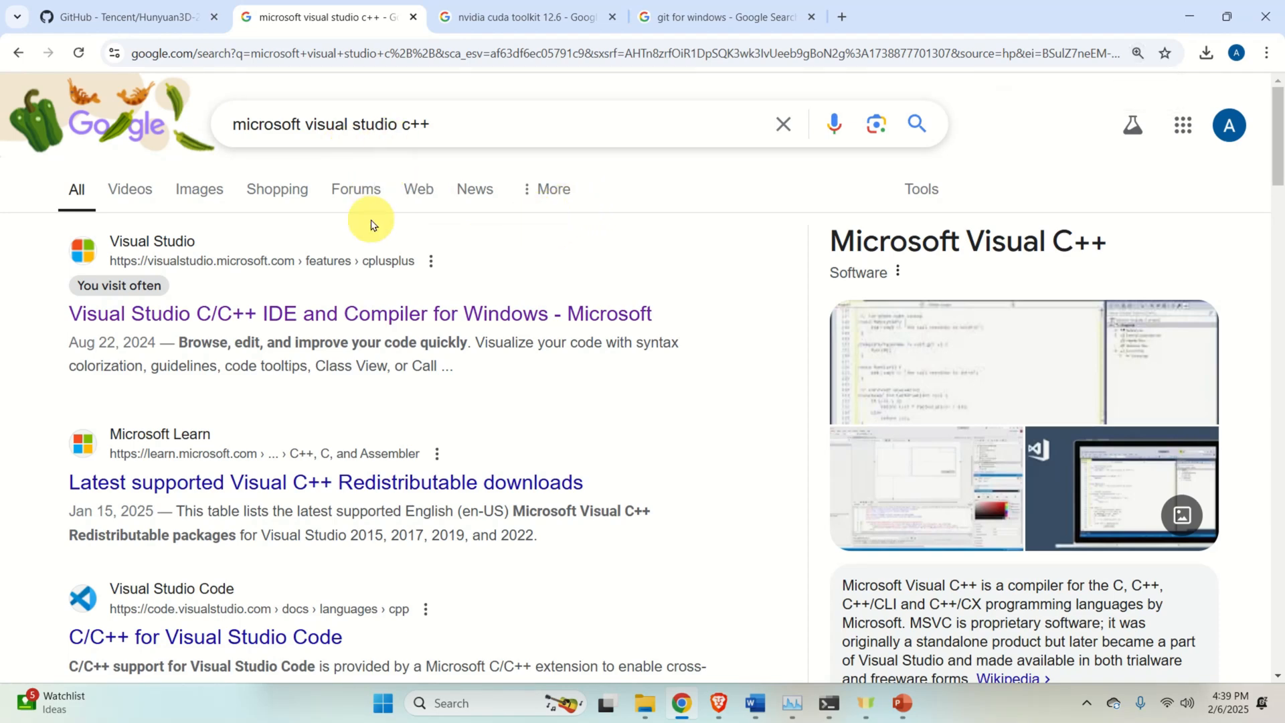
pyautogui.moveTo(313, 154)
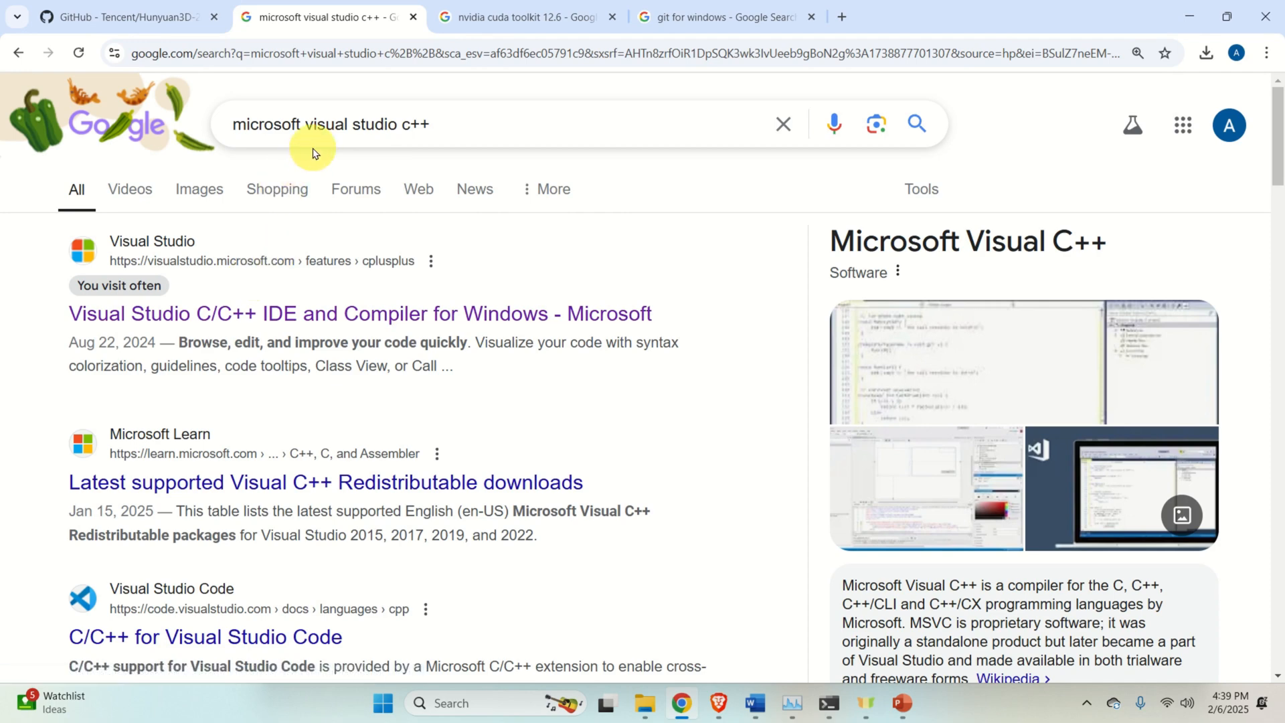
pyautogui.moveTo(349, 320)
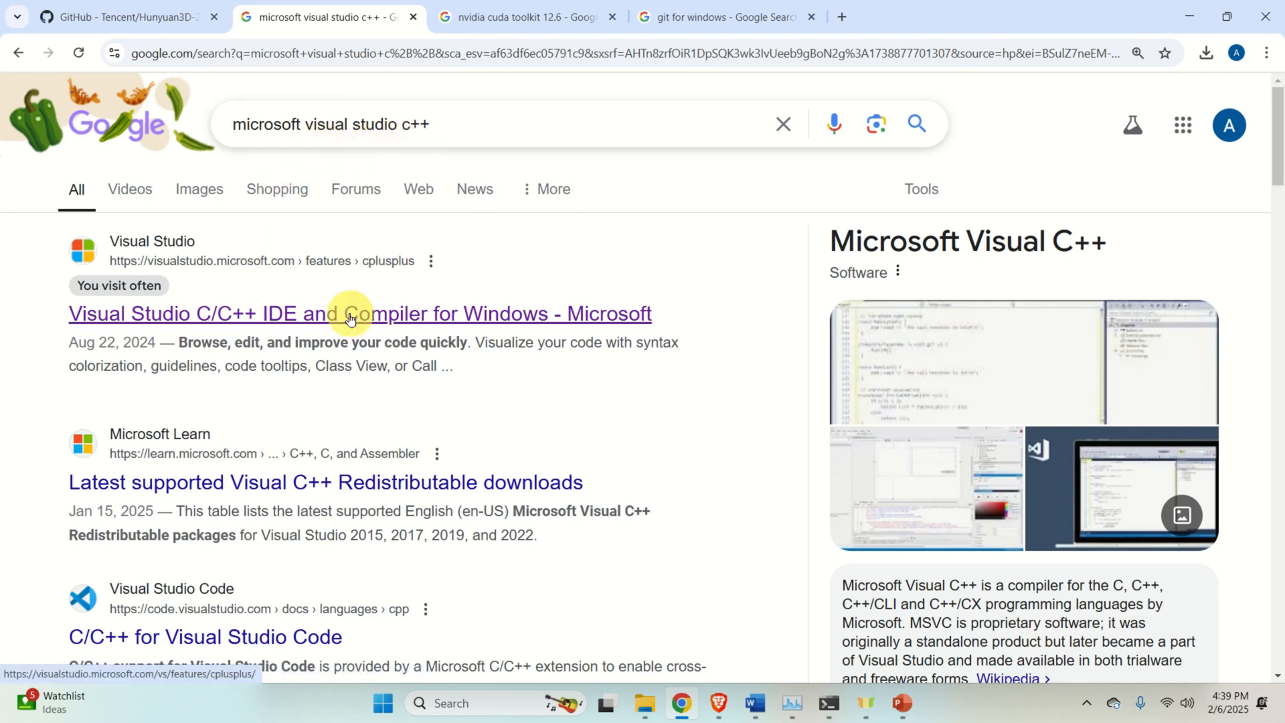
# Open Microsoft's 'Visual Studio C/C++ IDE and Compiler for Windows' result in Chrome
pyautogui.click(359, 313)
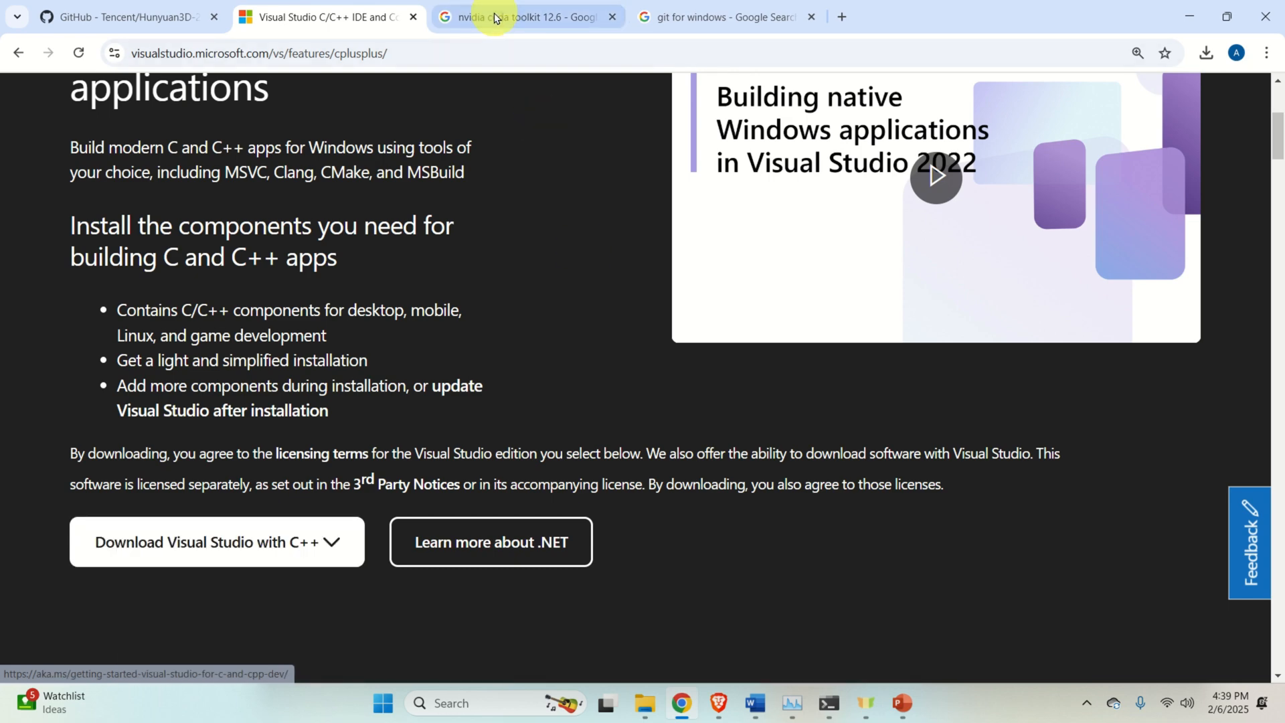
# On CUDA Toolkit 12.6 Downloads choose Windows, x86_64, 11, exe (local), reaching the 3.0 GB download
pyautogui.click(525, 16)
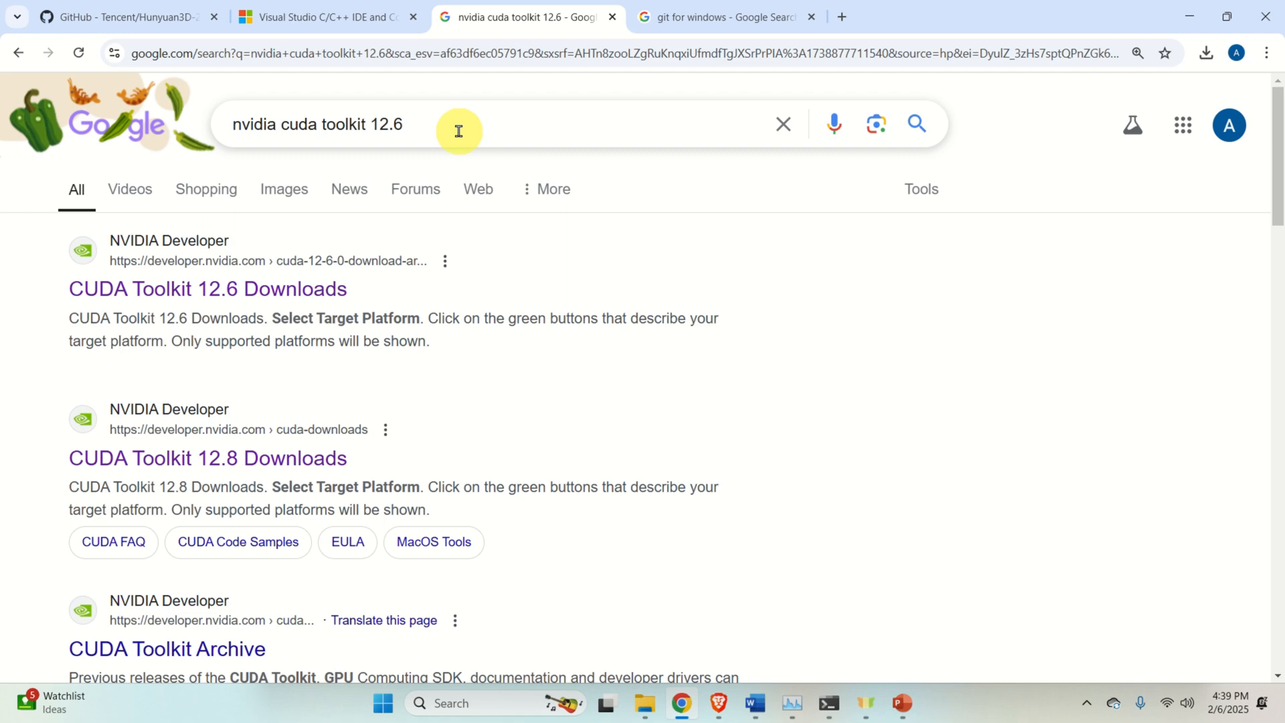
pyautogui.click(206, 289)
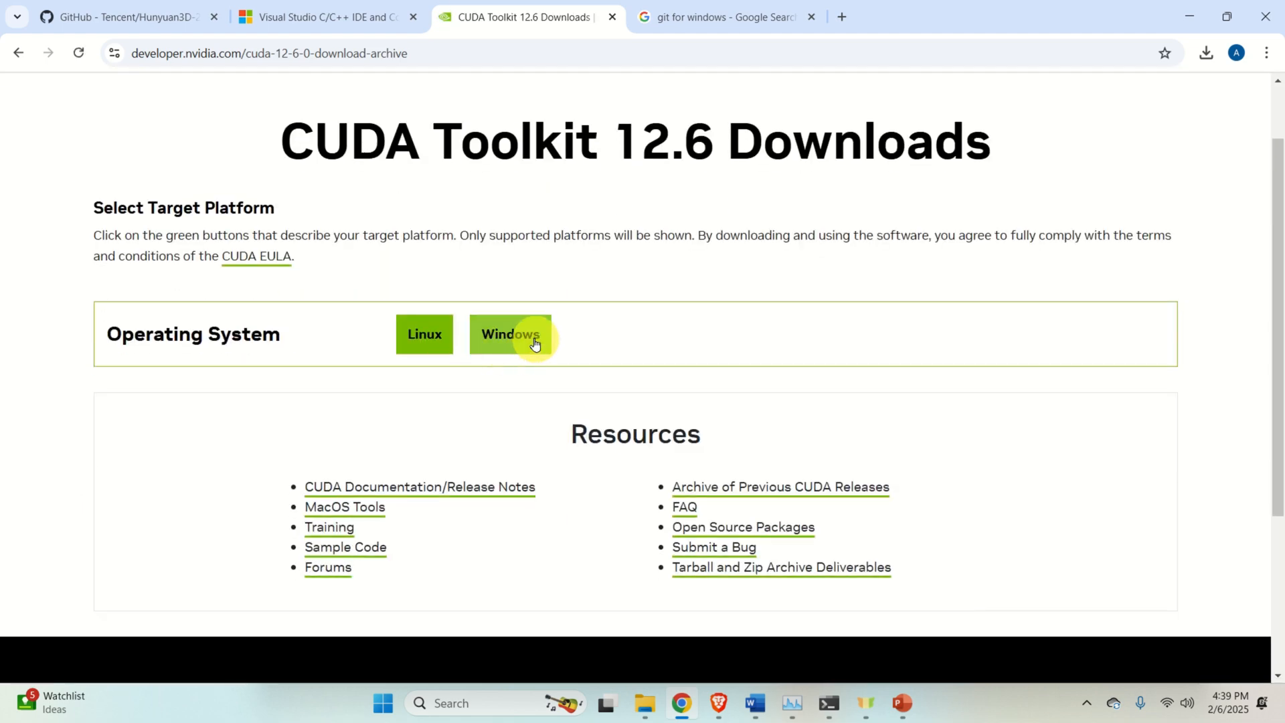
pyautogui.click(510, 335)
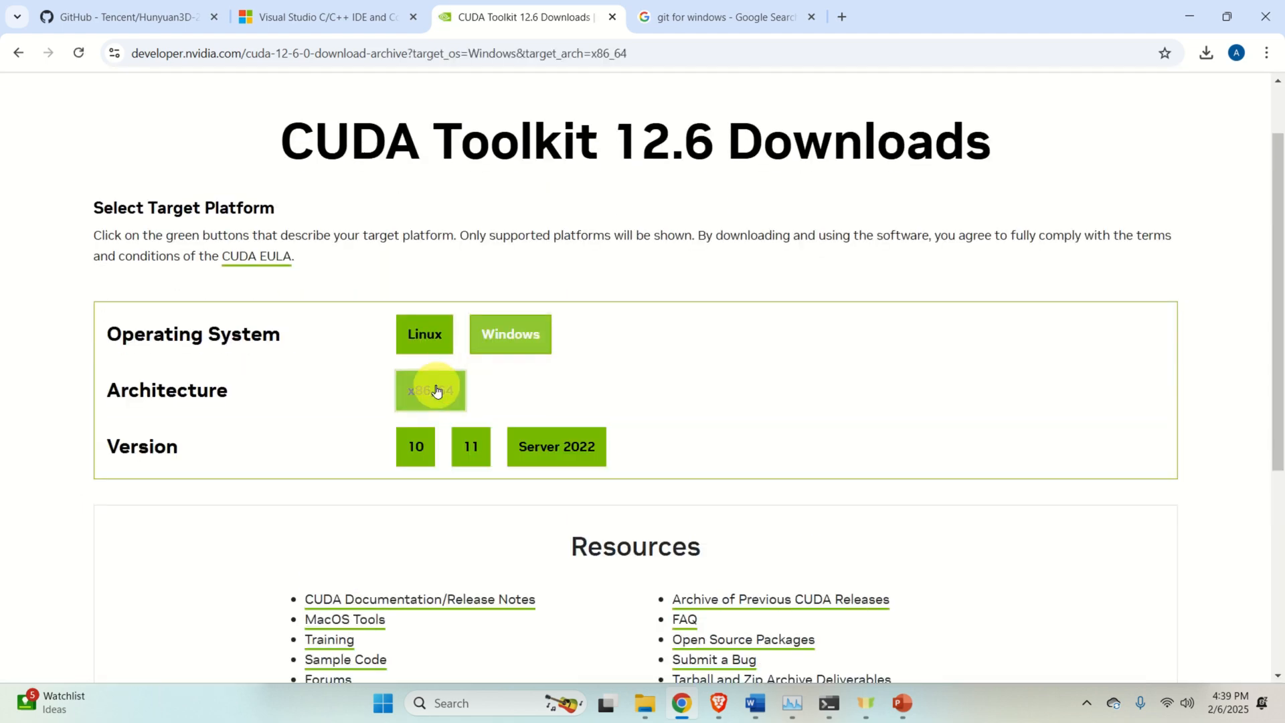
pyautogui.click(471, 445)
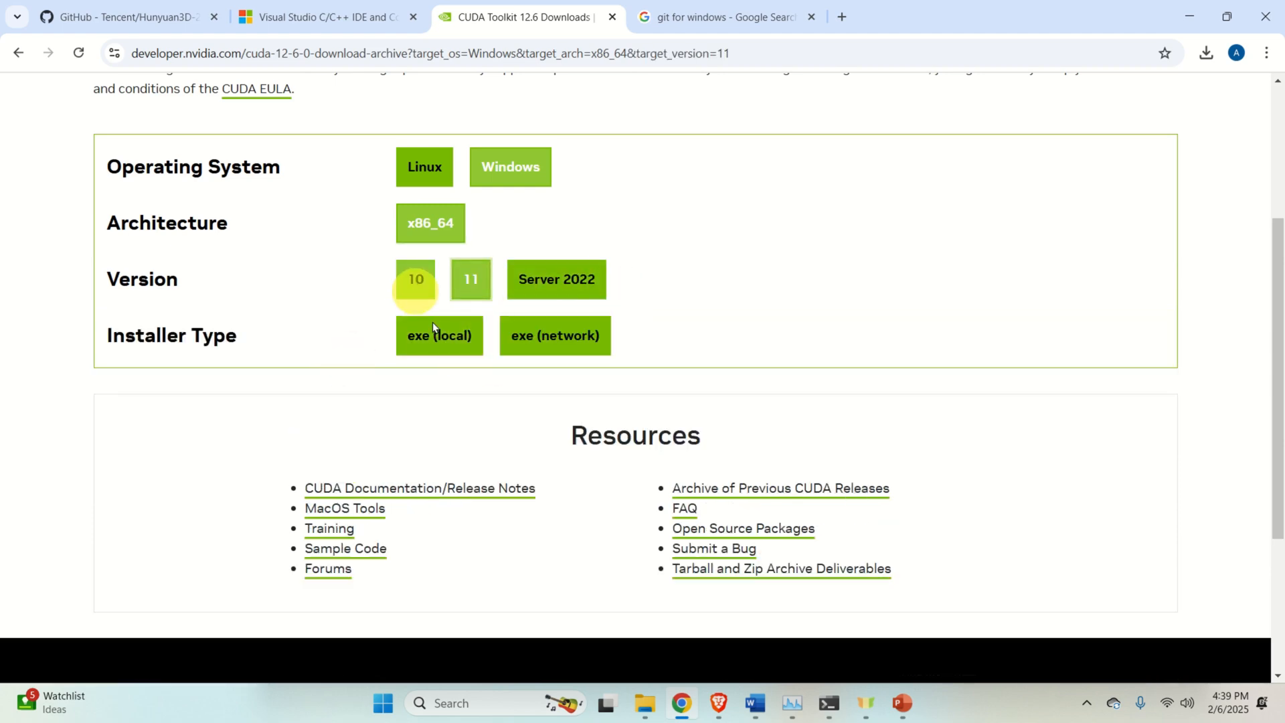
pyautogui.click(439, 335)
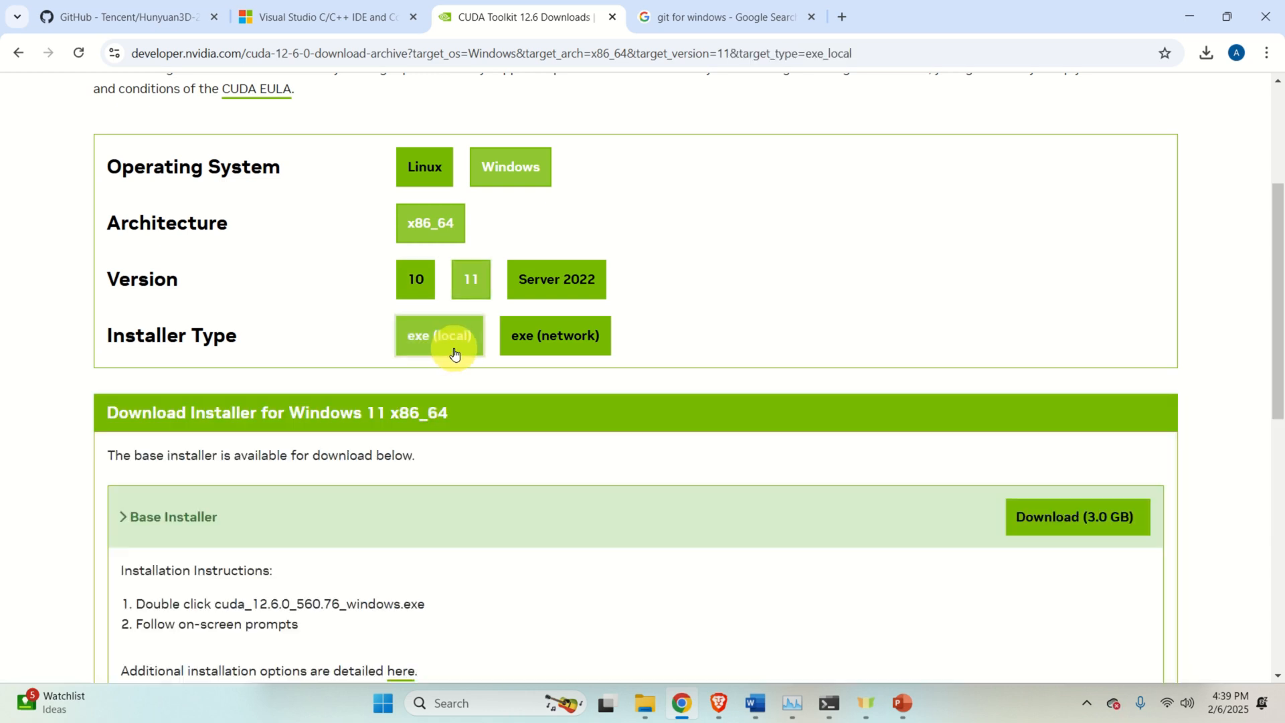
pyautogui.scroll(-3)
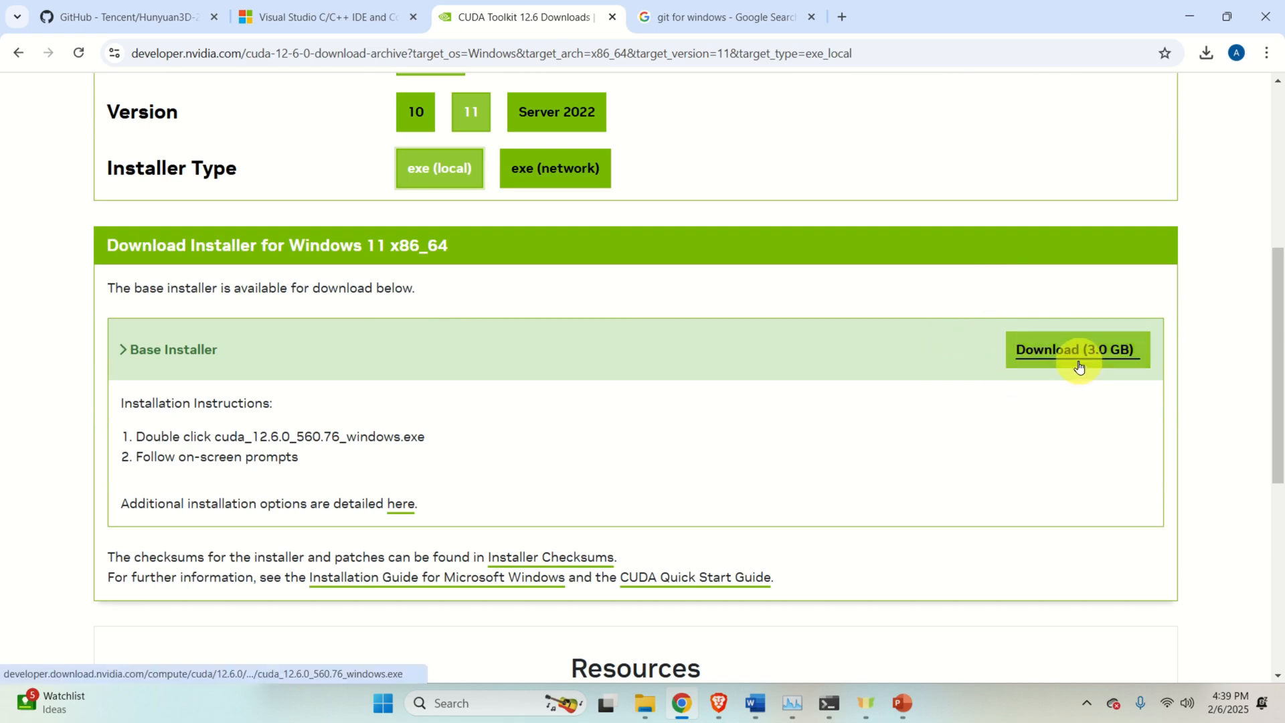
pyautogui.moveTo(1077, 349)
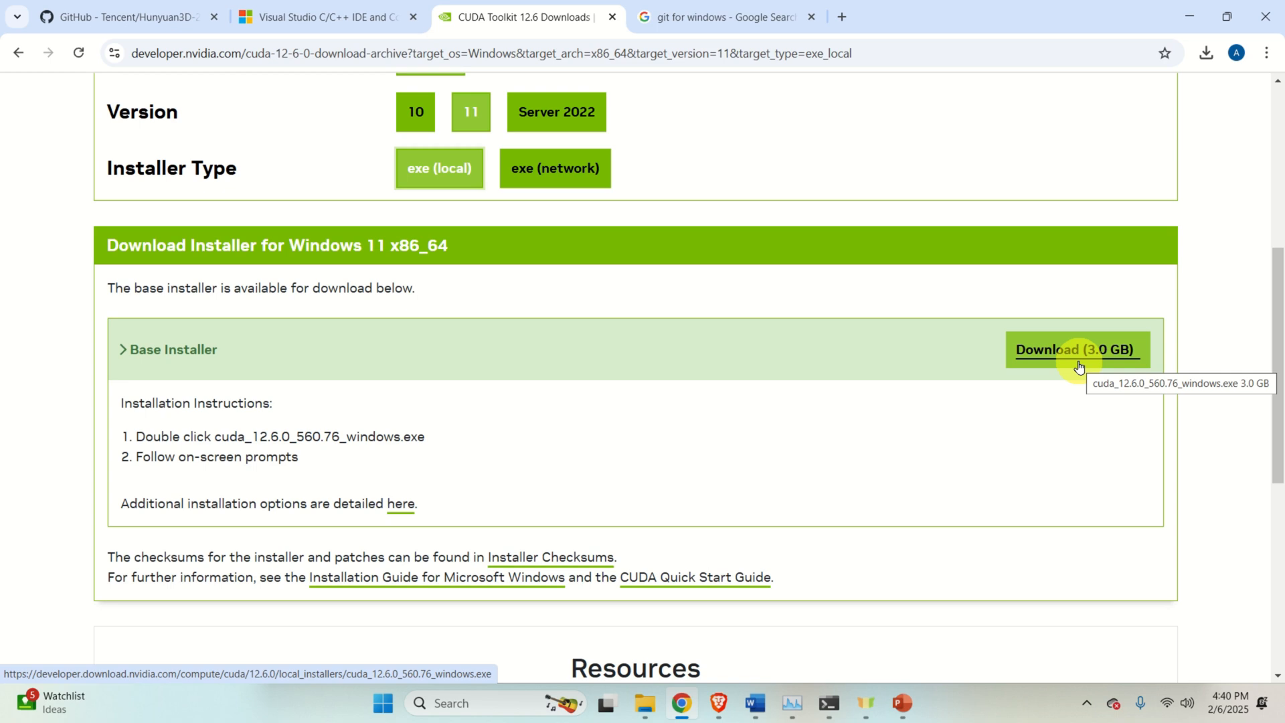
# Switch Chrome to the 'git for windows' search results tab
pyautogui.click(722, 16)
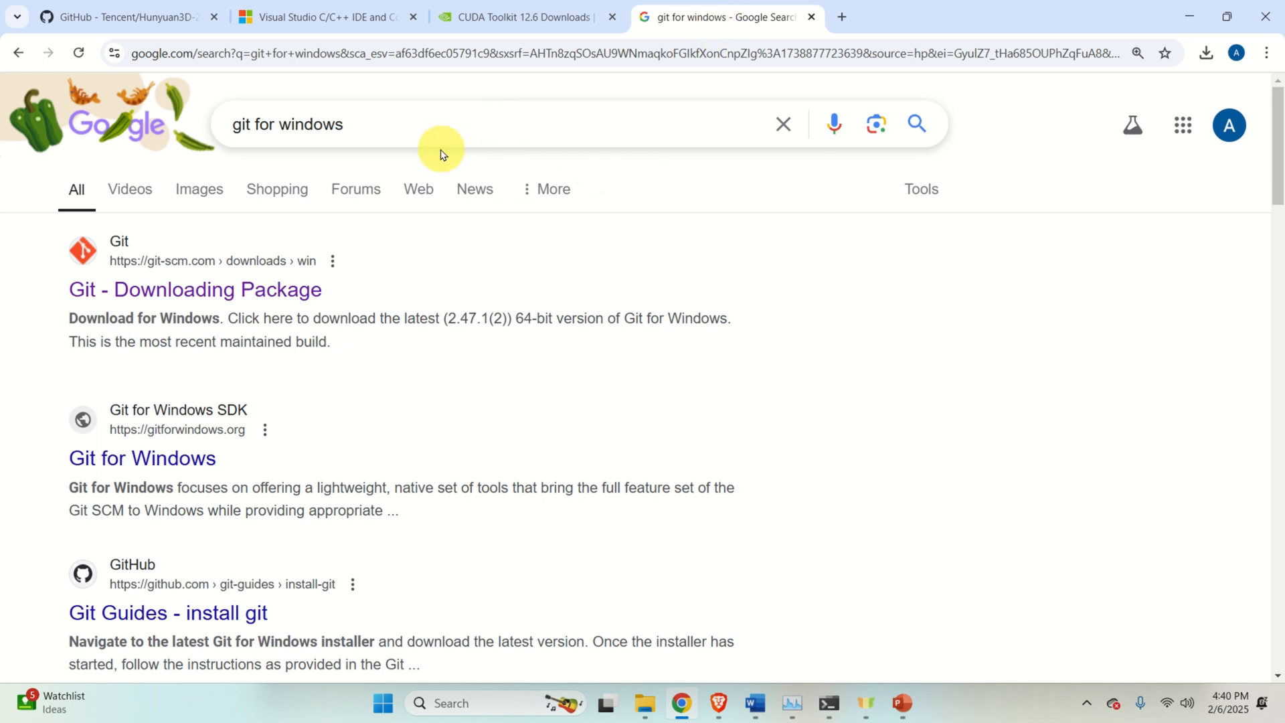
pyautogui.moveTo(430, 135)
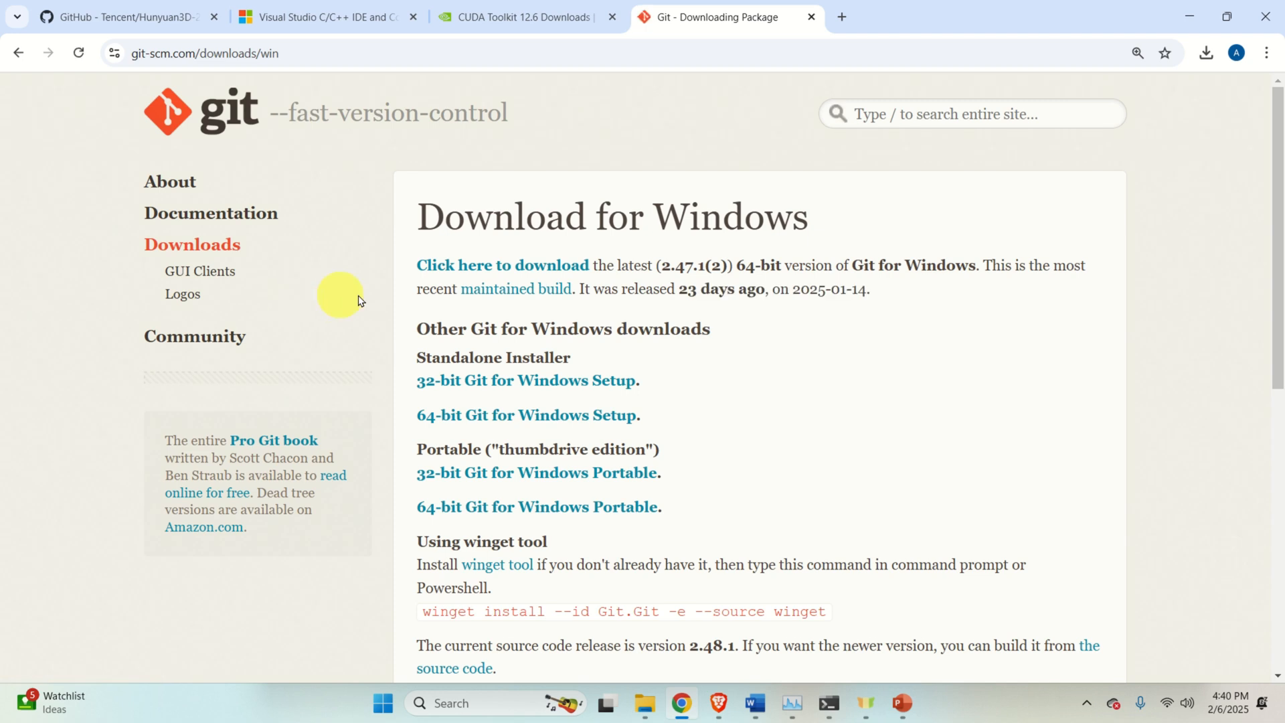
pyautogui.moveTo(558, 418)
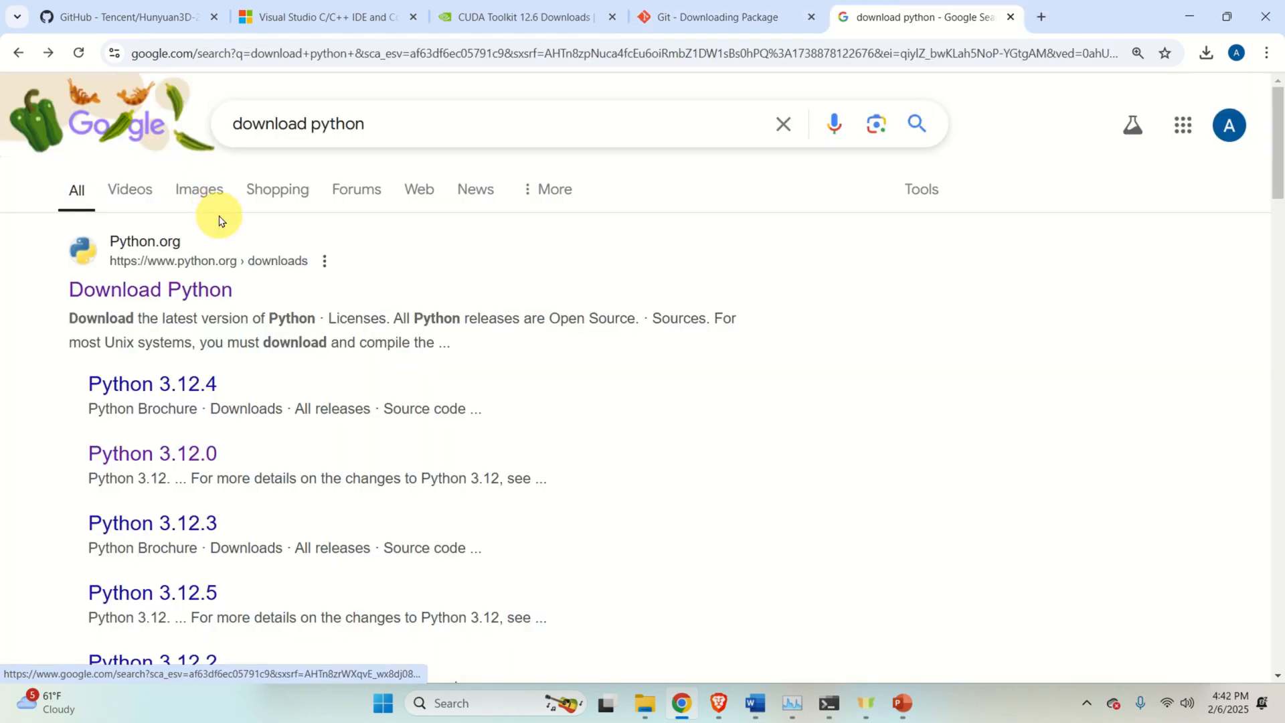
pyautogui.moveTo(266, 189)
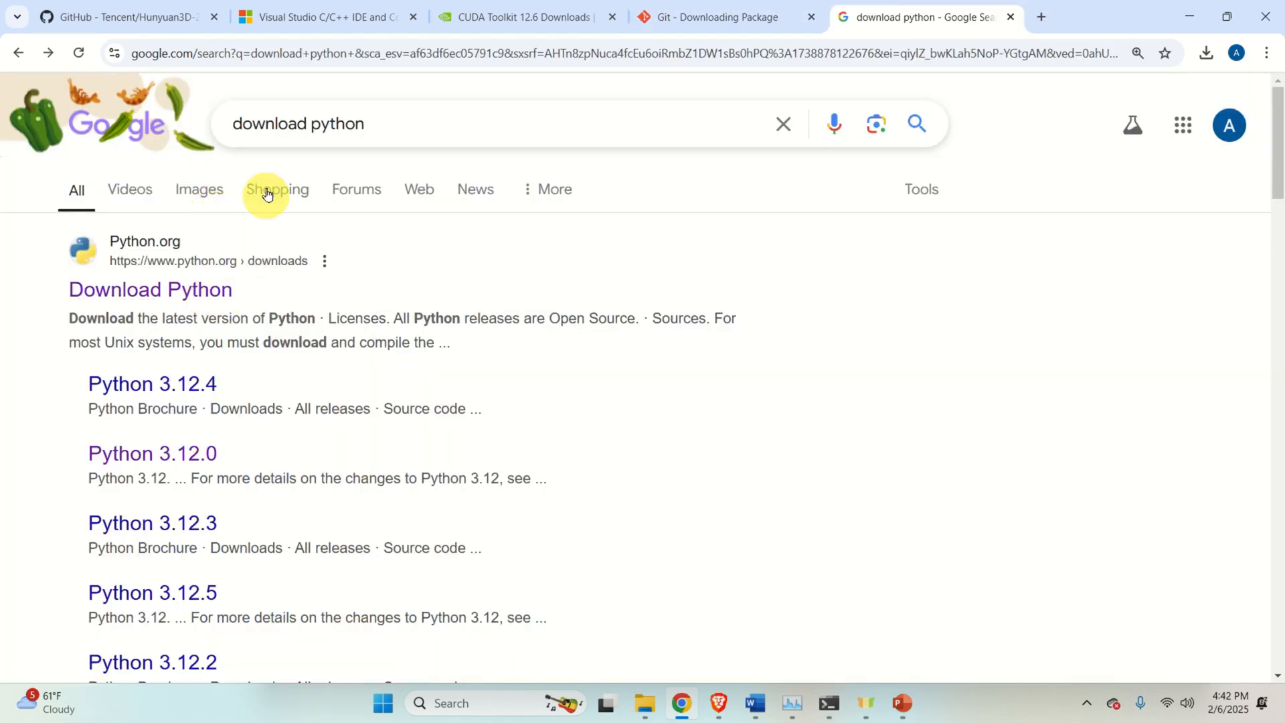
pyautogui.moveTo(150, 289)
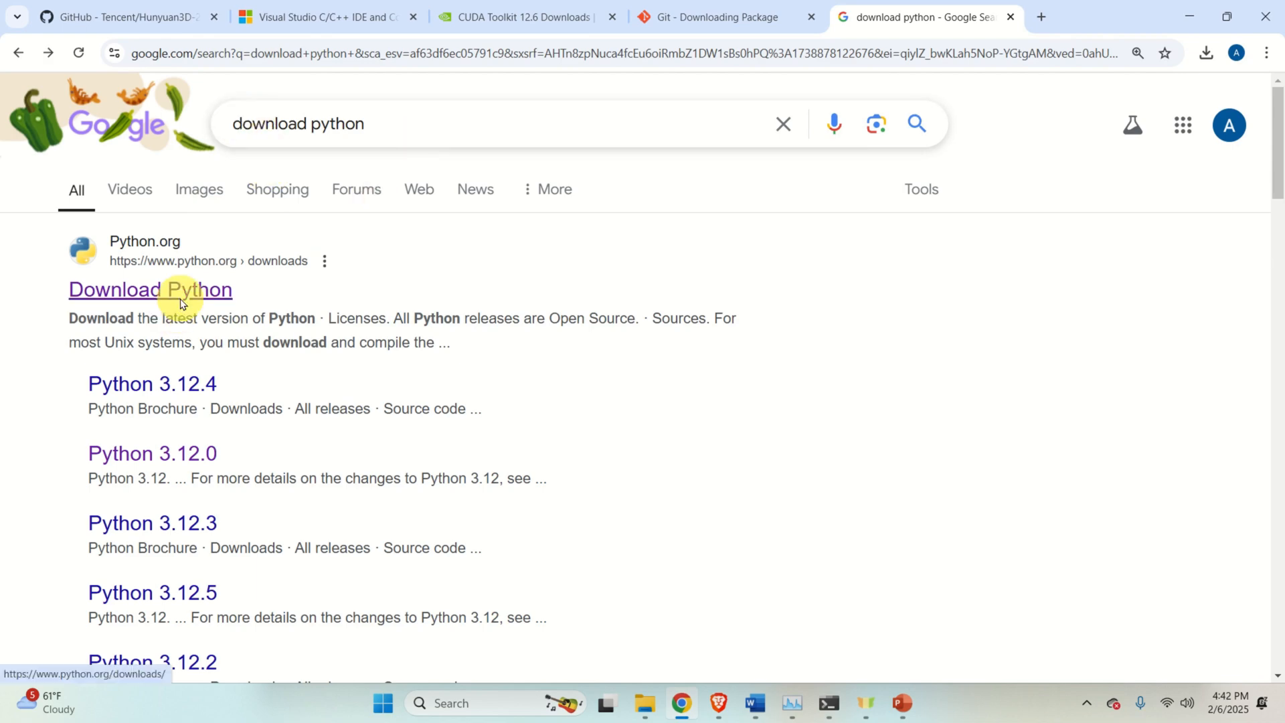
# Open python.org's Python 3.12.8 release page down to its Files list, then bring the Word manual forward
pyautogui.click(150, 289)
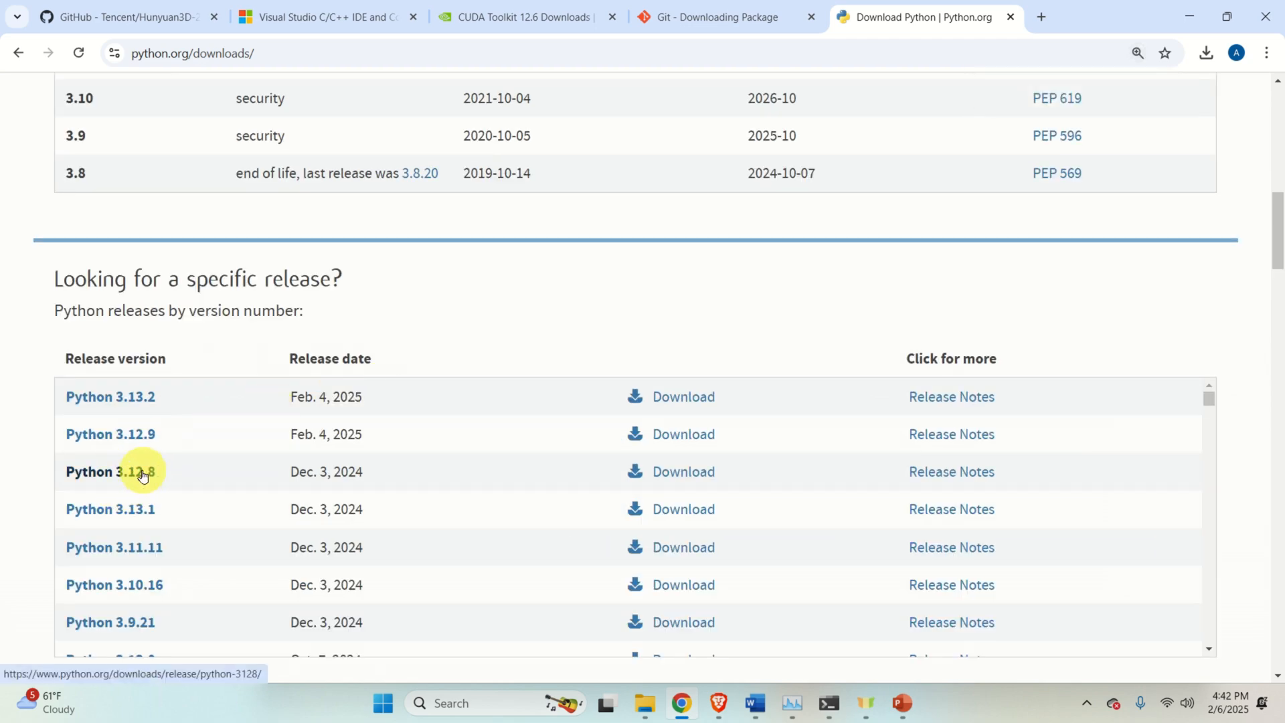
pyautogui.click(110, 472)
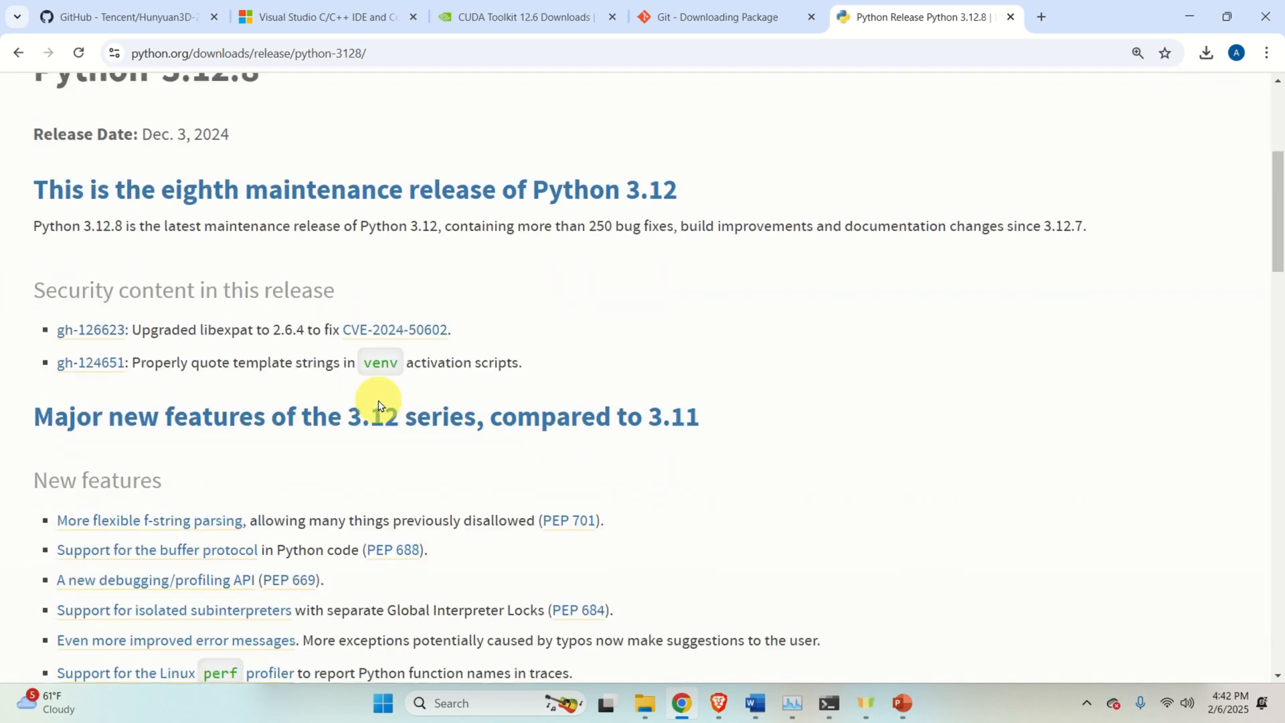
pyautogui.scroll(-3)
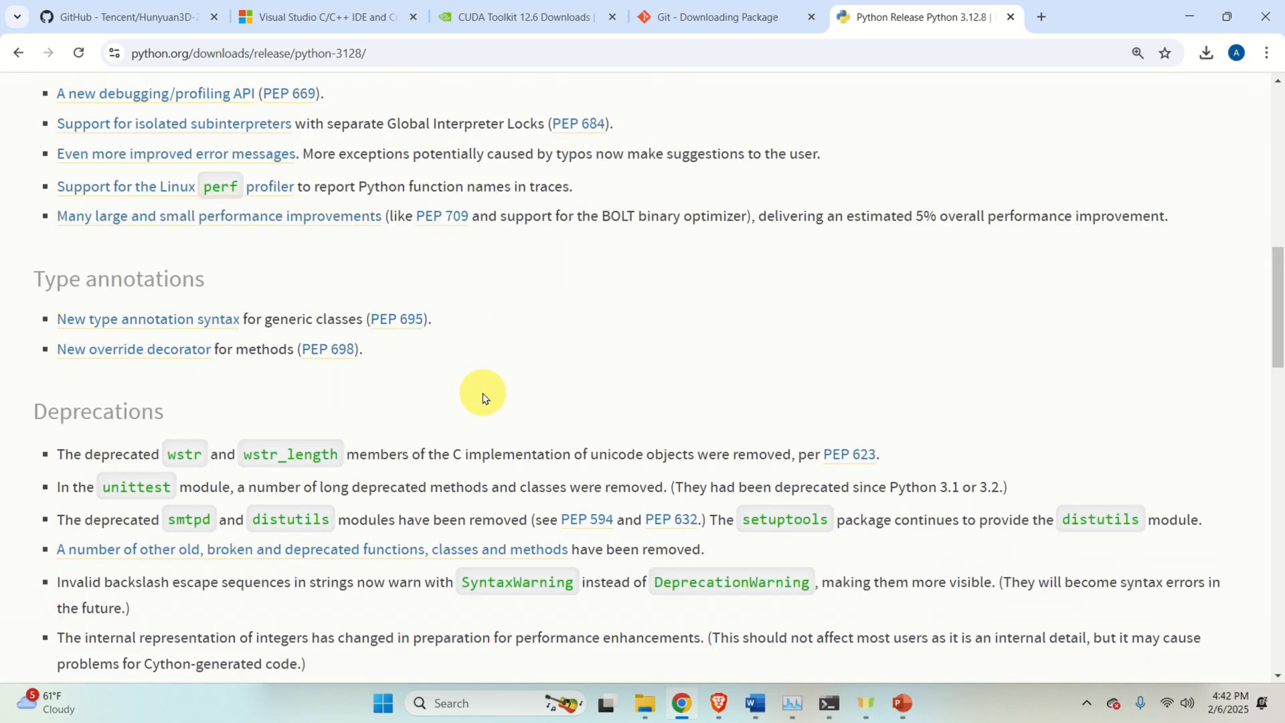
pyautogui.scroll(-3)
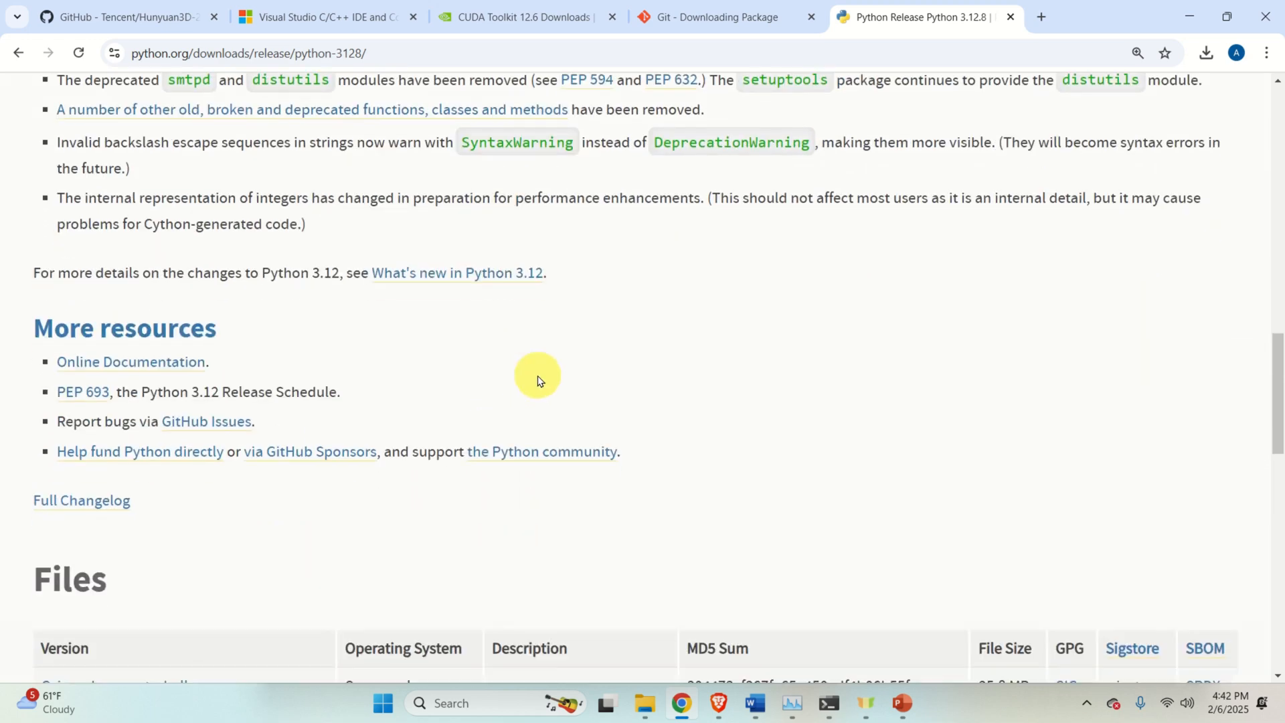
pyautogui.scroll(-3)
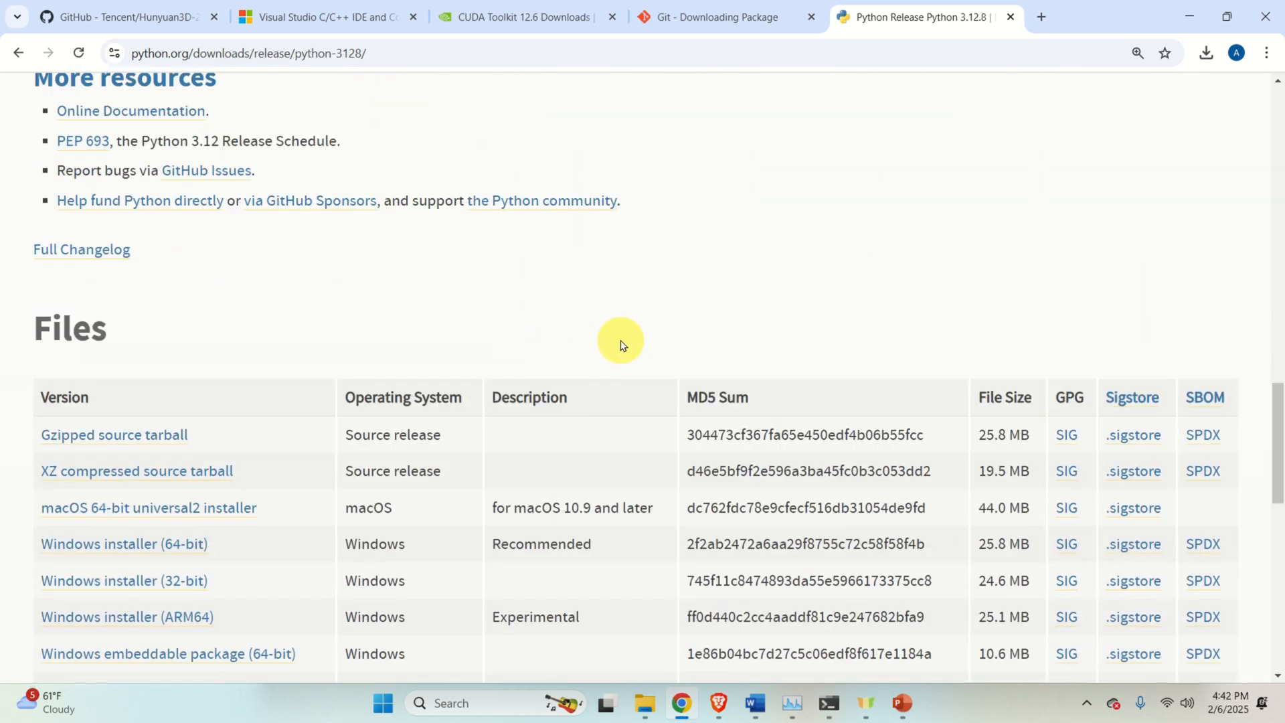
pyautogui.scroll(-3)
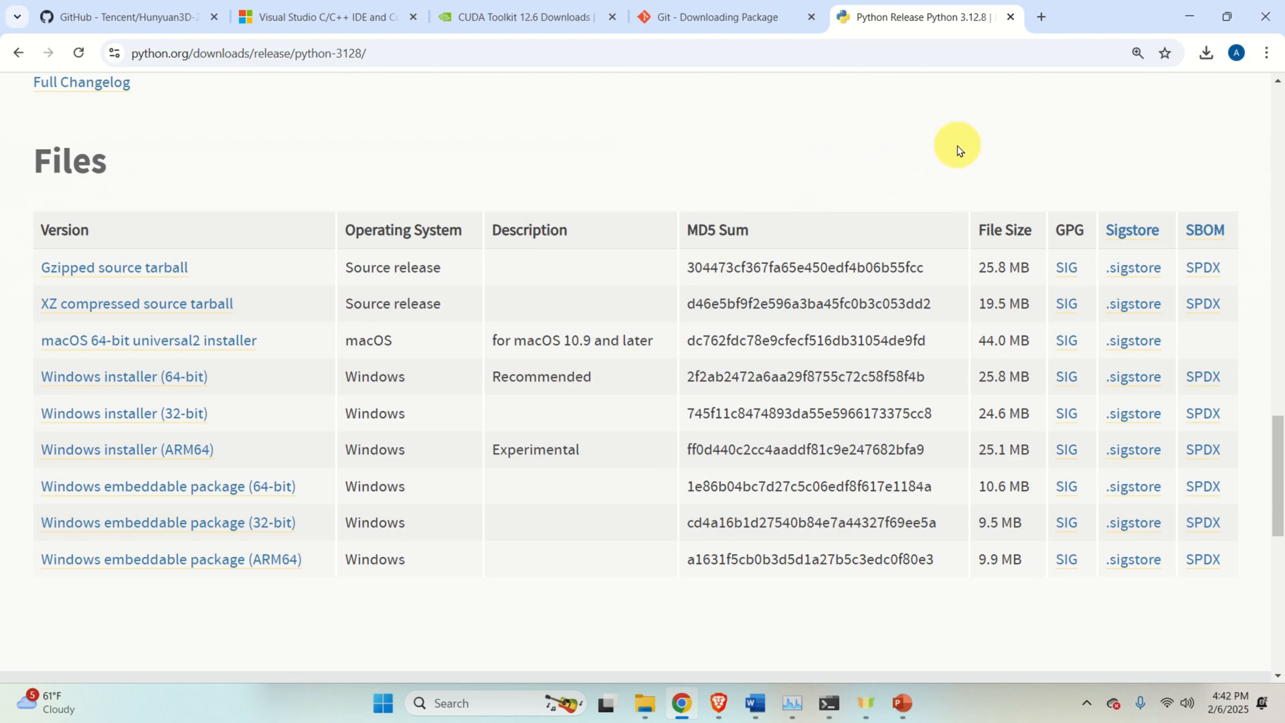
pyautogui.click(770, 703)
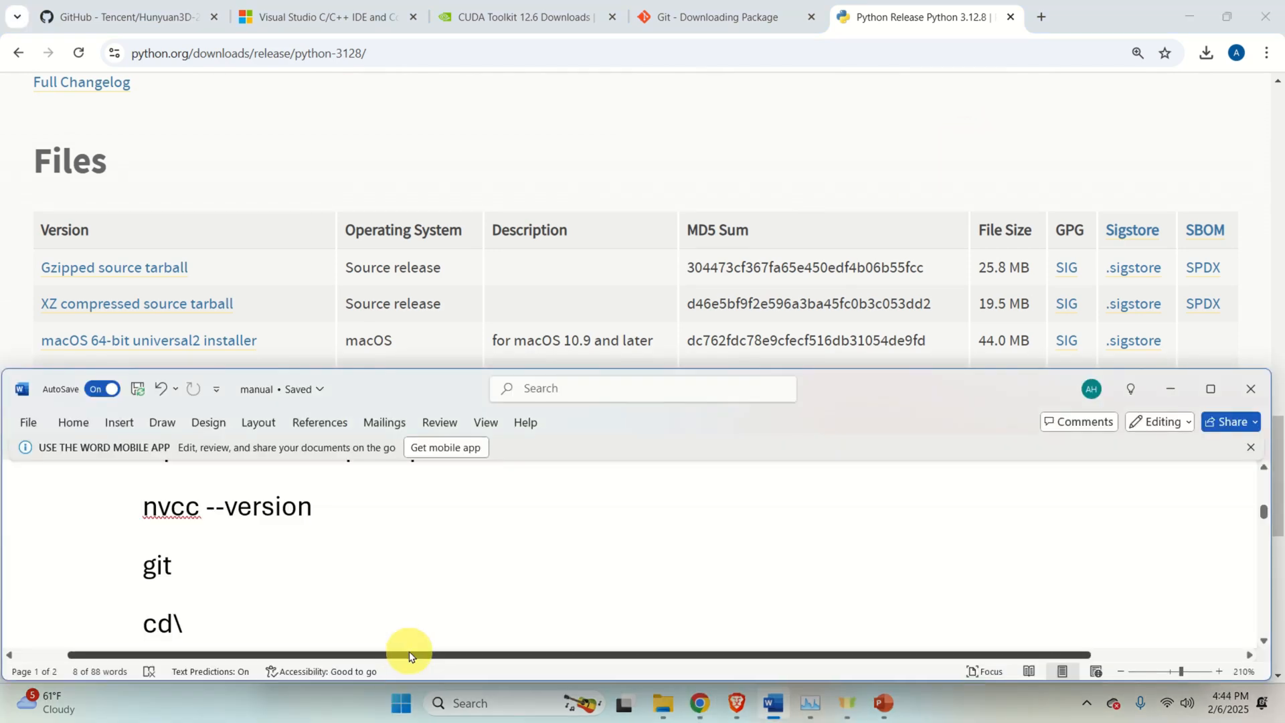
# Launch Command Prompt from the Start search
pyautogui.click(401, 703)
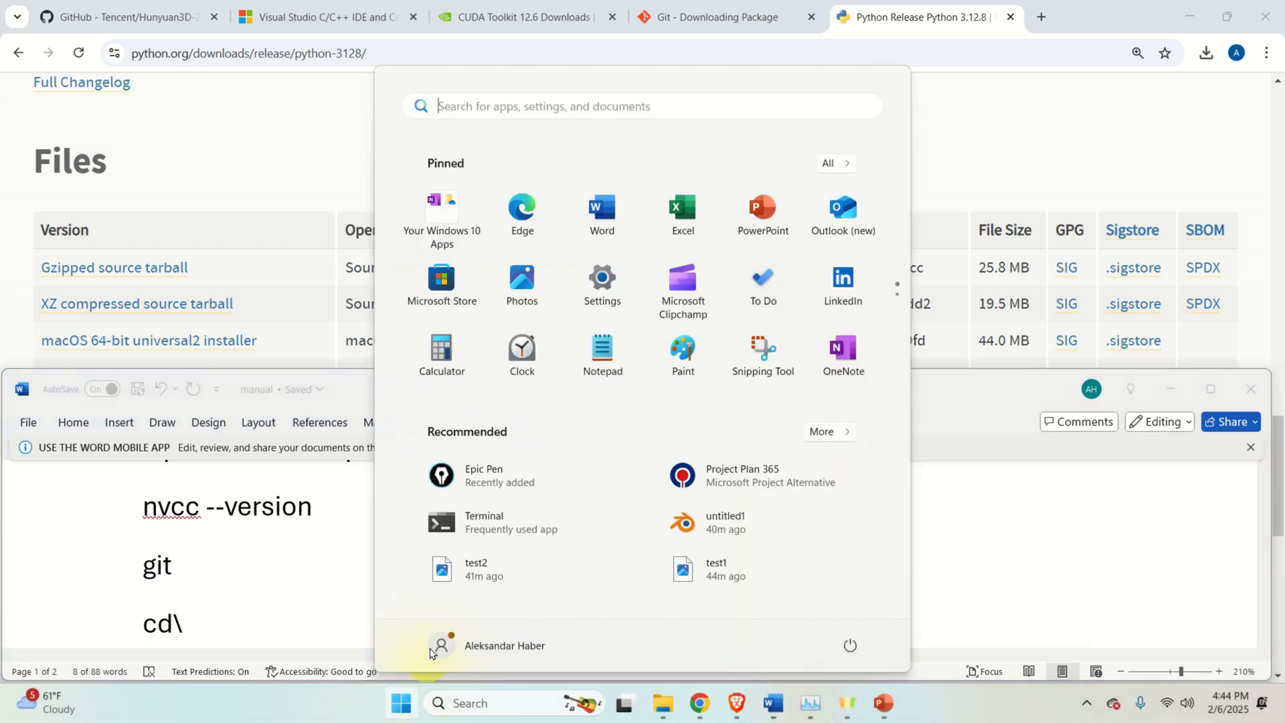
pyautogui.write('command prompt')
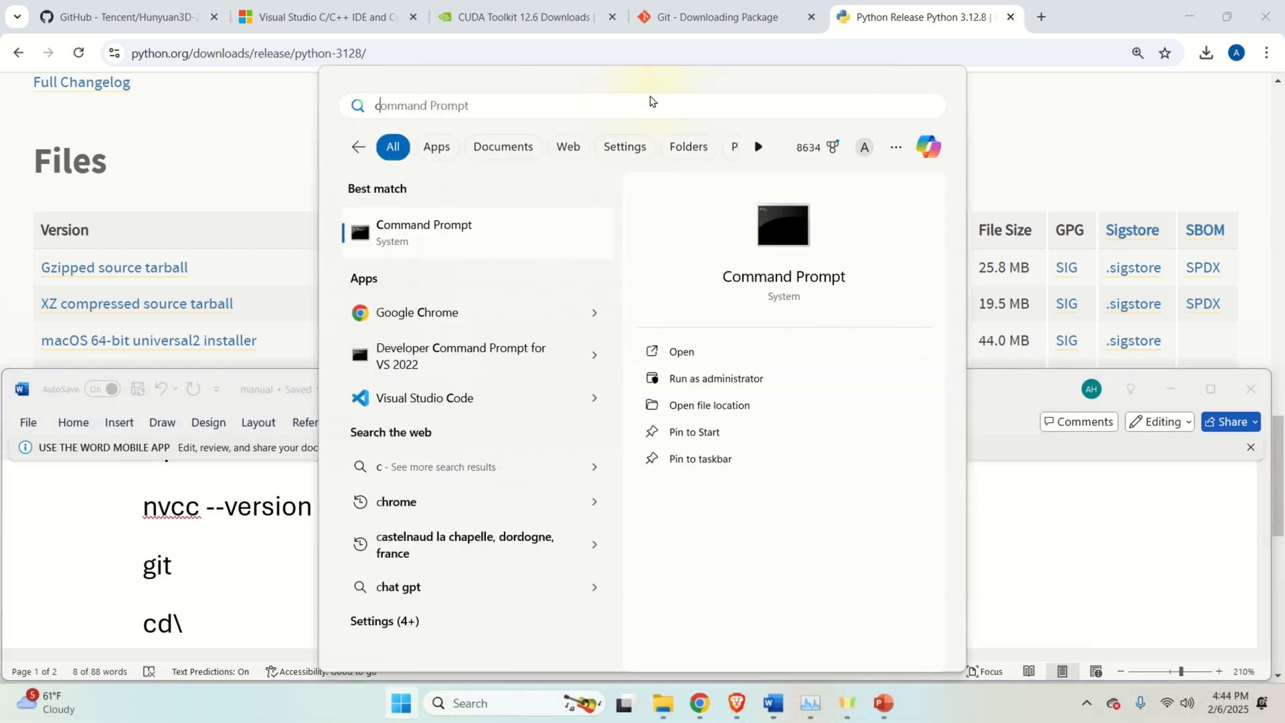
pyautogui.click(424, 232)
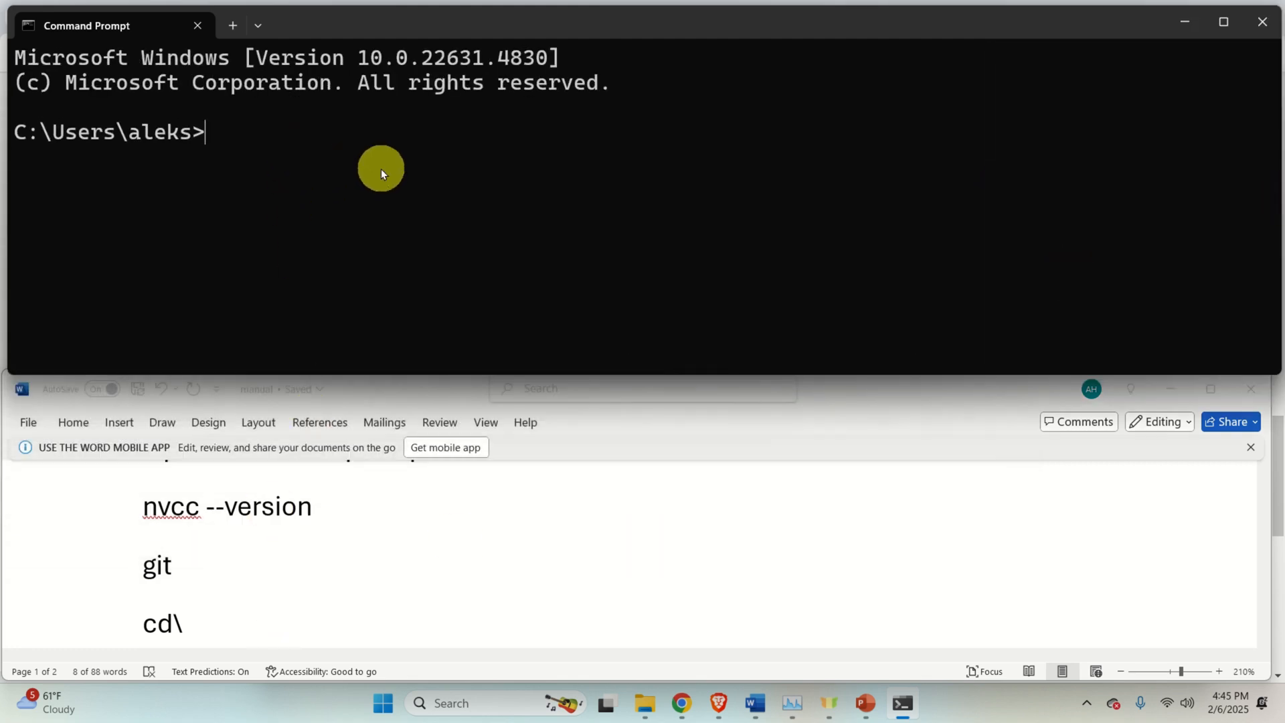
# Run nvcc --ver to check the CUDA compiler, then cd to the C:\ root
pyautogui.write('nv')
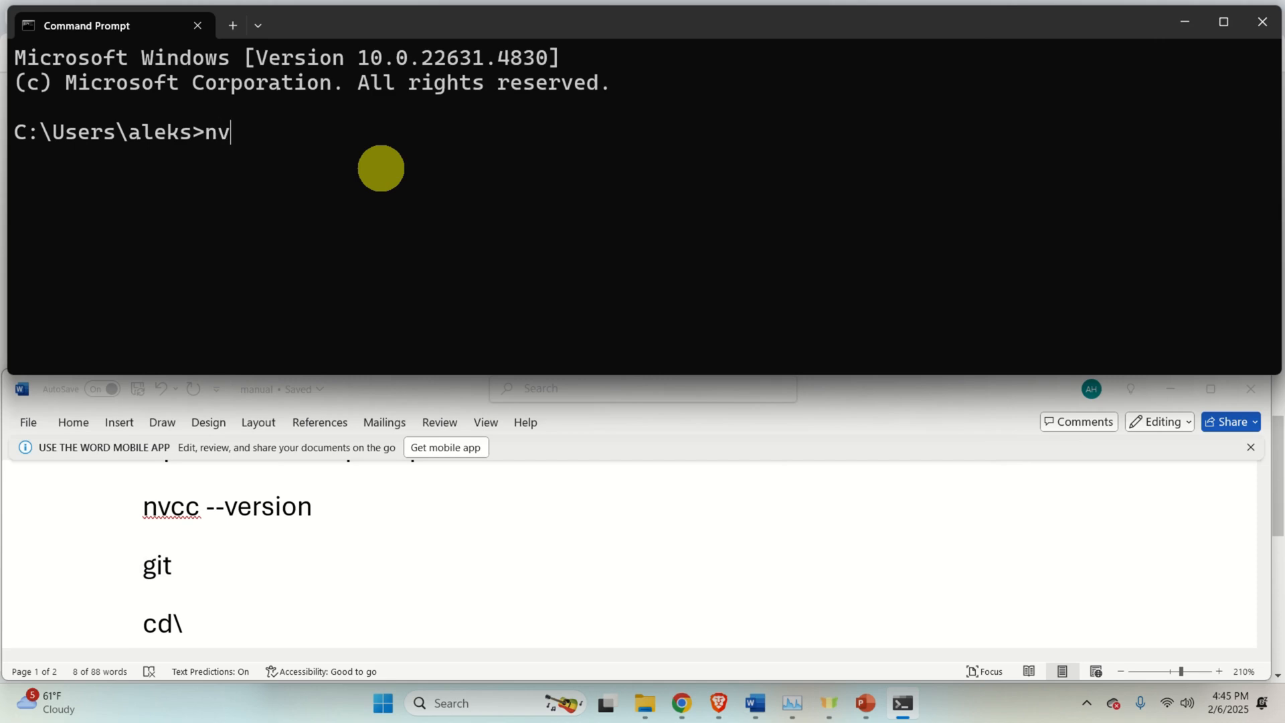
pyautogui.write('cc --ver')
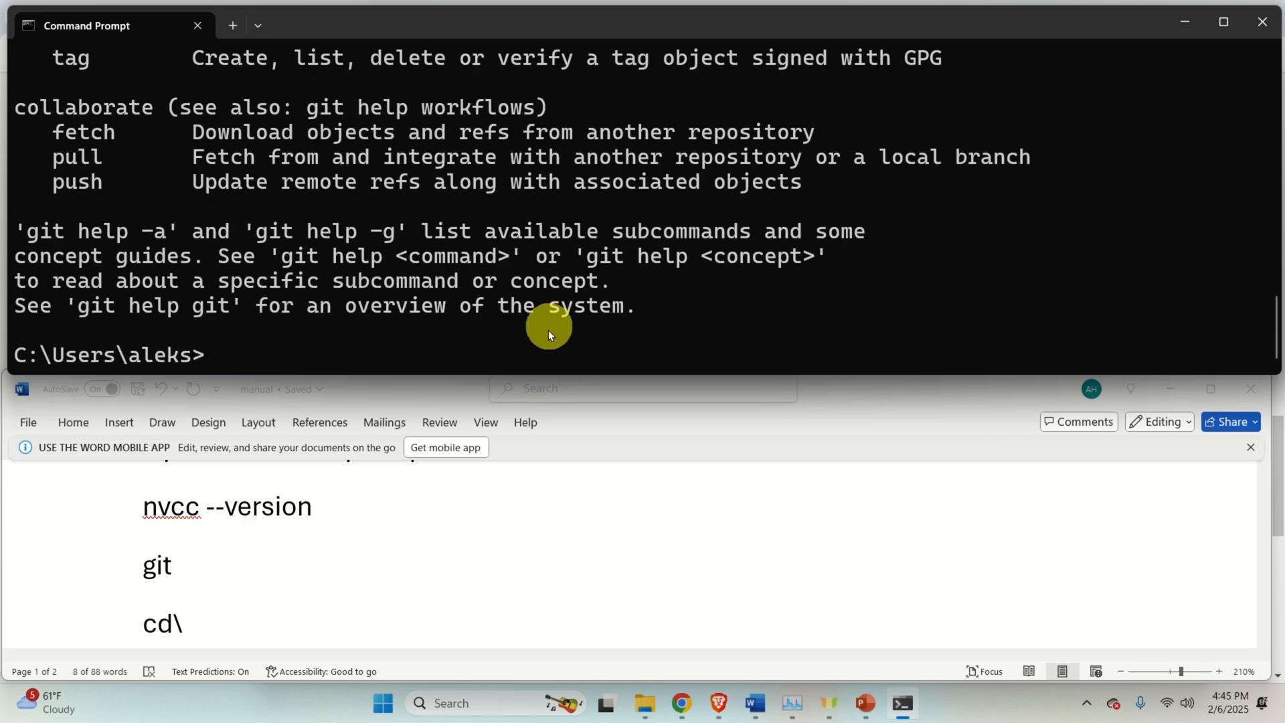
pyautogui.scroll(-3)
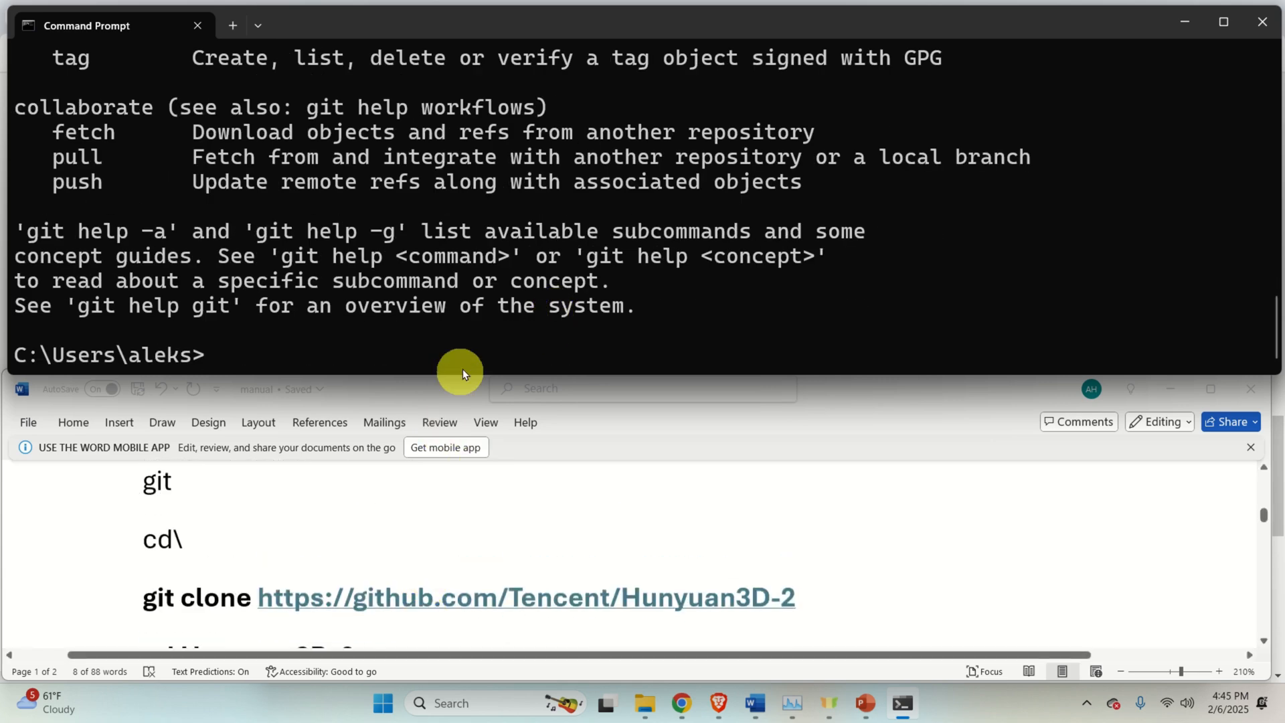
pyautogui.write('cd\\')
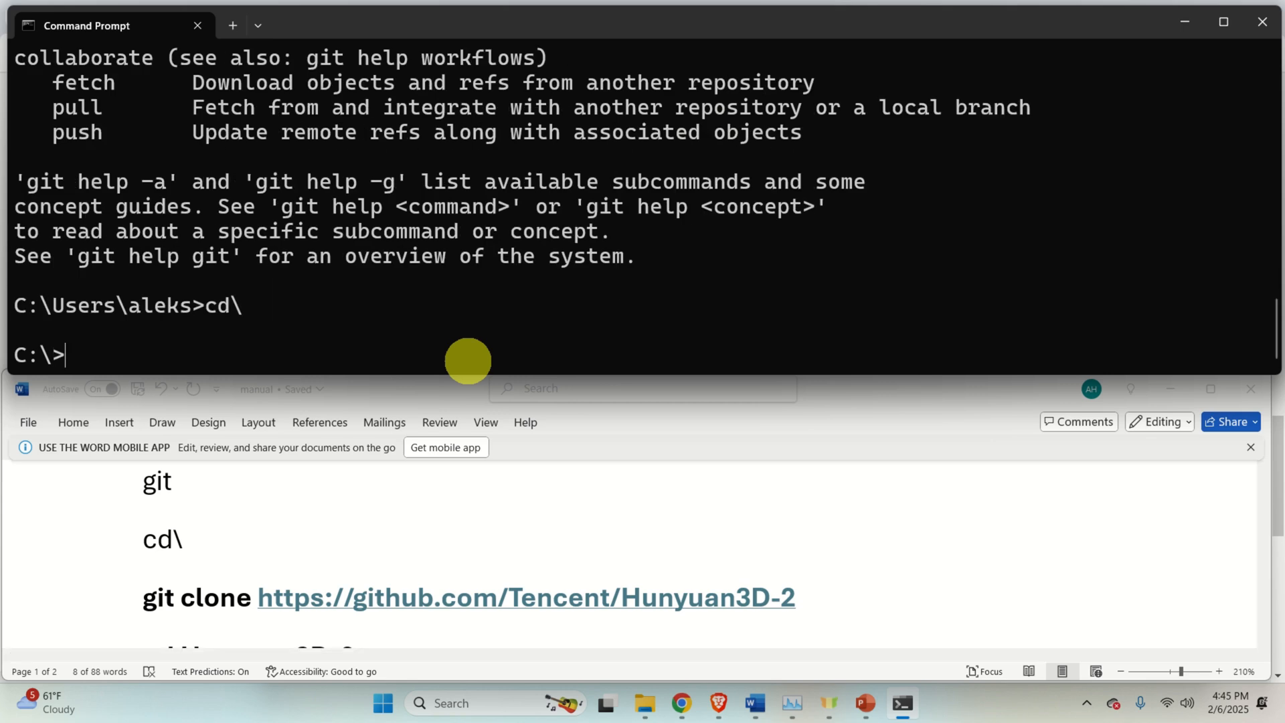
pyautogui.doubleClick(216, 597)
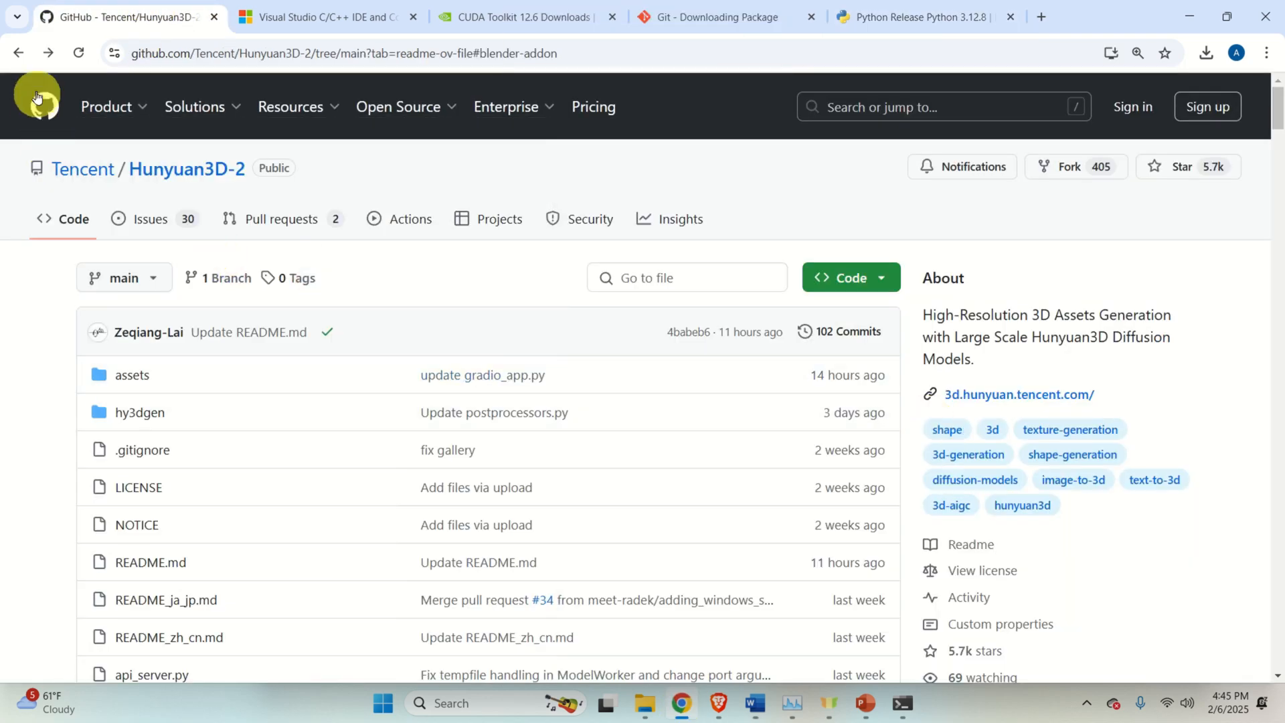
pyautogui.moveTo(760, 422)
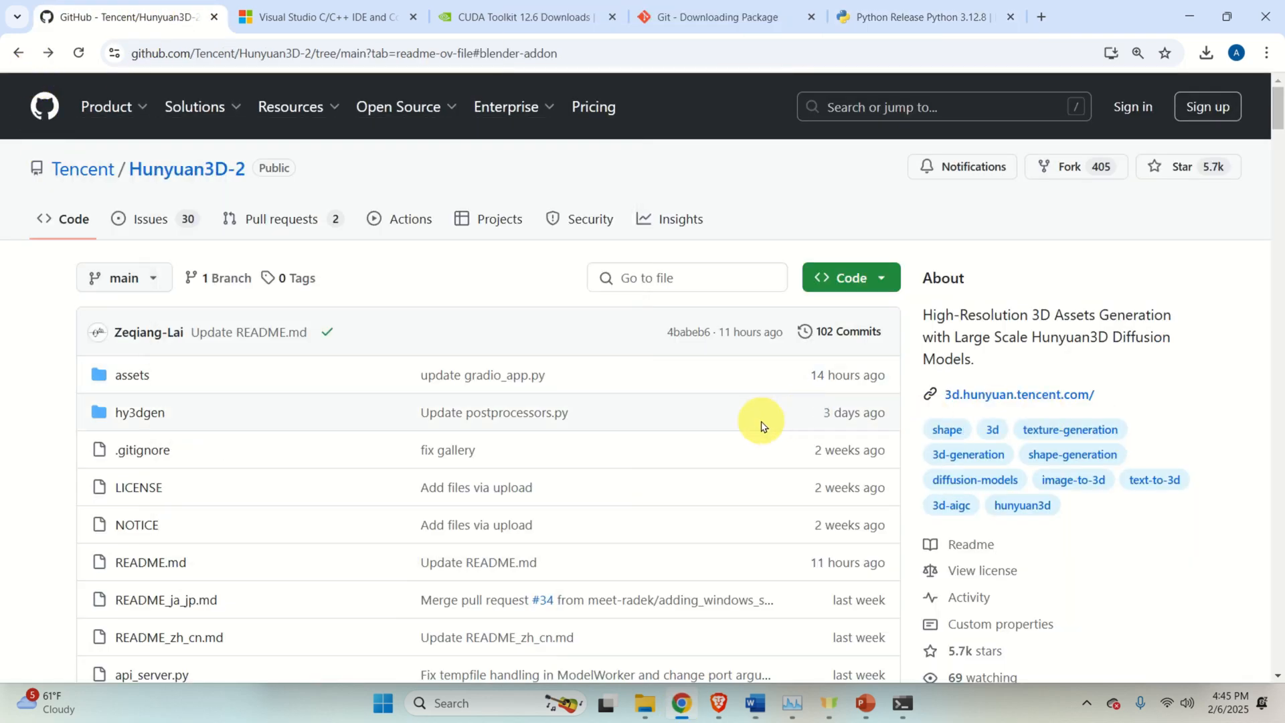
# Open the Hunyuan3D-2 repository main page, copy its URL, and return to Command Prompt
pyautogui.scroll(-3)
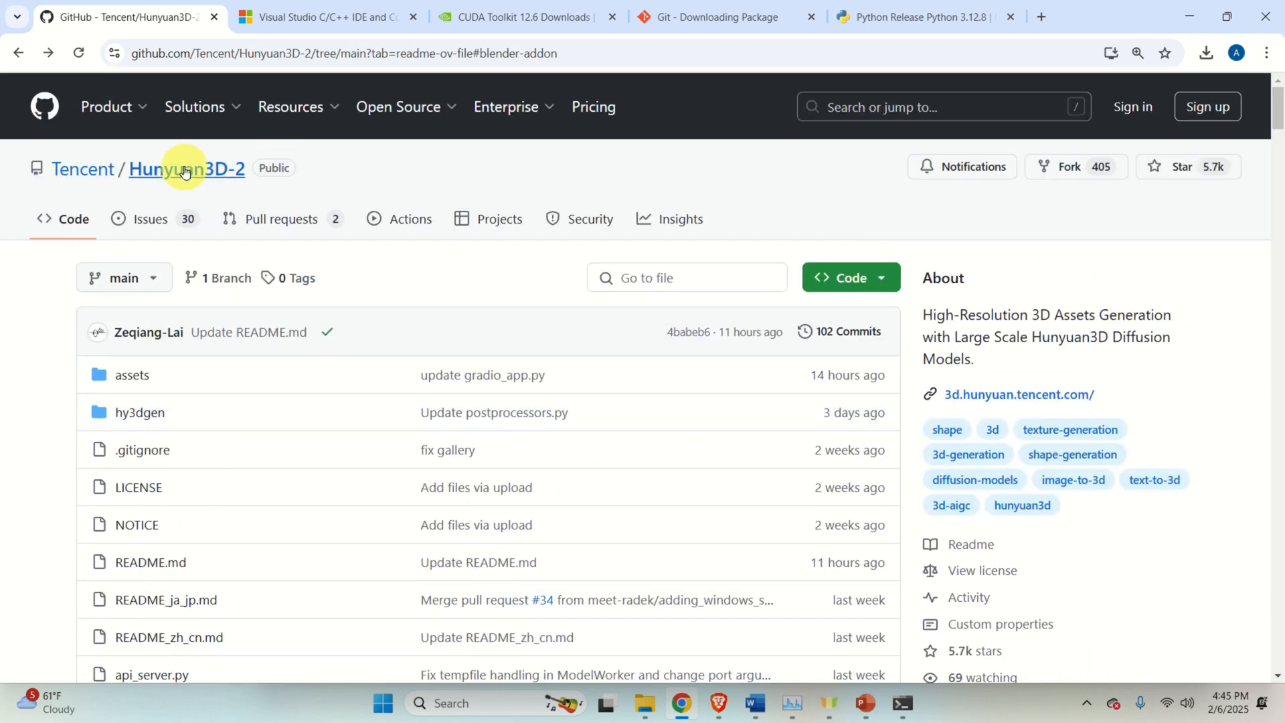
pyautogui.click(320, 54)
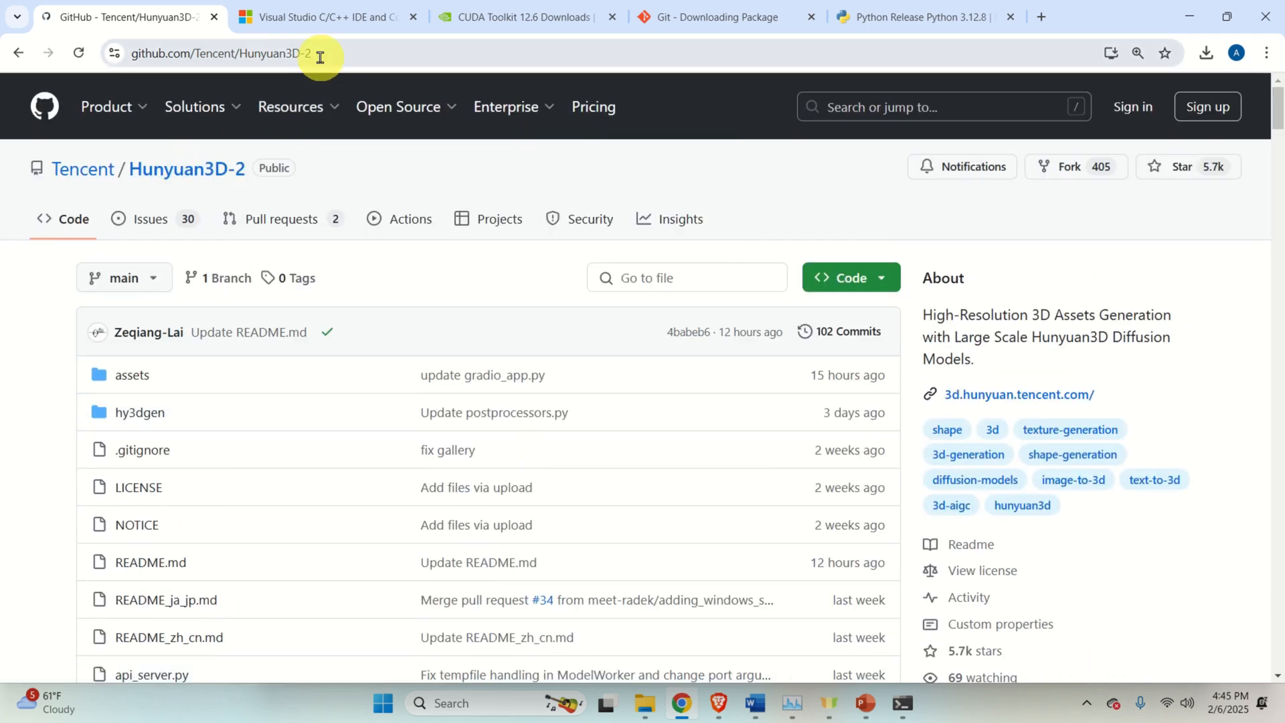
pyautogui.rightClick(220, 53)
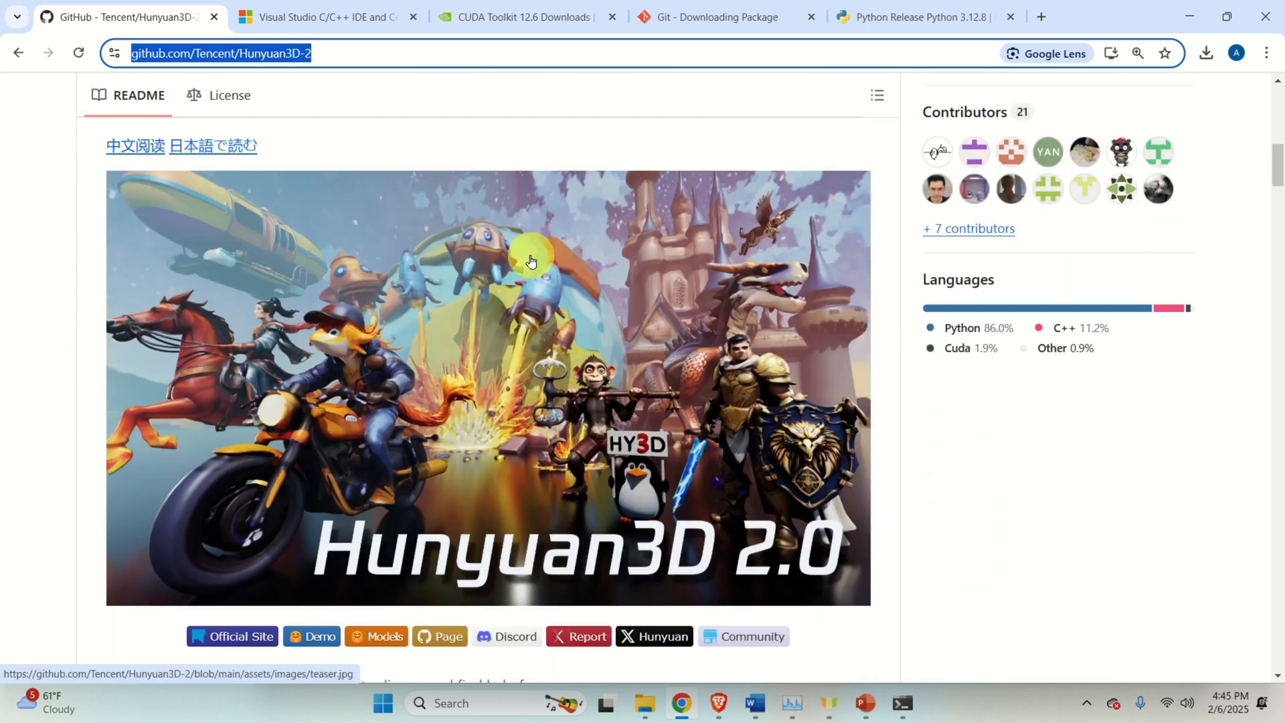
pyautogui.click(901, 703)
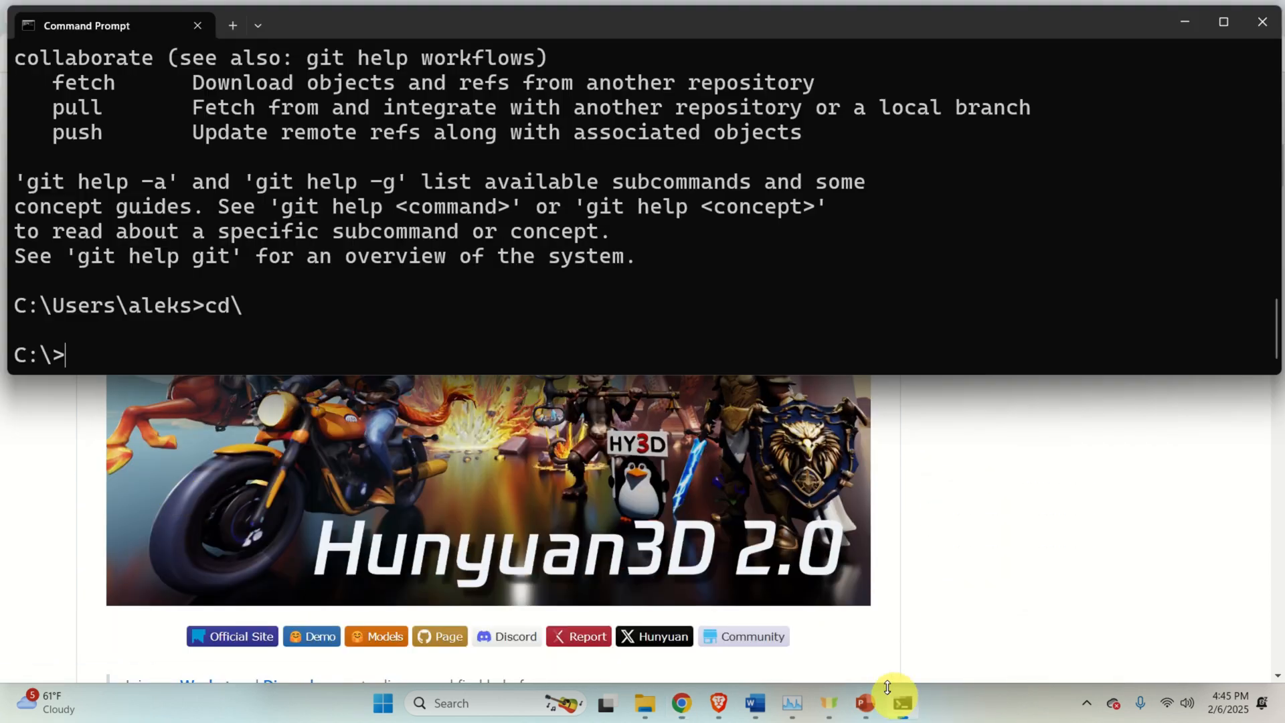
pyautogui.write('go')
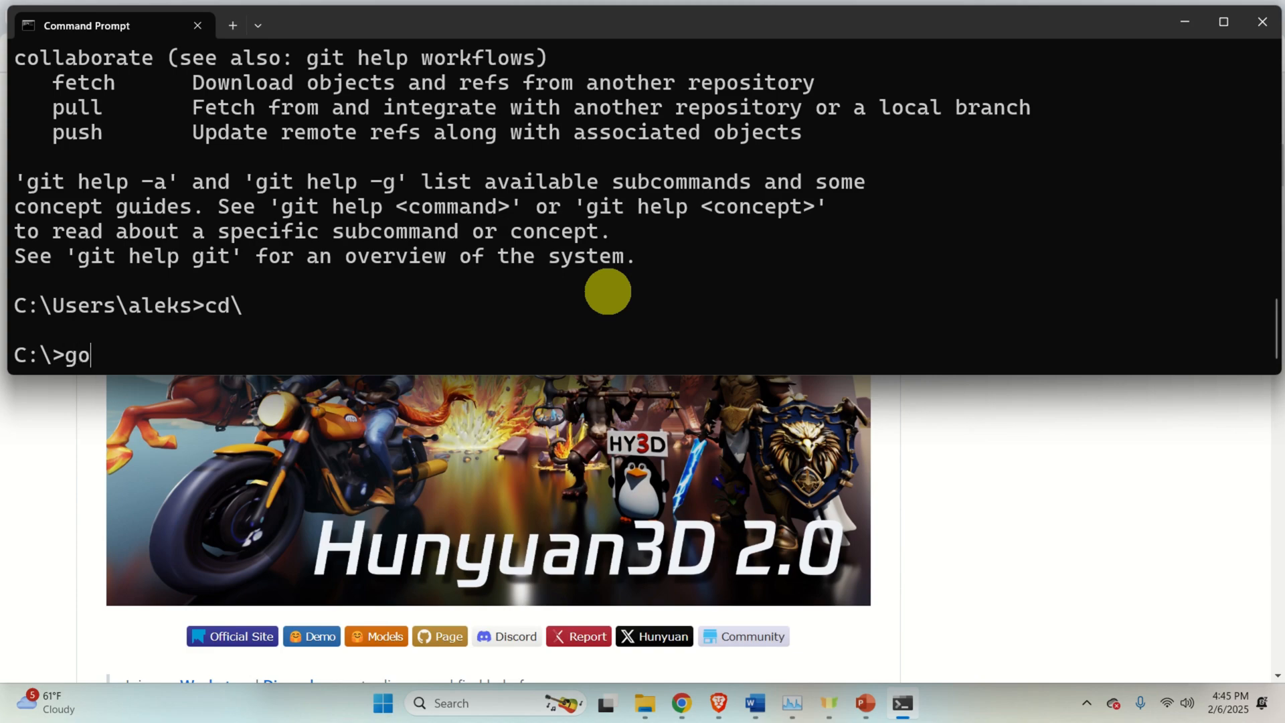
pyautogui.write('it clone')
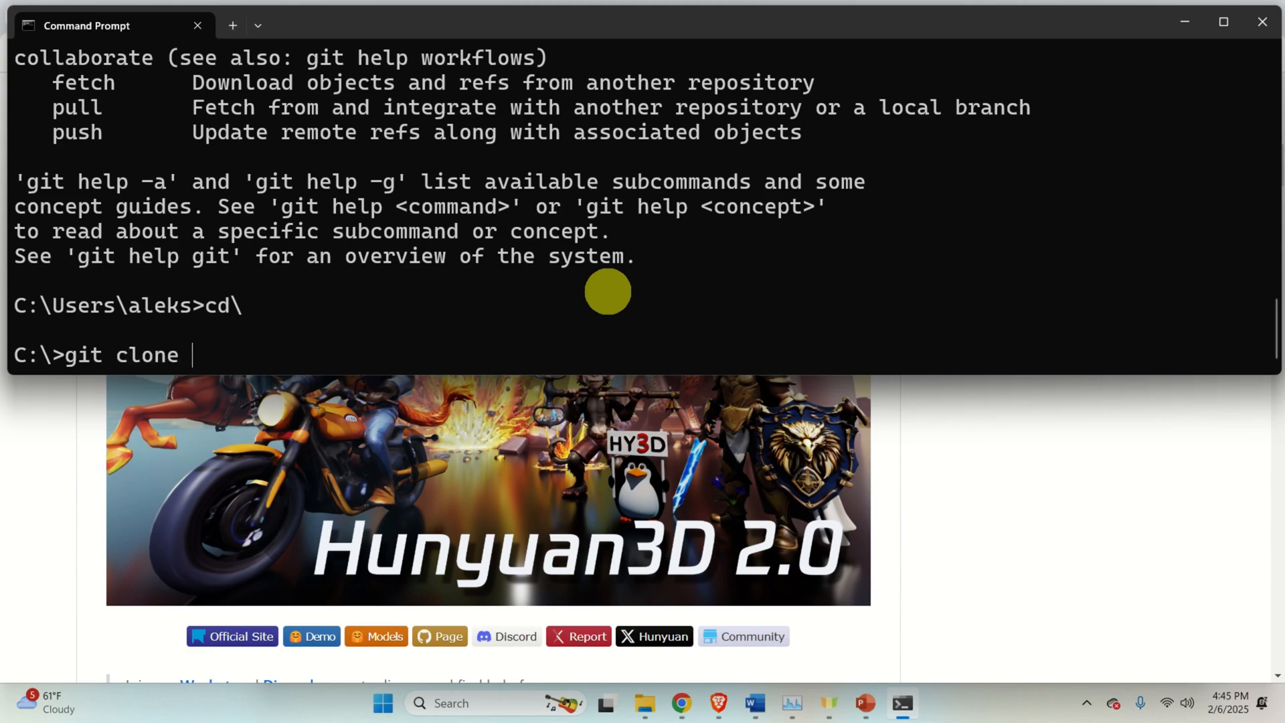
pyautogui.write('https://github.com/Tencent/Hunyuan3D-2')
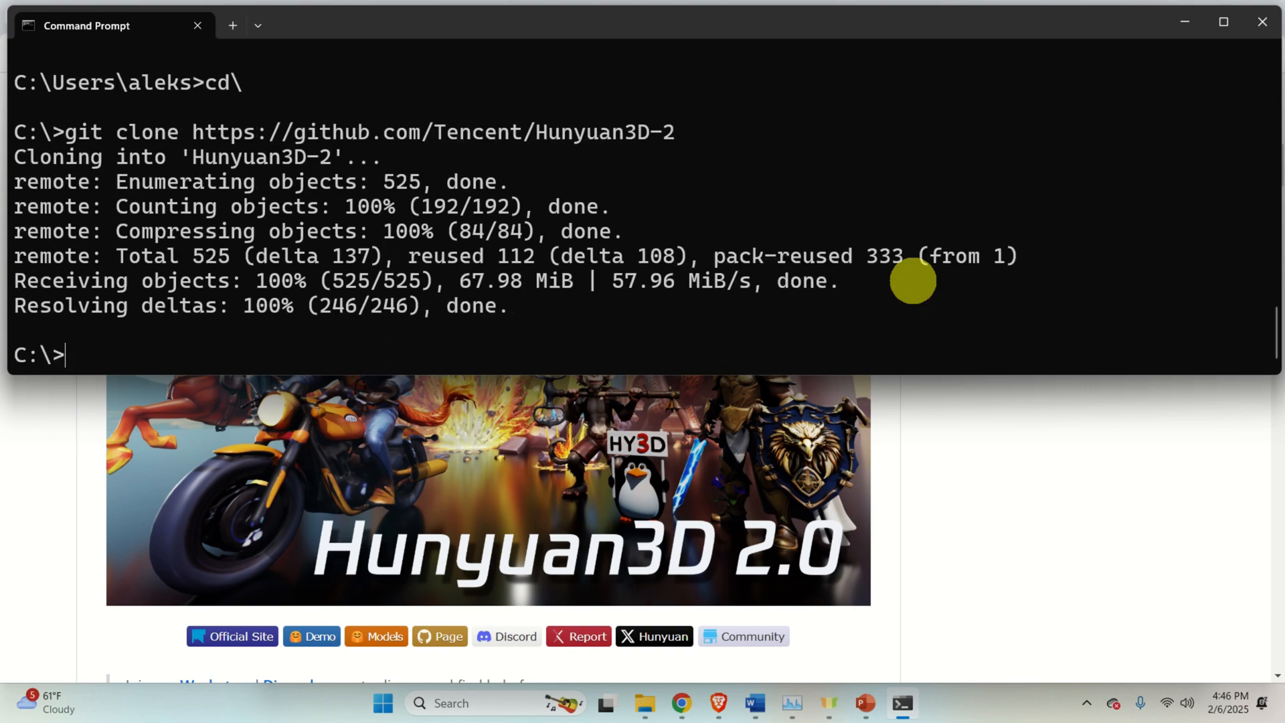
pyautogui.write('cd HU')
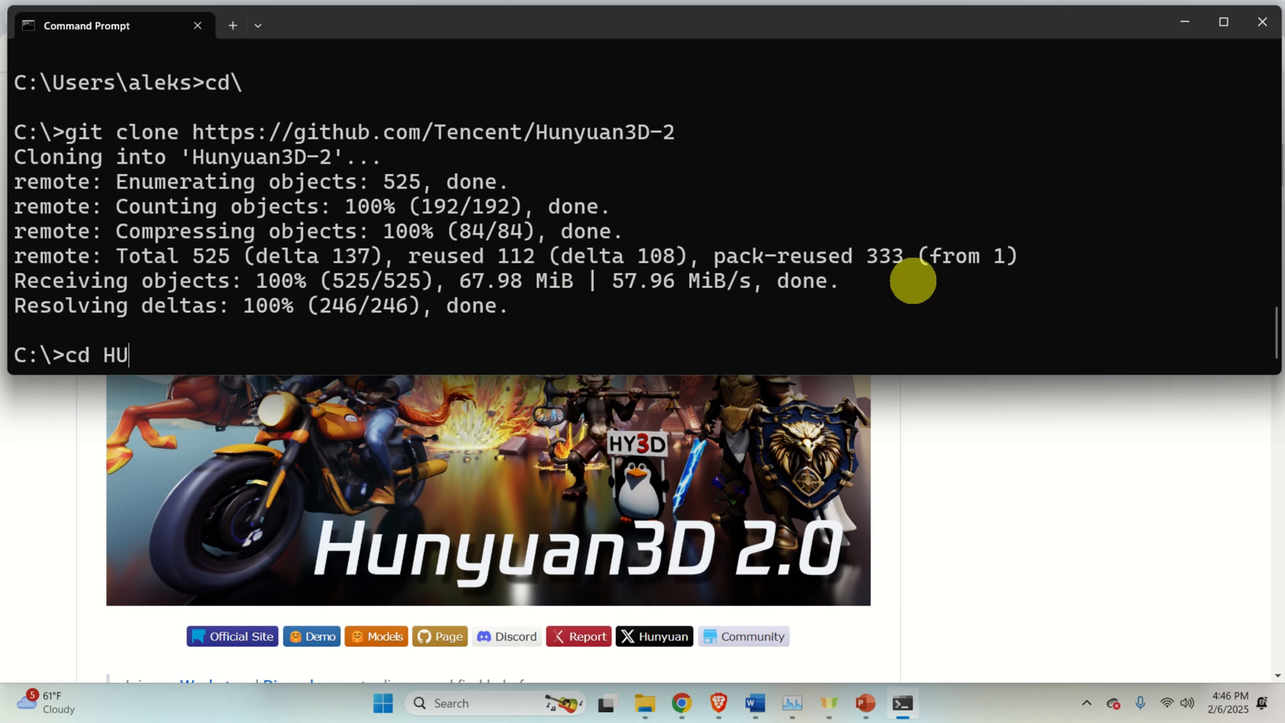
pyautogui.write('nyuan3D-2')
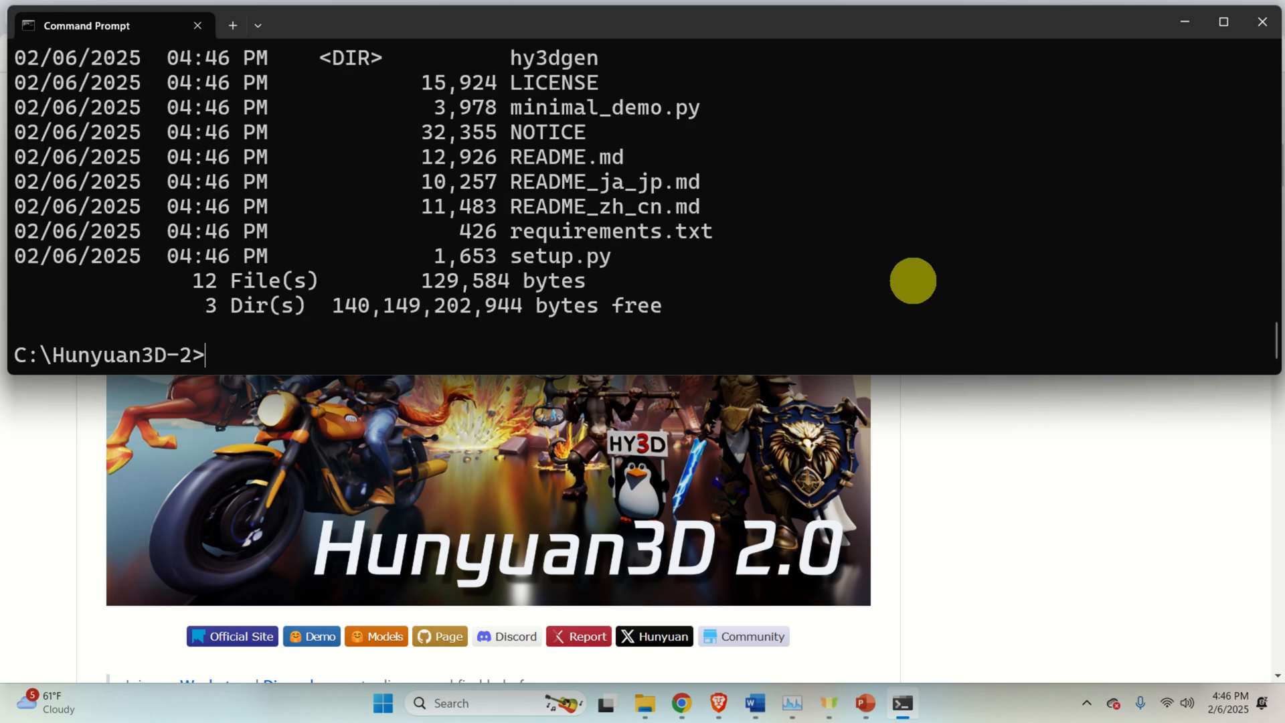
pyautogui.moveTo(548, 196)
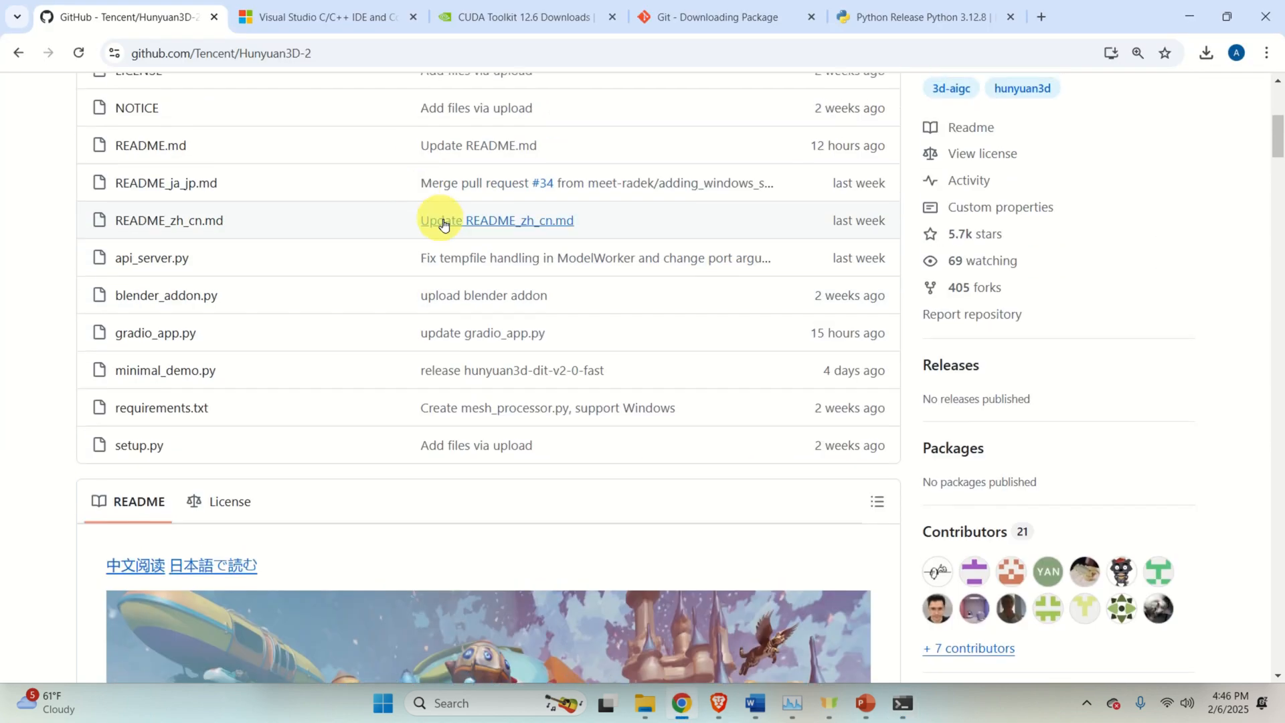
pyautogui.scroll(-3)
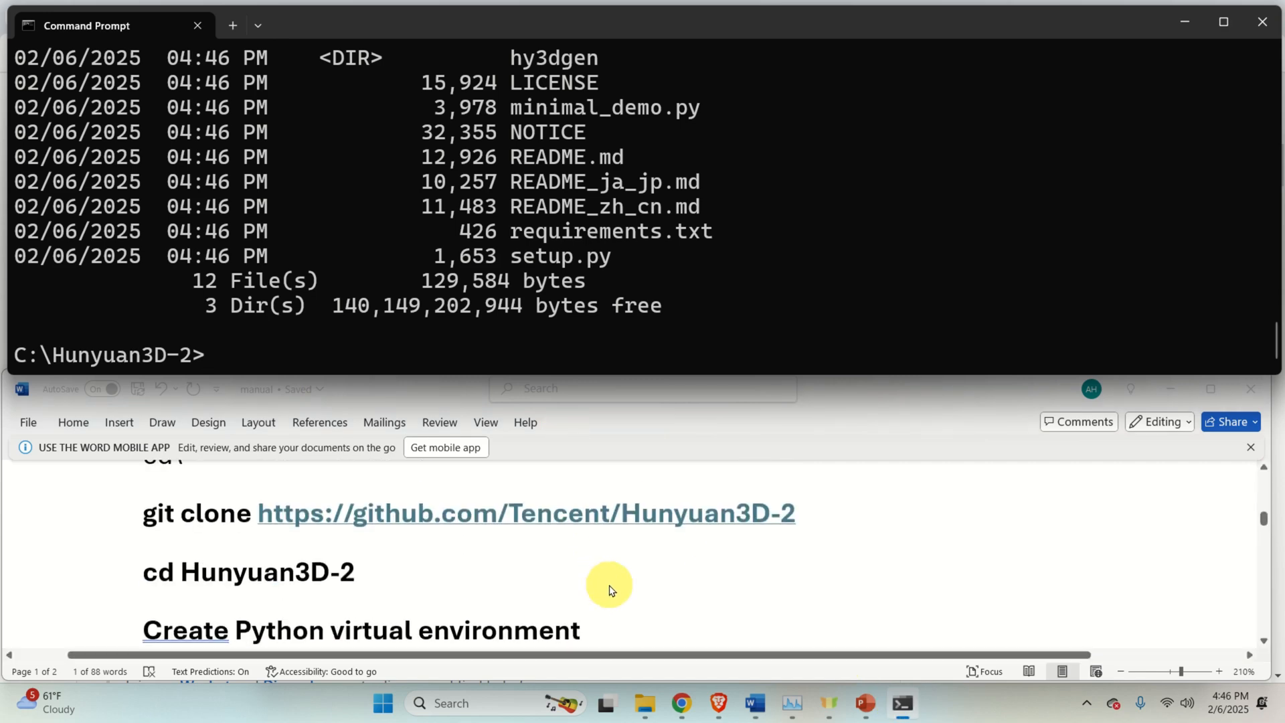
# Activate env1 via env1\Scripts\activate.bat and run pip install huggingface_hub
pyautogui.scroll(-3)
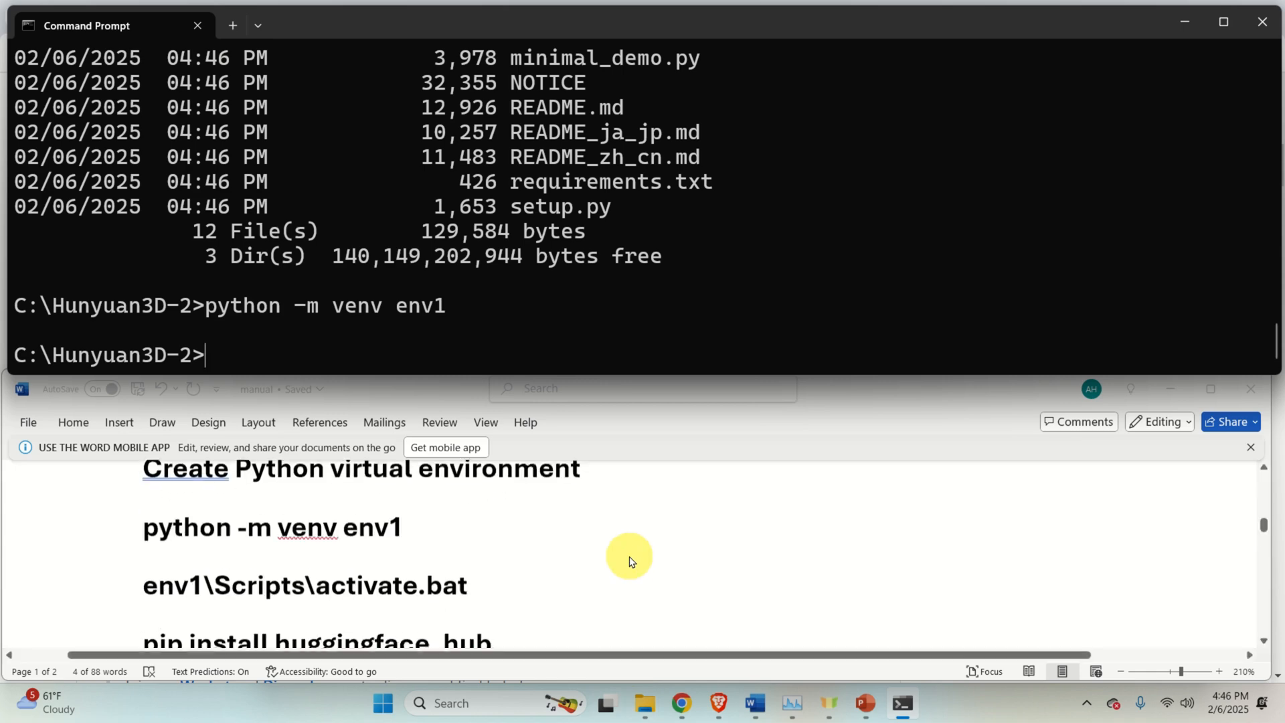
pyautogui.rightClick(304, 585)
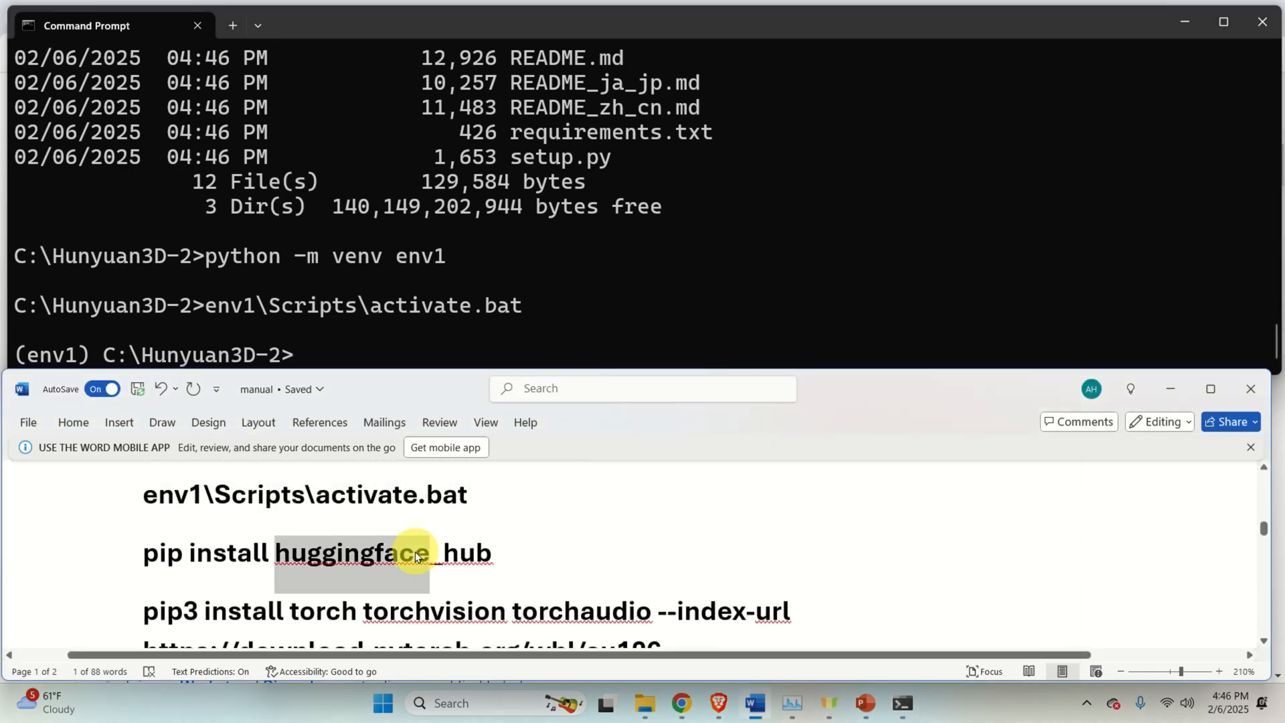
pyautogui.write('pip install huggingface_hub')
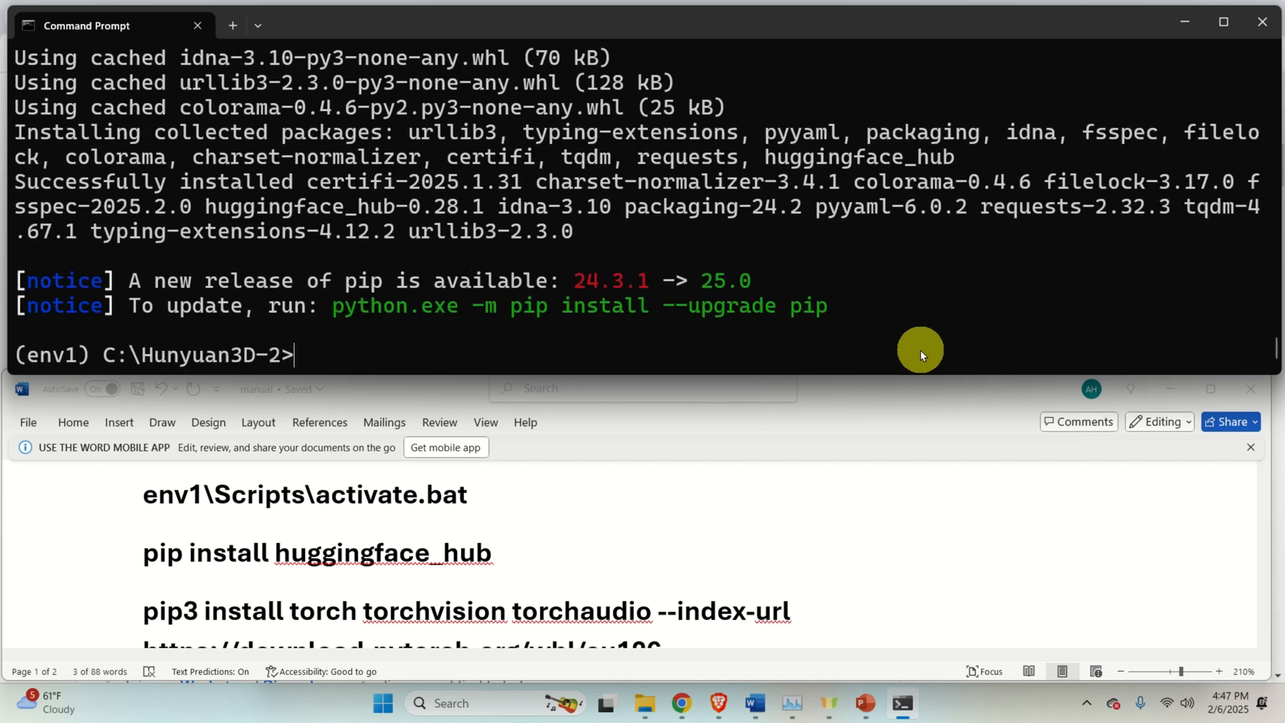
pyautogui.moveTo(794, 297)
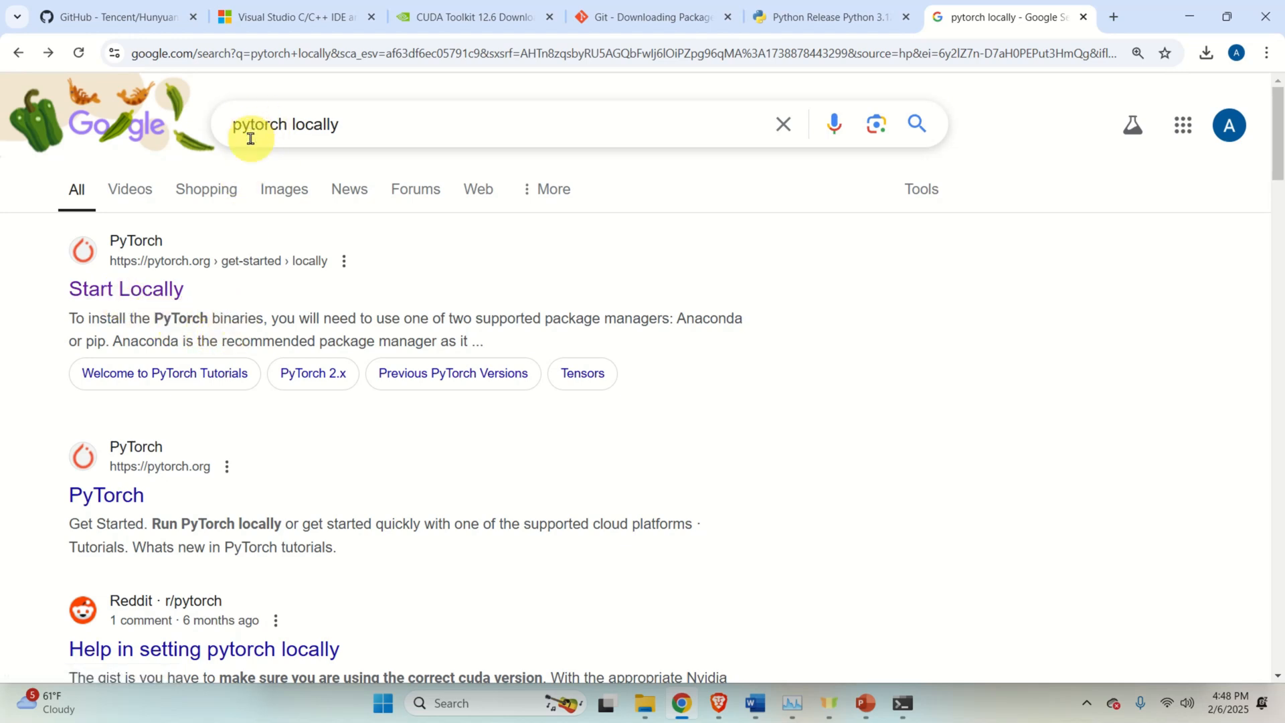
pyautogui.moveTo(356, 125)
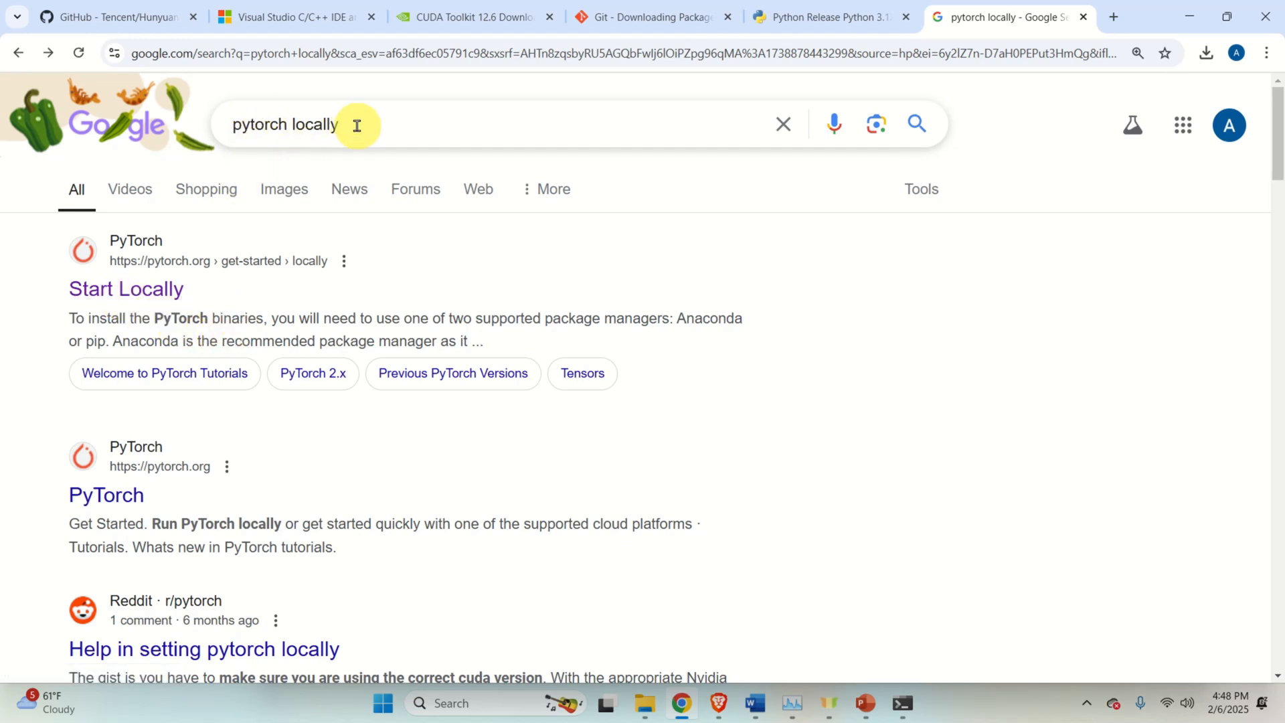
# On PyTorch Start Locally pick CUDA 12.6, copy the cu126 pip command, and return to Command Prompt
pyautogui.click(126, 289)
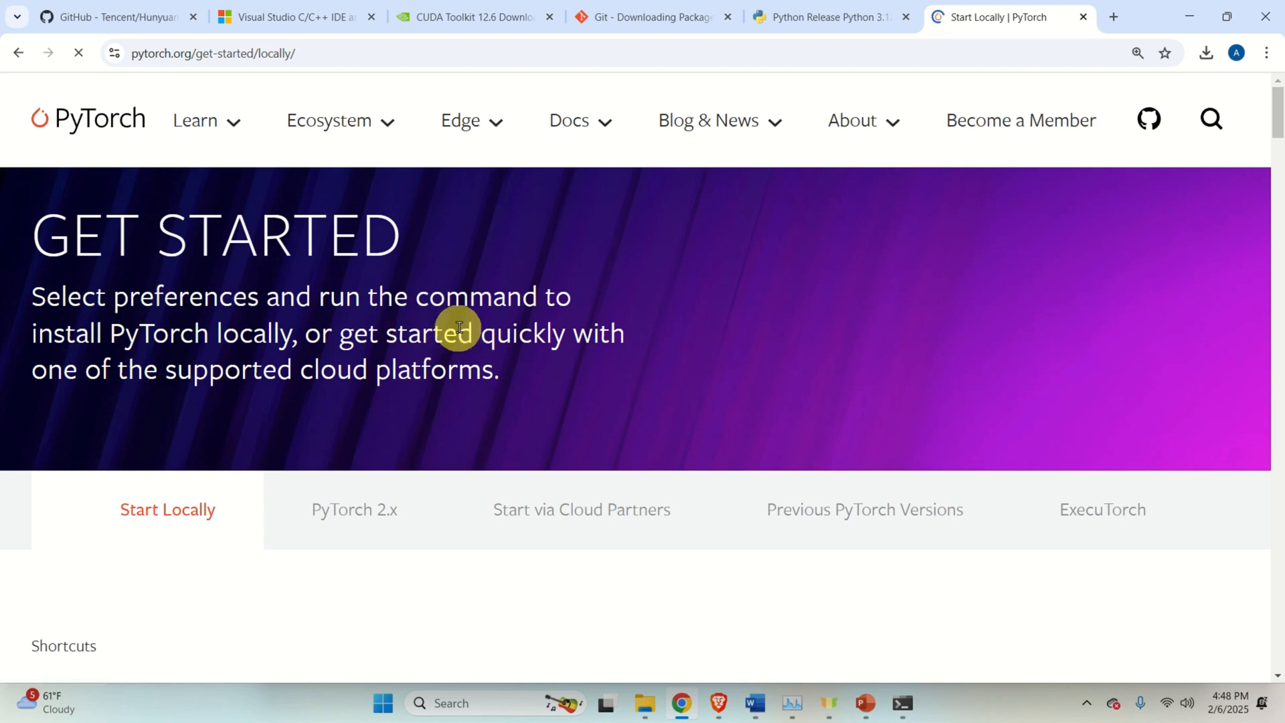
pyautogui.scroll(-3)
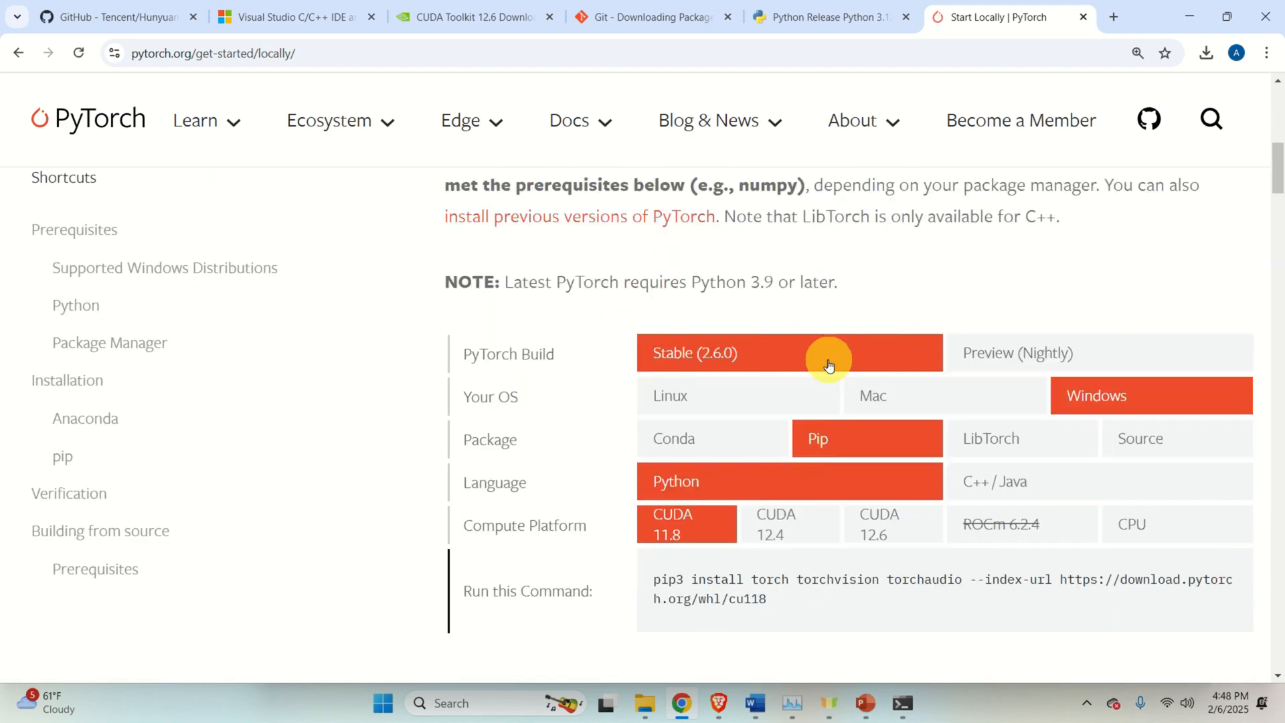
pyautogui.moveTo(901, 444)
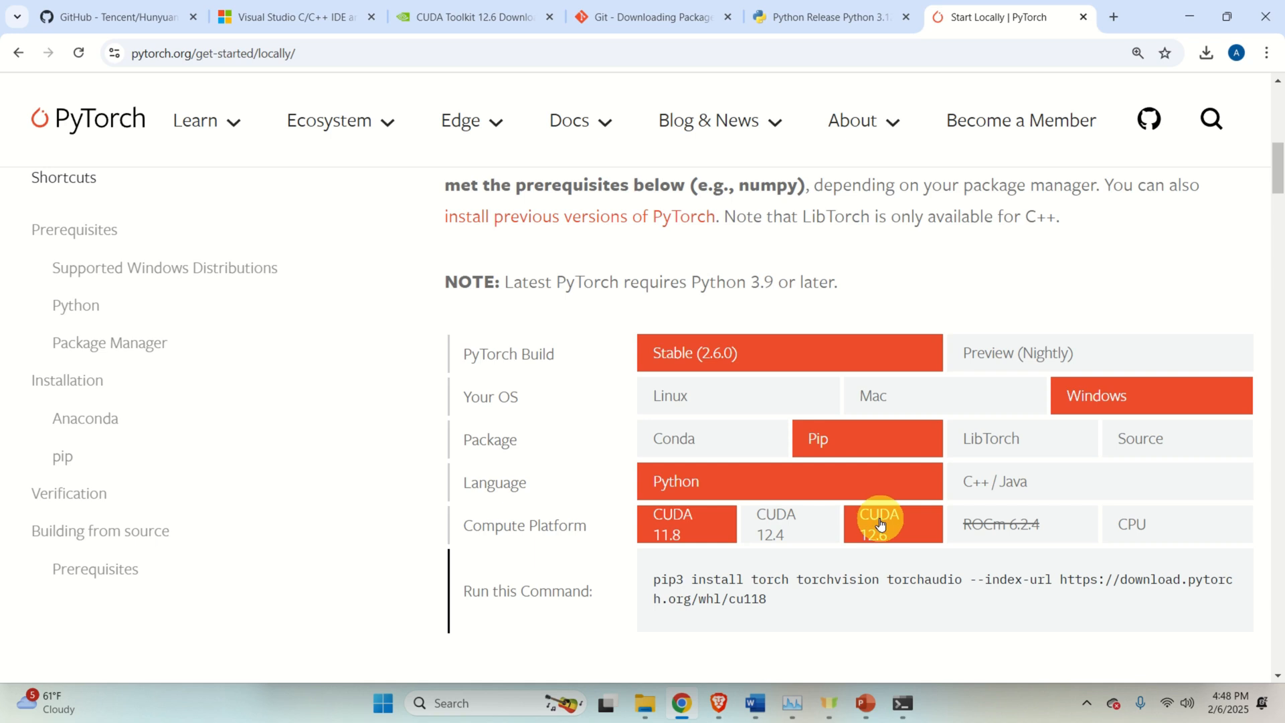
pyautogui.click(893, 525)
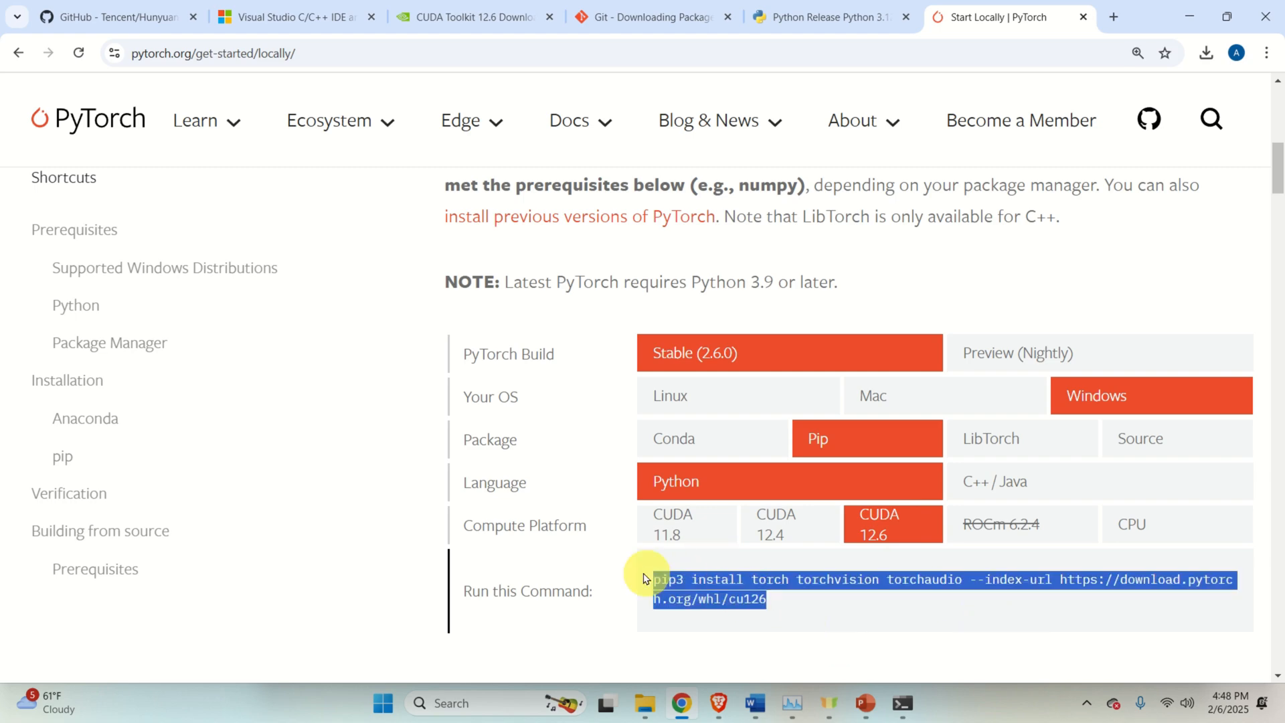
pyautogui.click(738, 395)
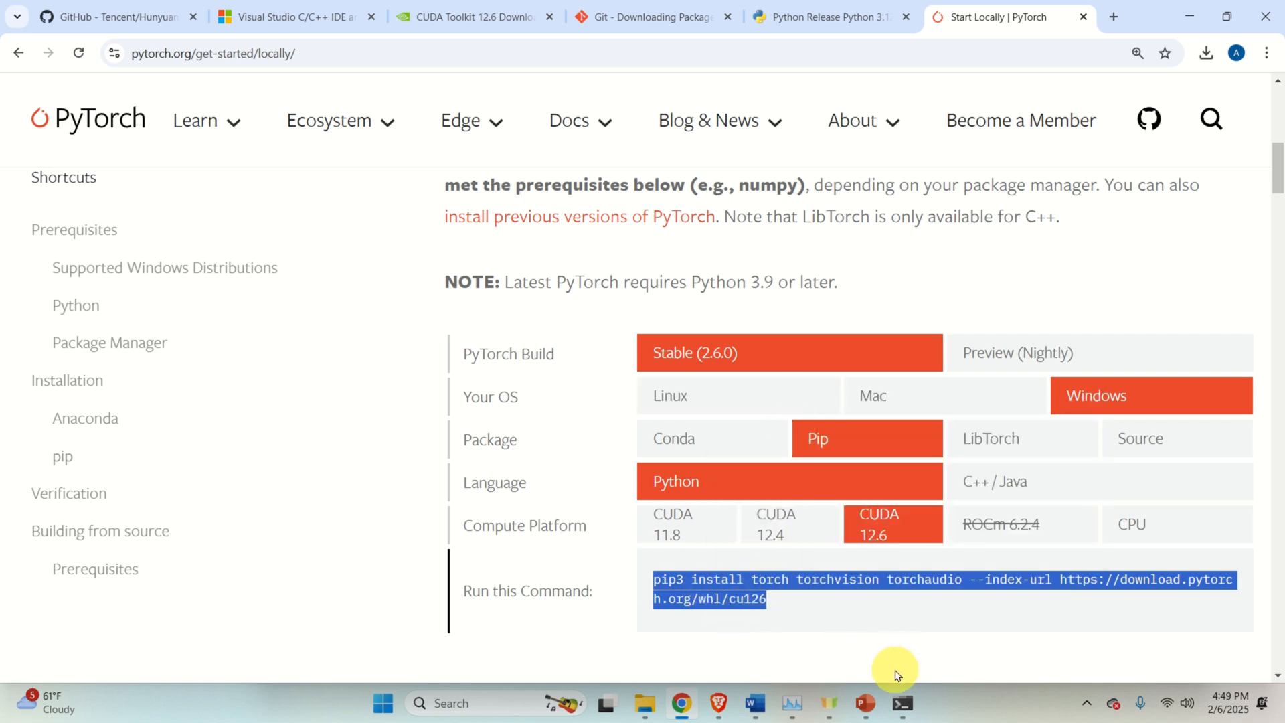
pyautogui.moveTo(911, 672)
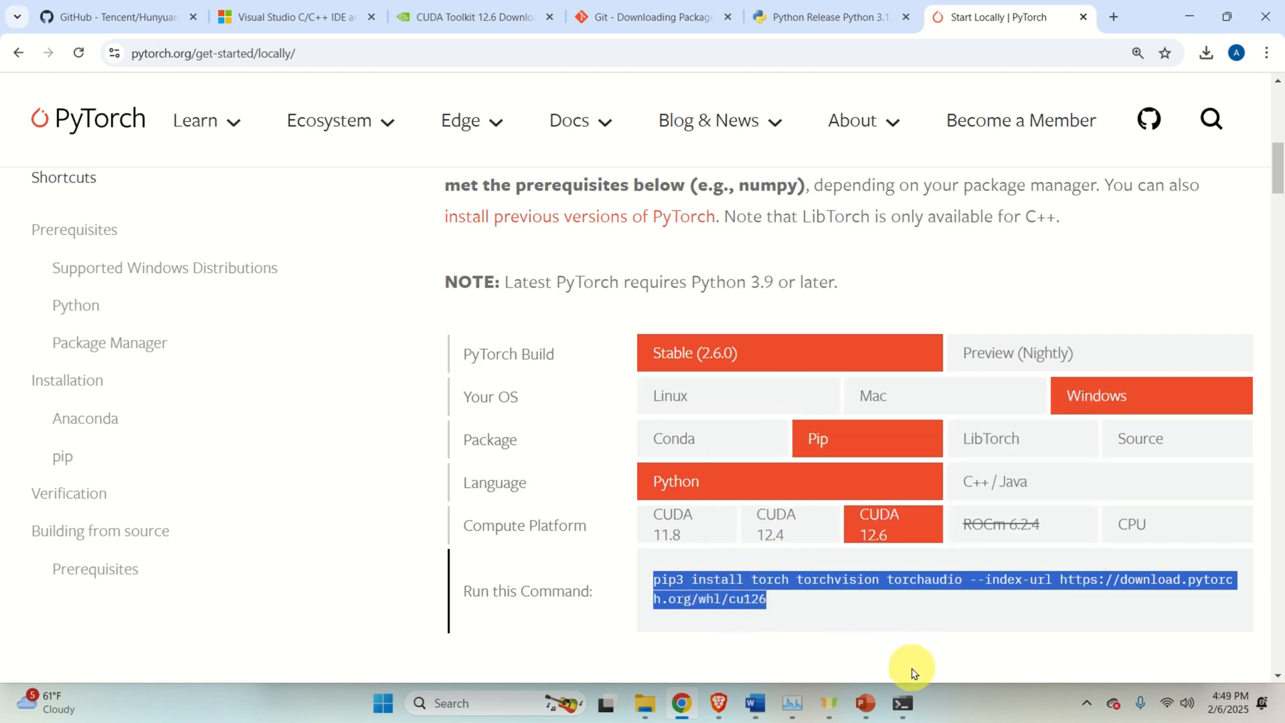
pyautogui.click(901, 703)
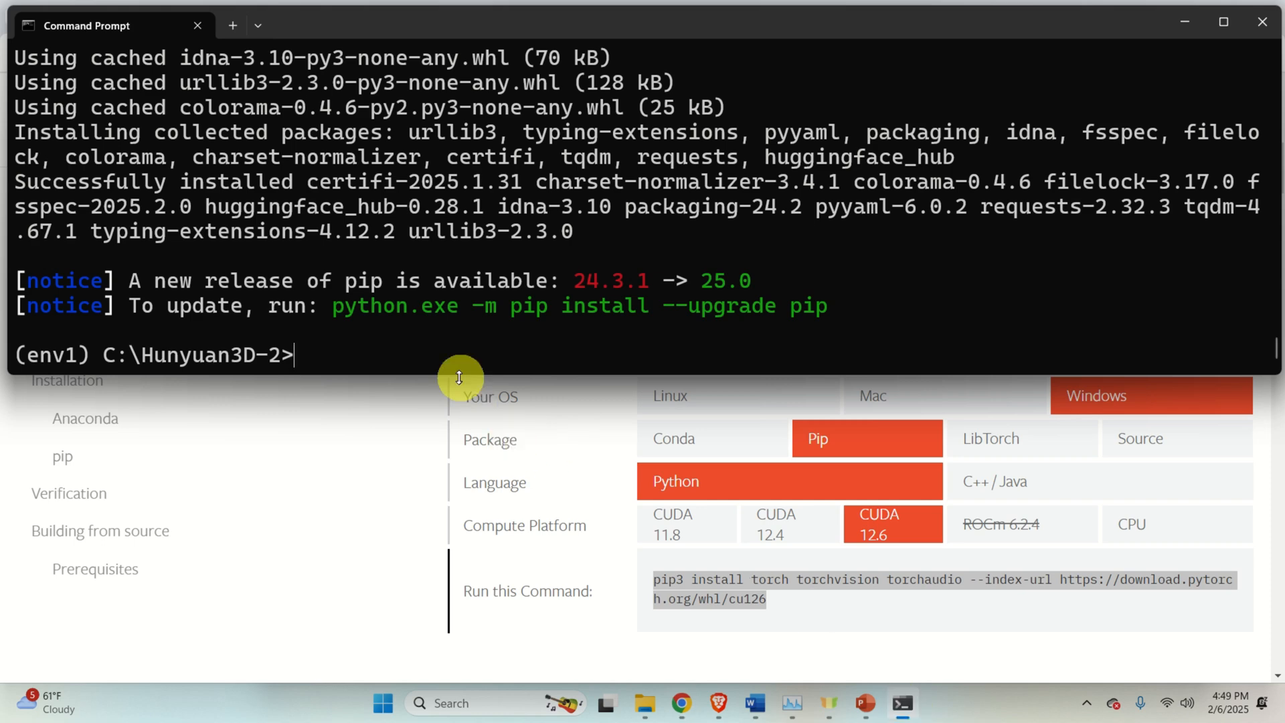
pyautogui.moveTo(492, 370)
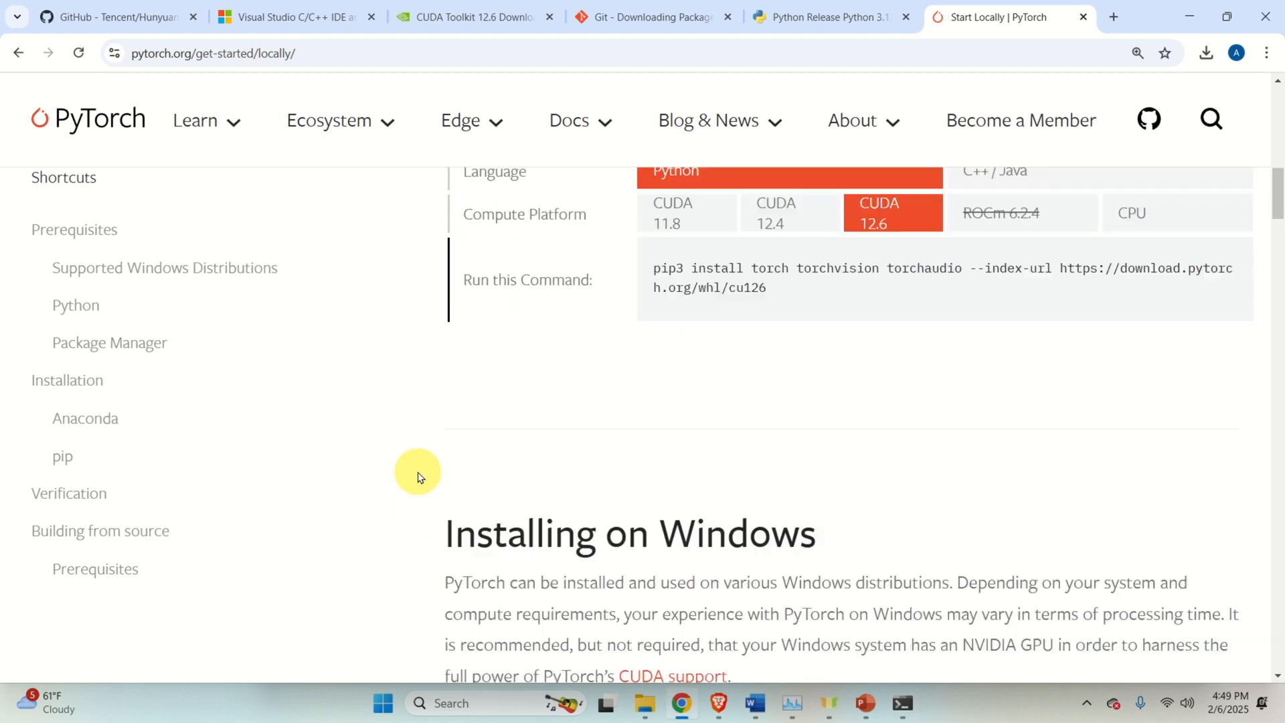
# Review the Python 3.9–3.12 support note on PyTorch's Start Locally page, then return to Command Prompt
pyautogui.scroll(-3)
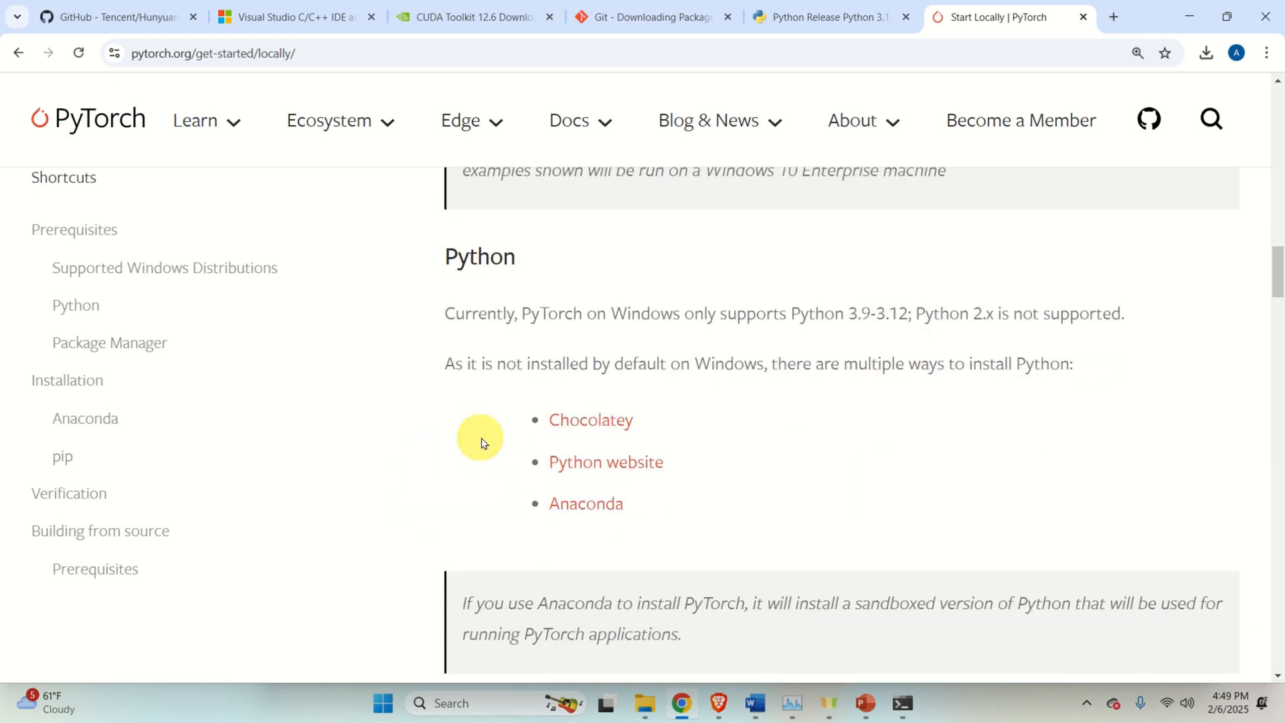
pyautogui.scroll(-3)
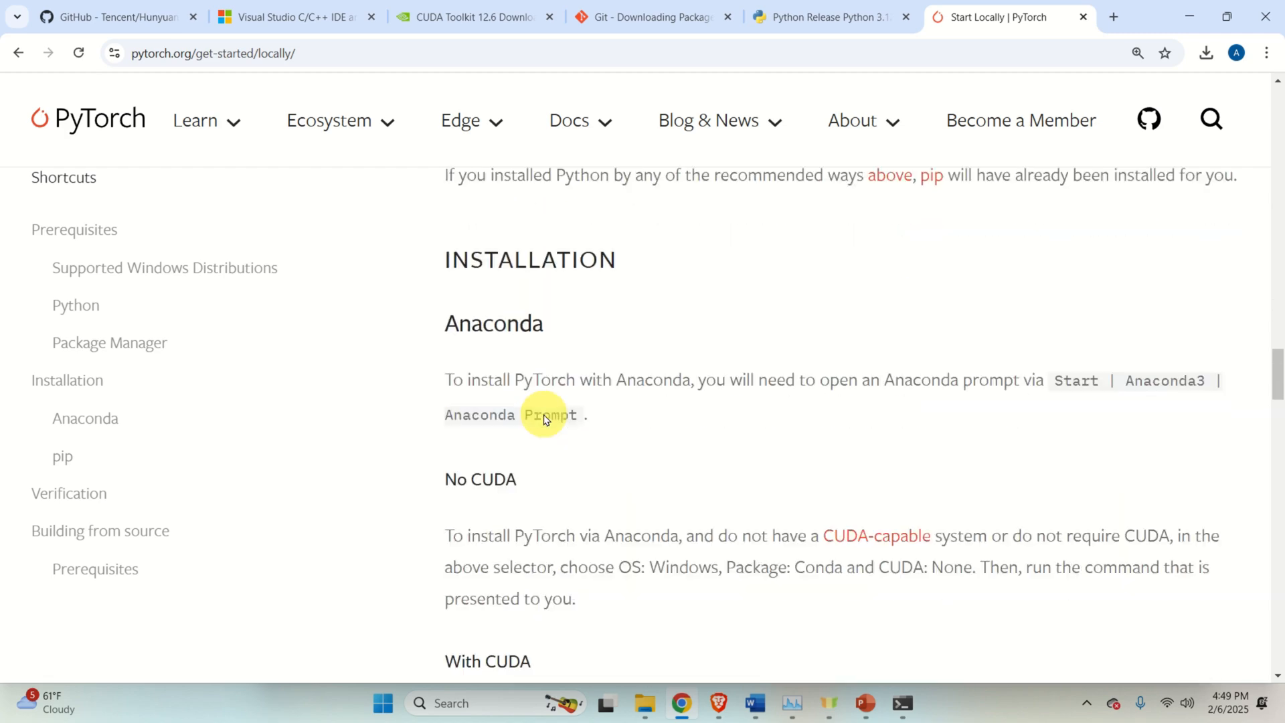
pyautogui.scroll(-3)
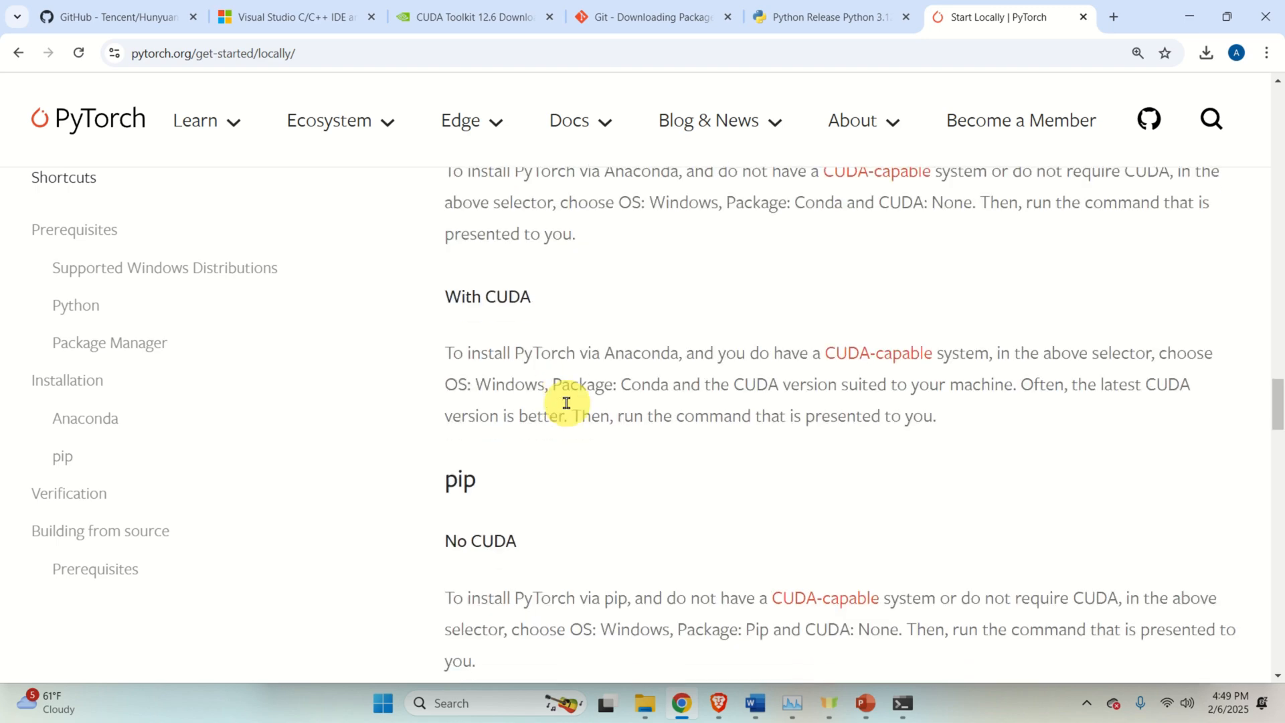
pyautogui.scroll(-3)
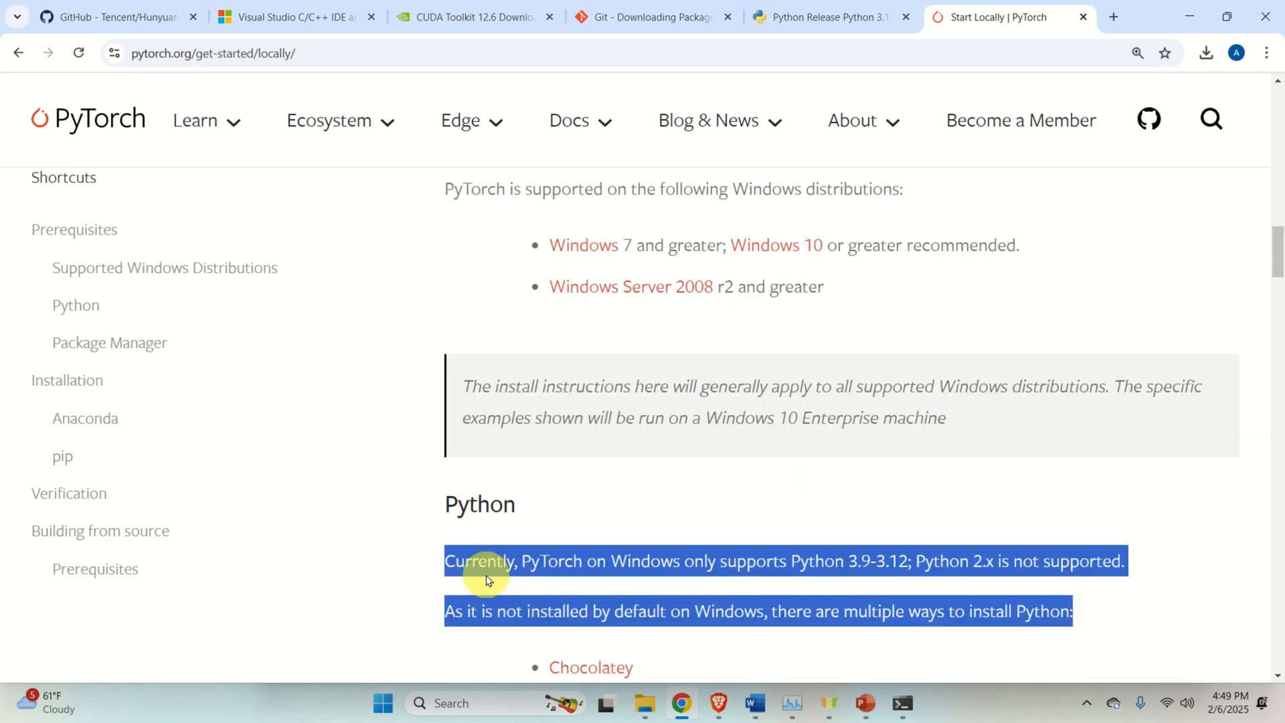
pyautogui.moveTo(572, 565)
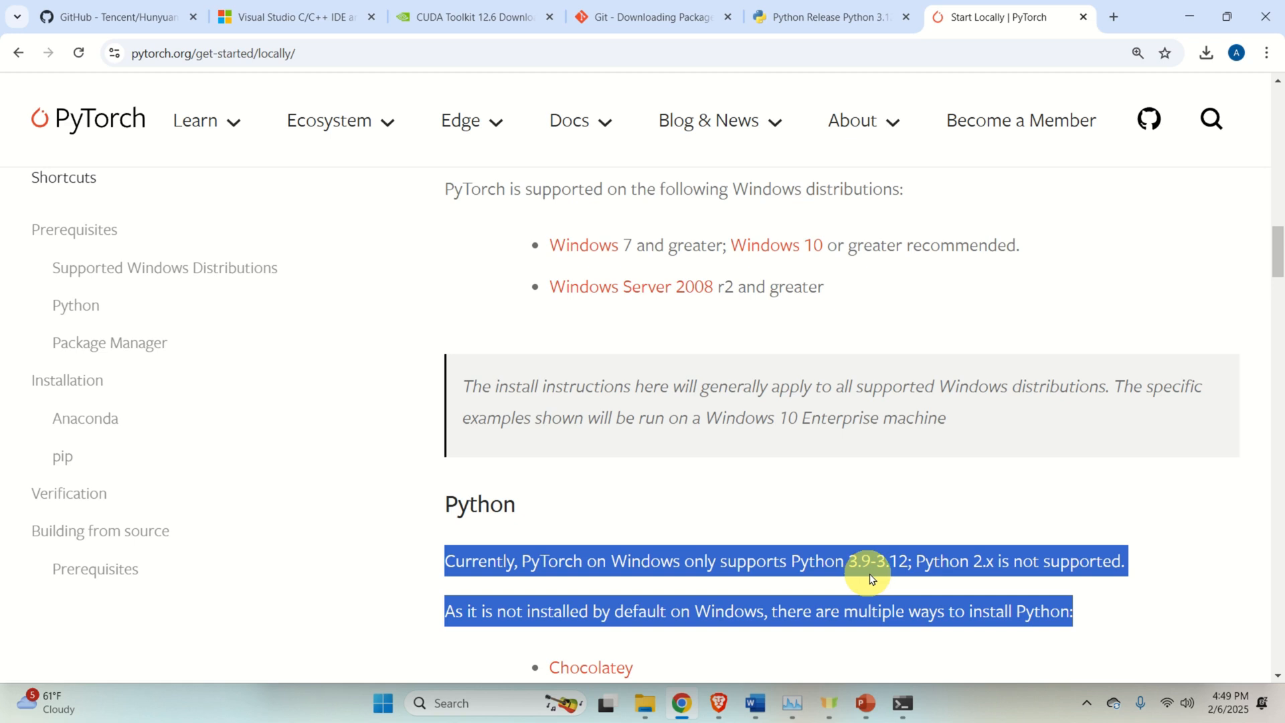
pyautogui.moveTo(930, 568)
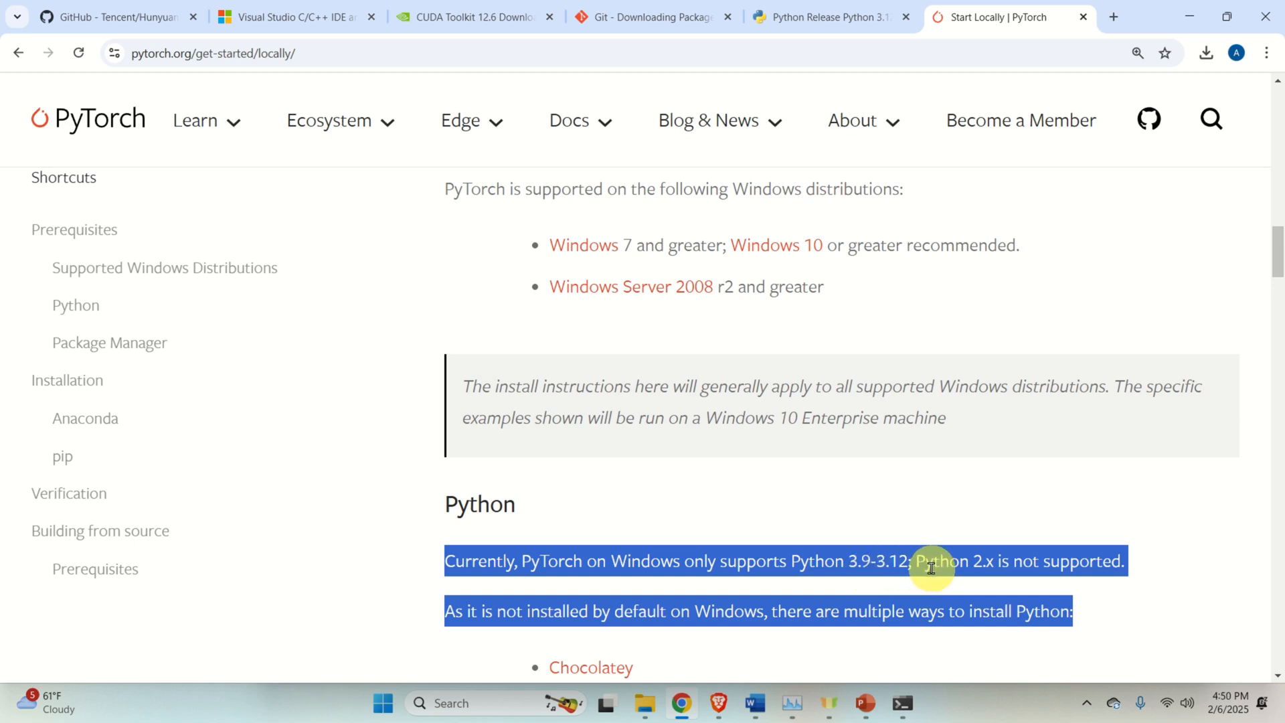
pyautogui.moveTo(904, 703)
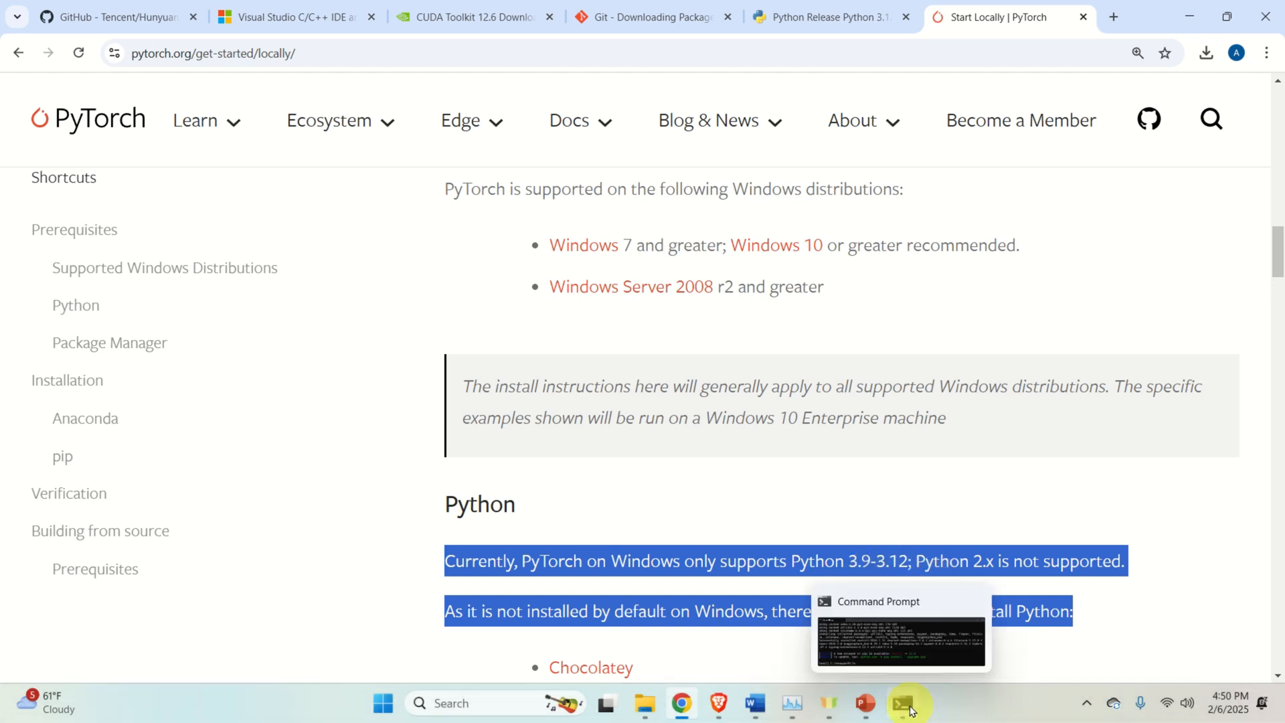
pyautogui.click(904, 703)
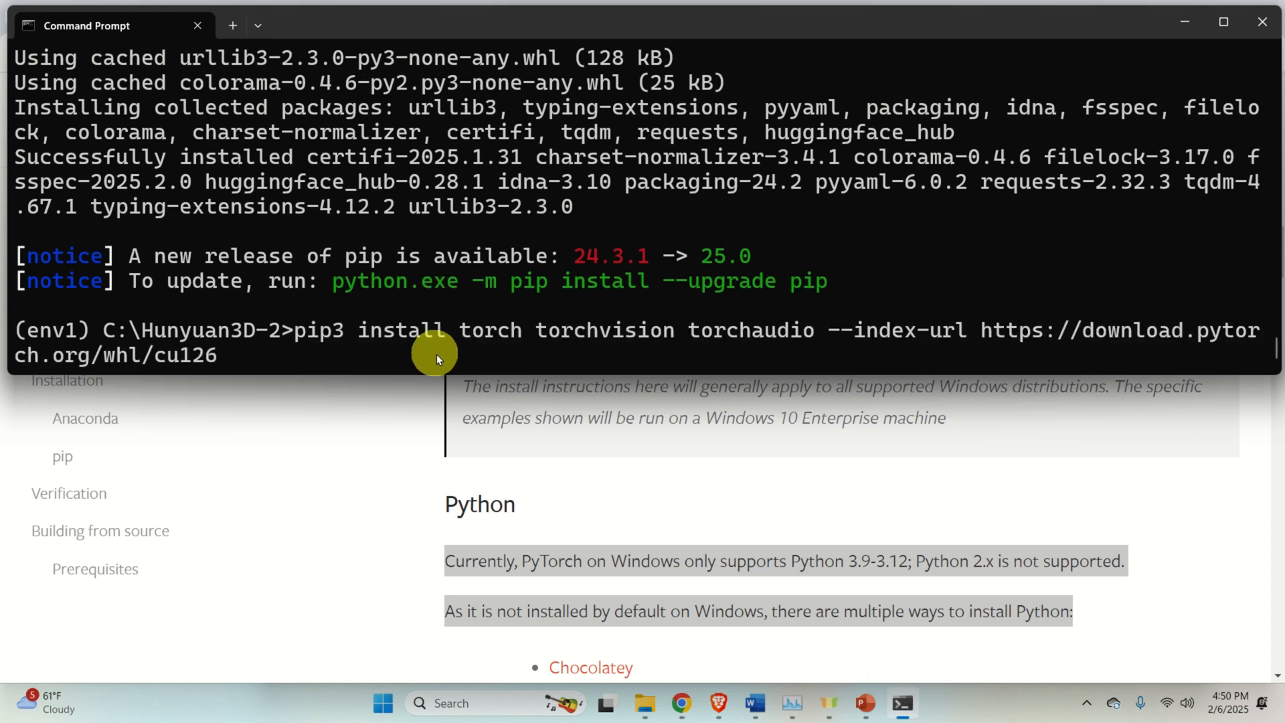
pyautogui.moveTo(1102, 261)
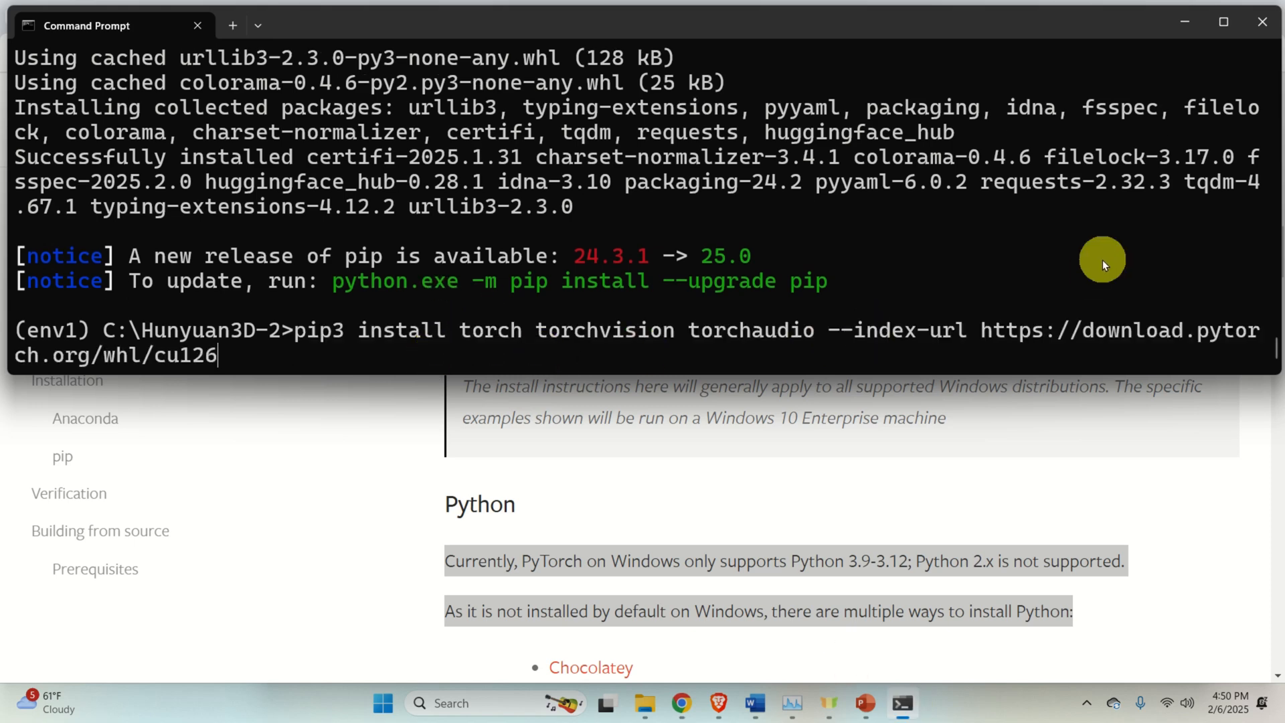
# Run the pip3 install of torch 2.6.0, torchvision and torchaudio for CUDA 12.6 into env1
pyautogui.press('enter')
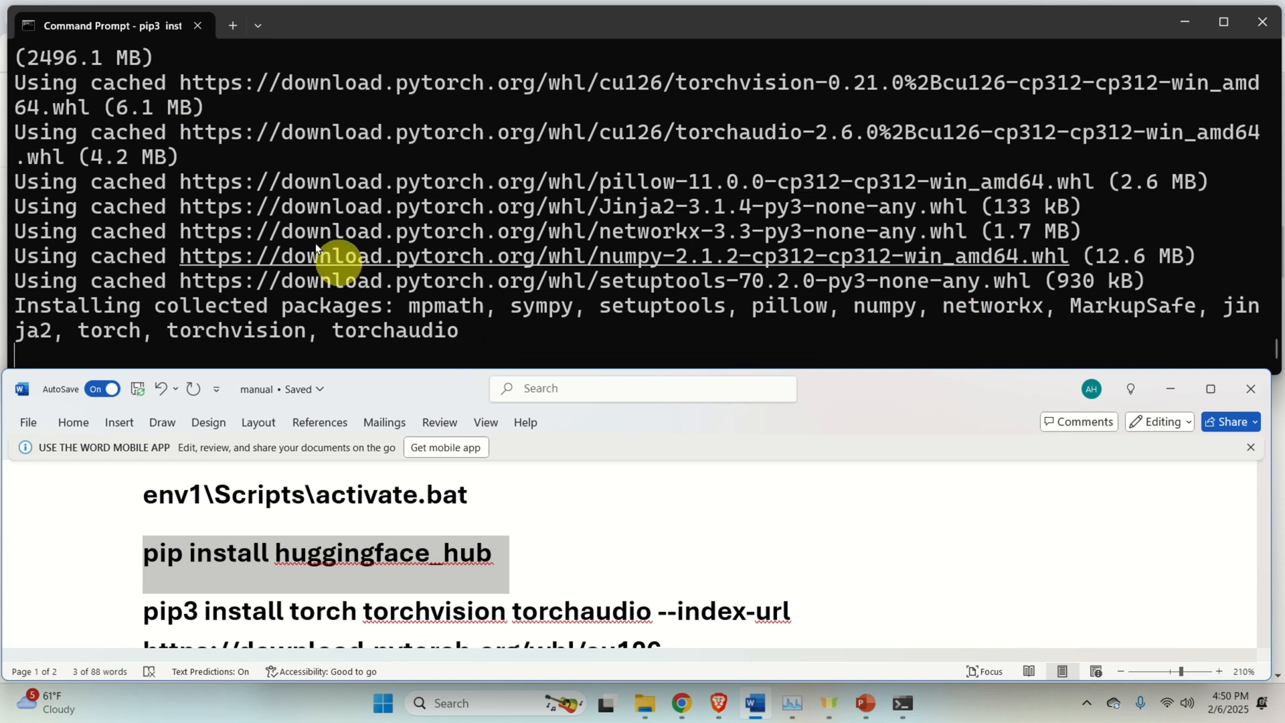
pyautogui.moveTo(754, 140)
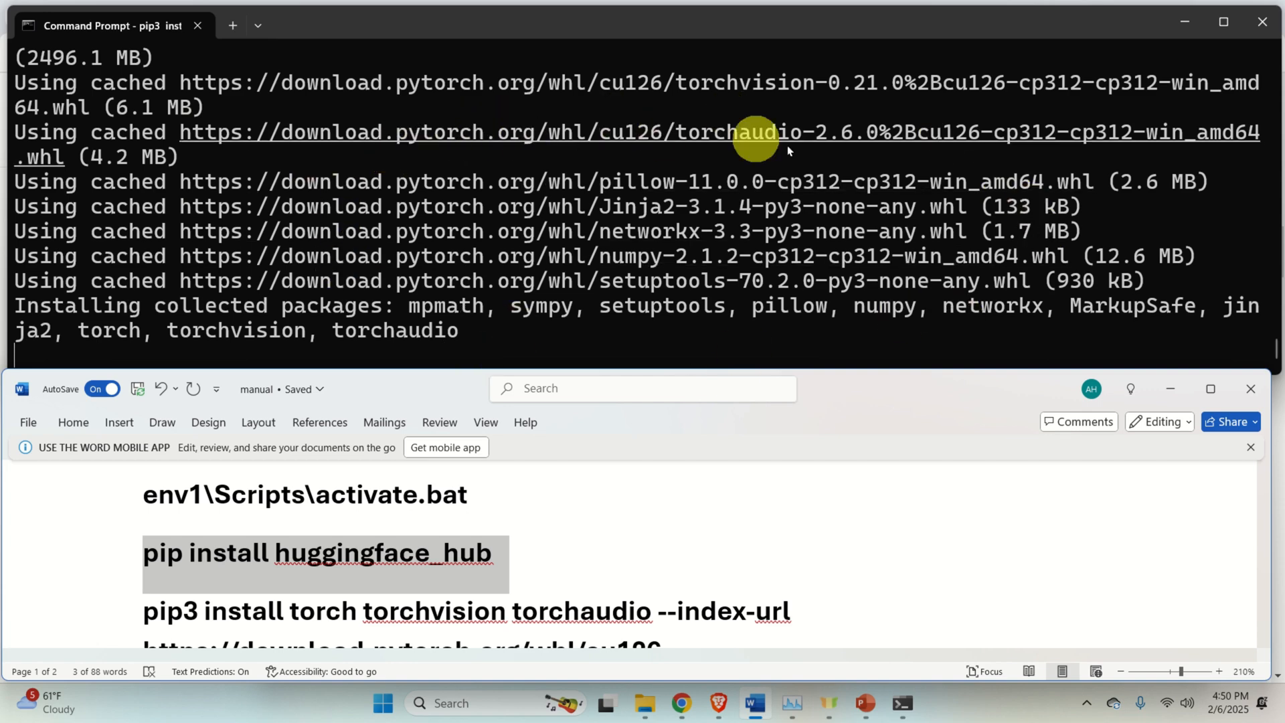
pyautogui.moveTo(668, 293)
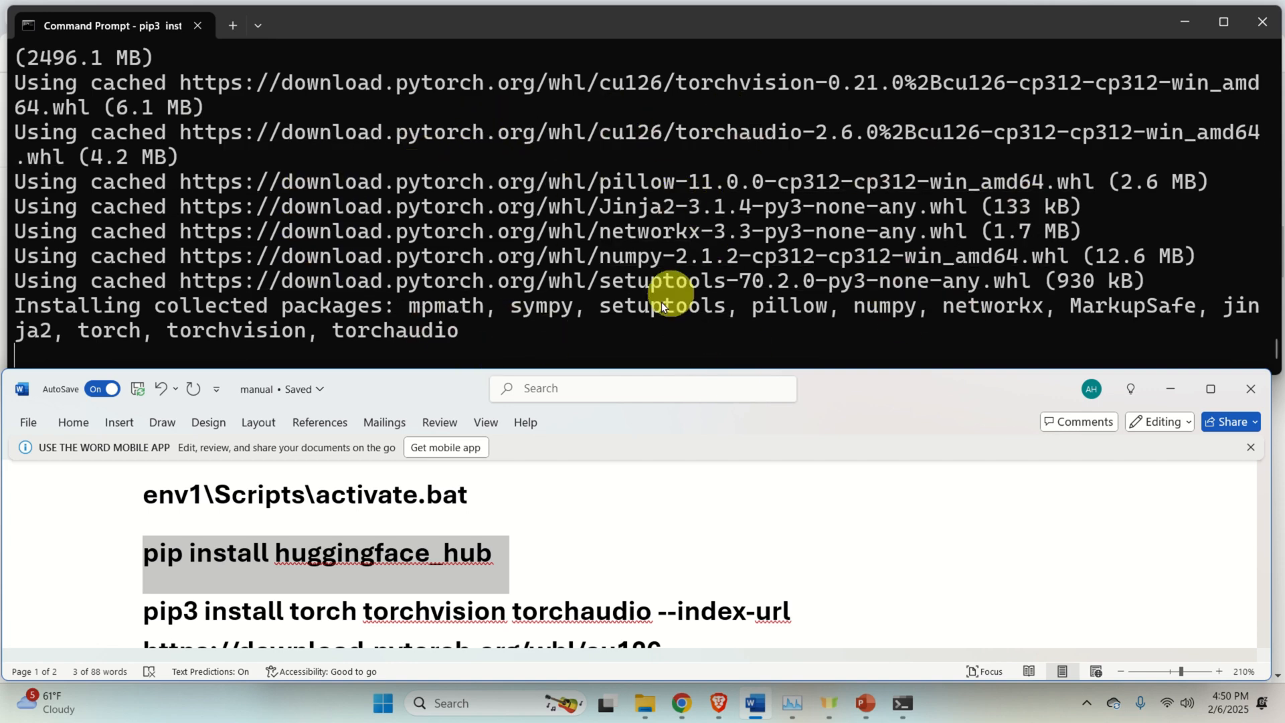
pyautogui.scroll(-3)
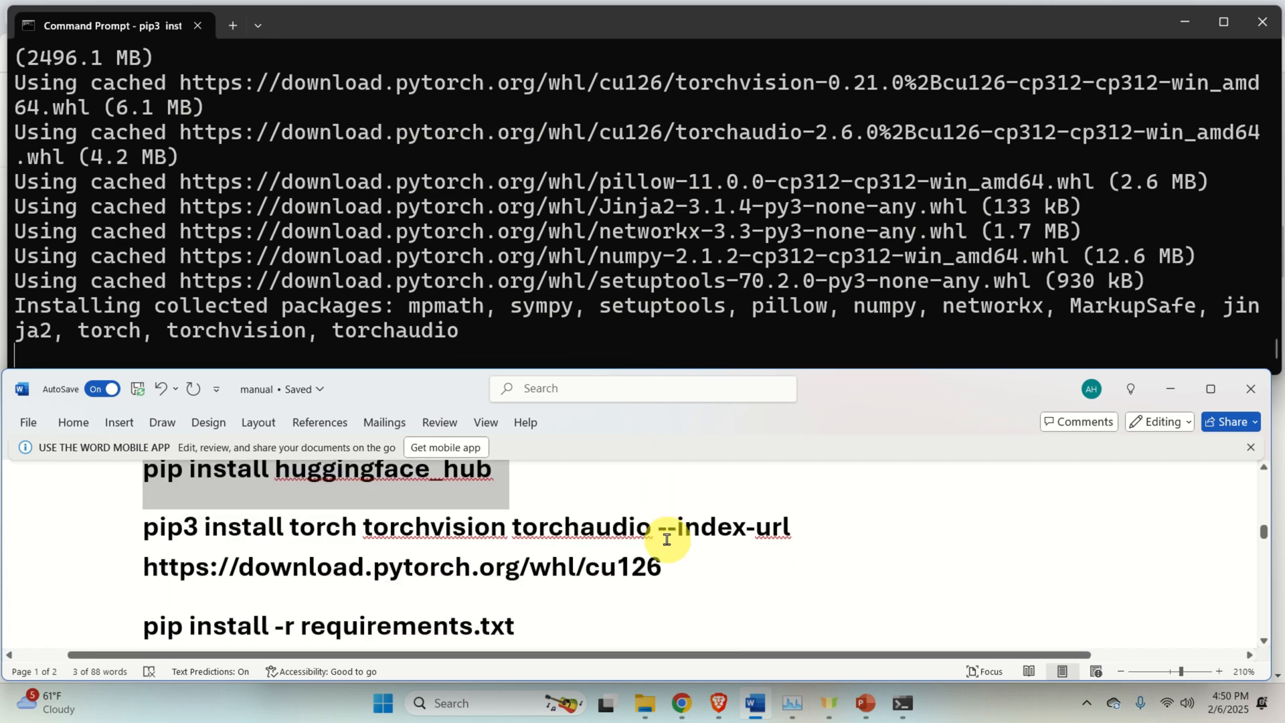
pyautogui.scroll(-3)
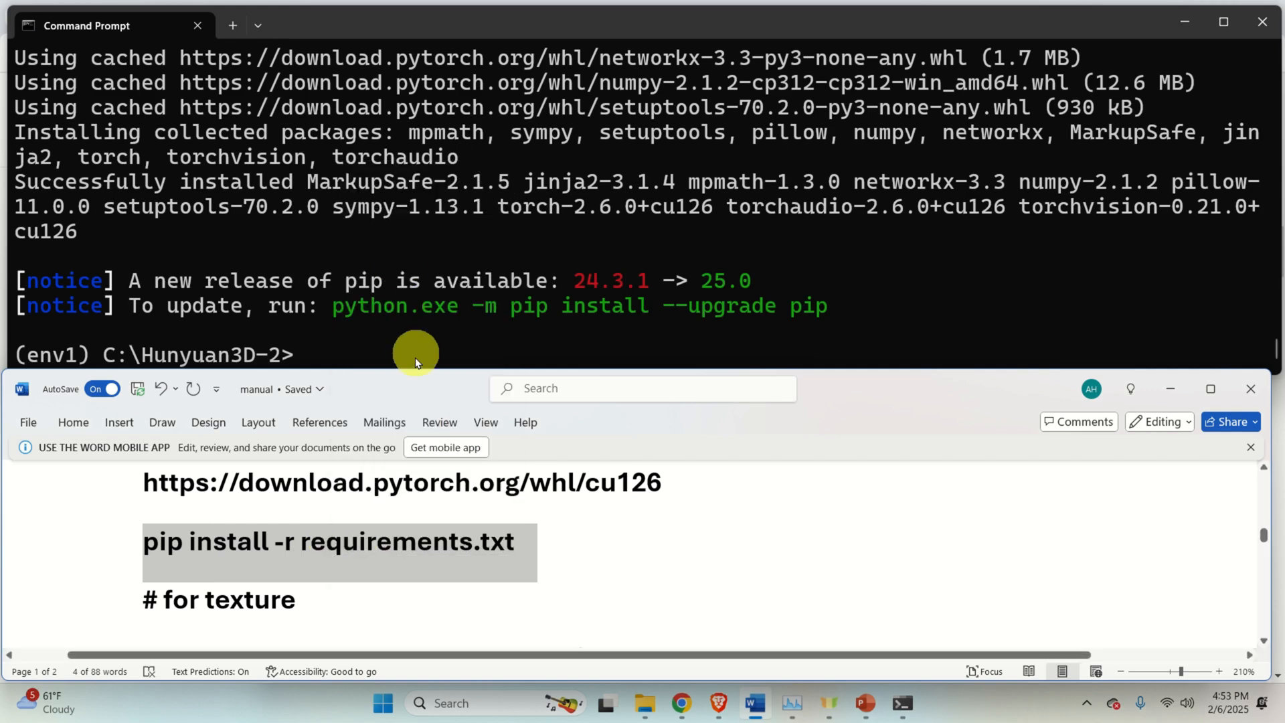
# Install packages from requirements.txt, then move into hy3dgen/texgen/custom_rasterizer
pyautogui.write('pip install -r requirements.txt')
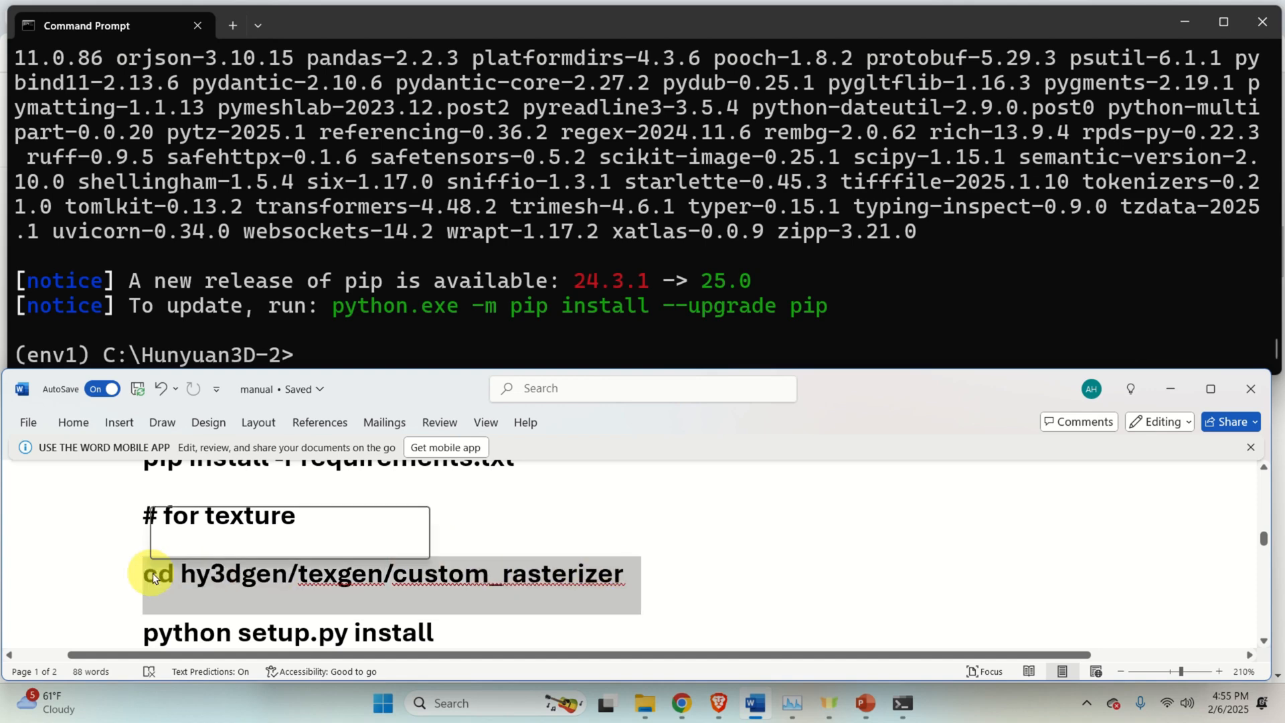
pyautogui.write('cd hy3dgen/texgen/custom_rasterizer')
pyautogui.write('cd ../../..')
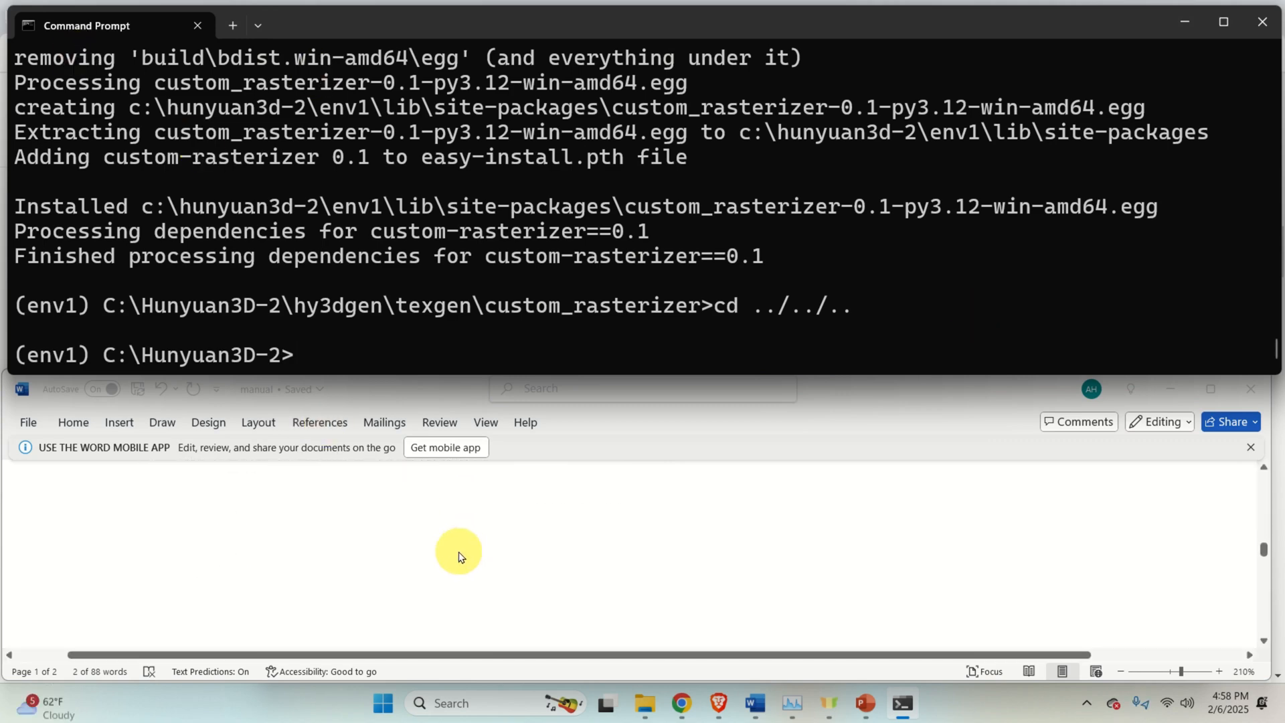
# Install the differentiable_renderer mesh_processor module and cd back to C:\Hunyuan3D-2
pyautogui.doubleClick(479, 537)
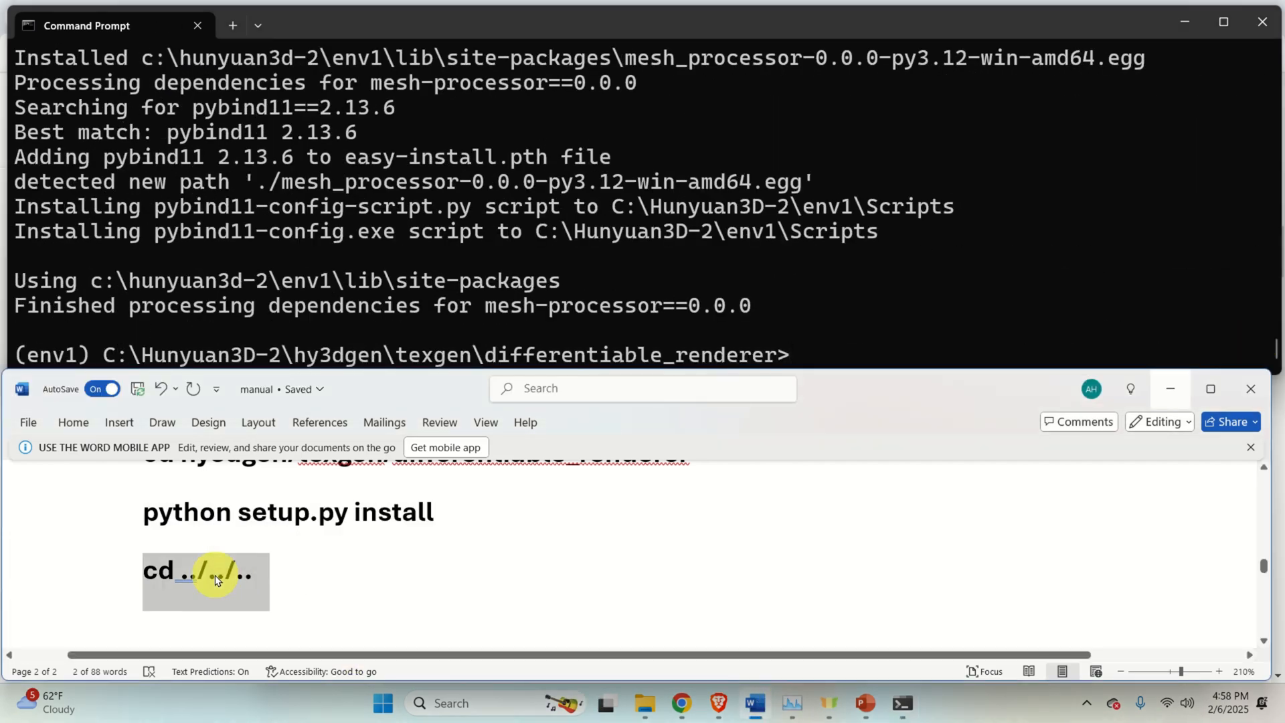
pyautogui.write('cd ../../..')
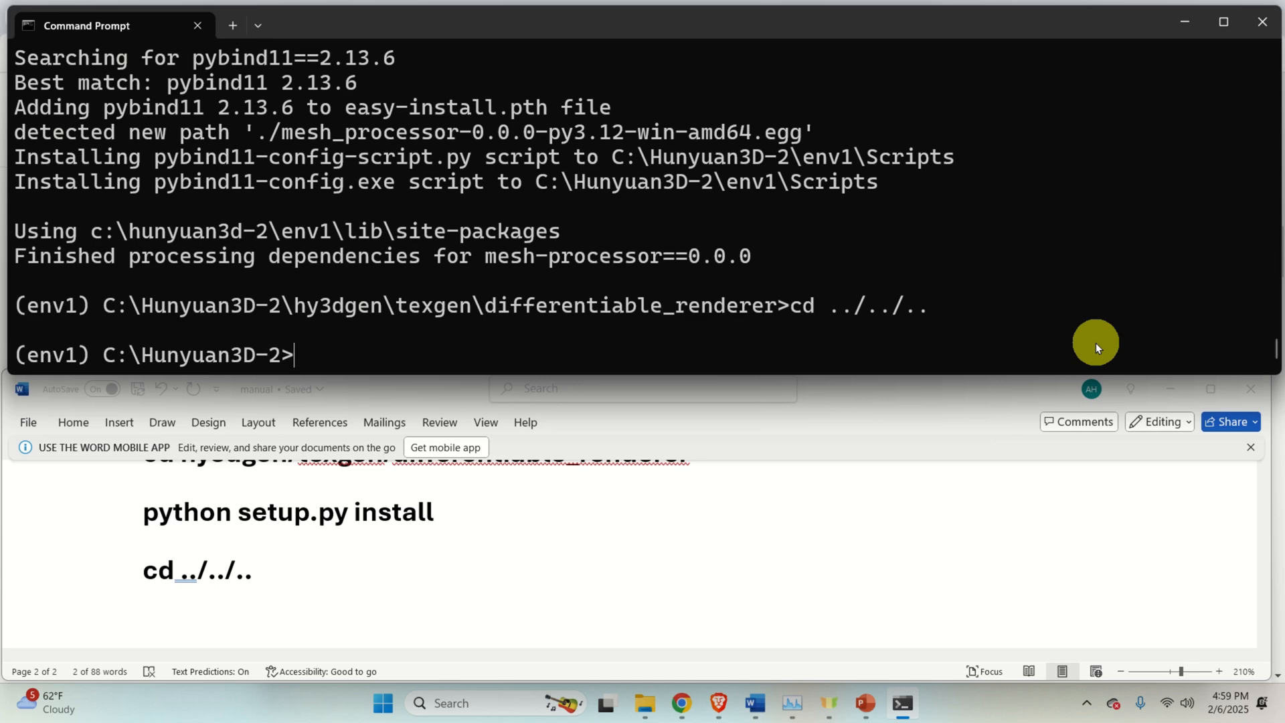
# Launch the Gradio app with python gradio_app.py so Uvicorn serves on port 8080
pyautogui.write('python gradio_app.py')
pyautogui.write('http:://localhost:8080')
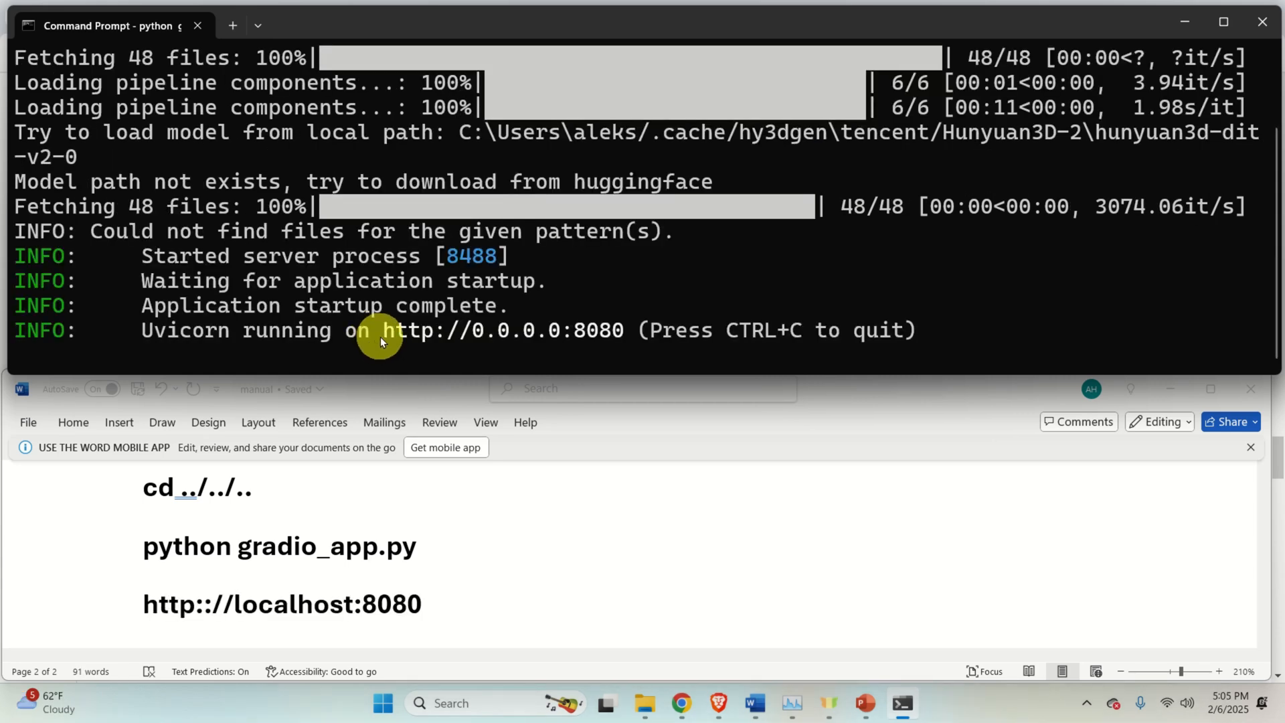
pyautogui.moveTo(119, 343)
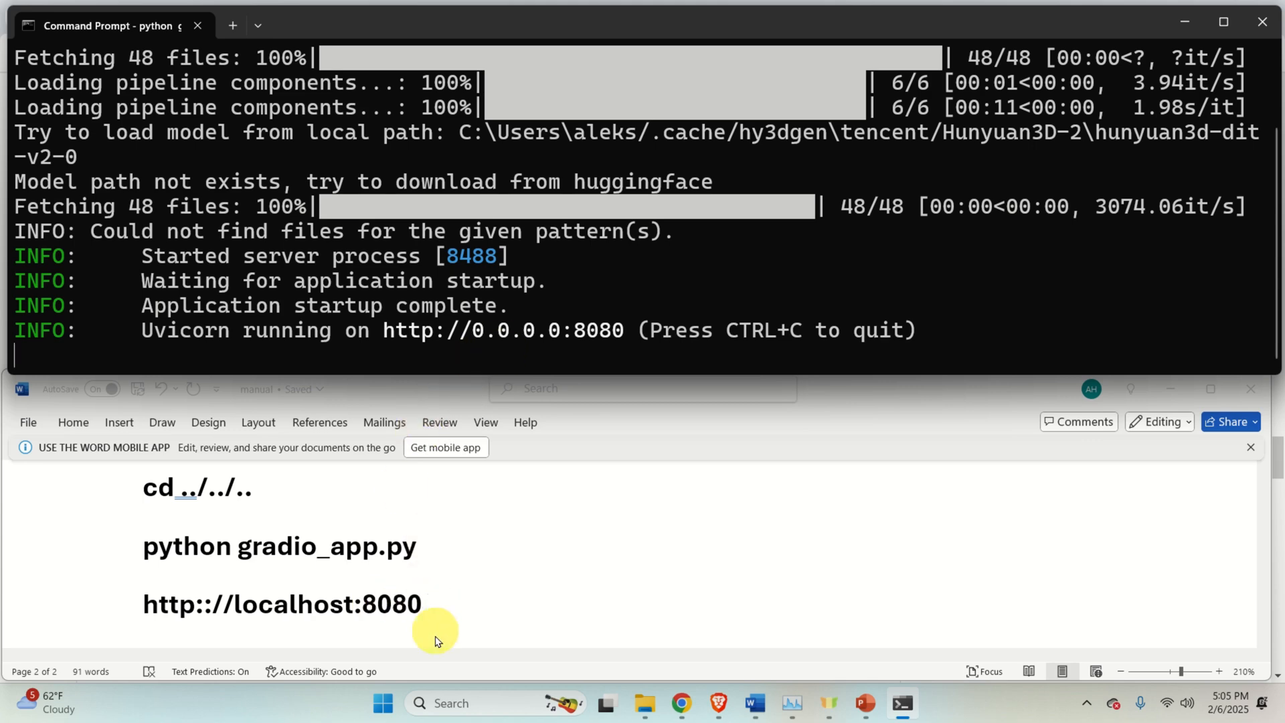
pyautogui.moveTo(256, 591)
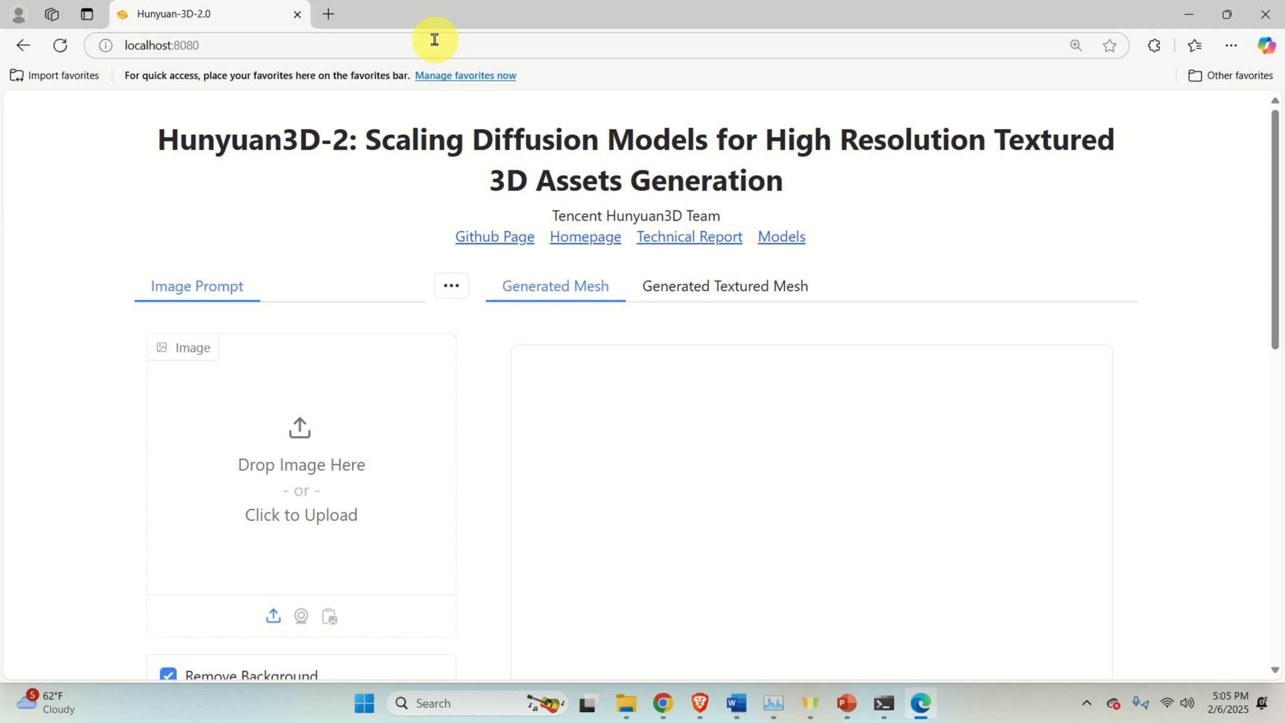
# Check GPU memory in Task Manager (17.2 GB used), then bring up the image upload picker
pyautogui.scroll(-3)
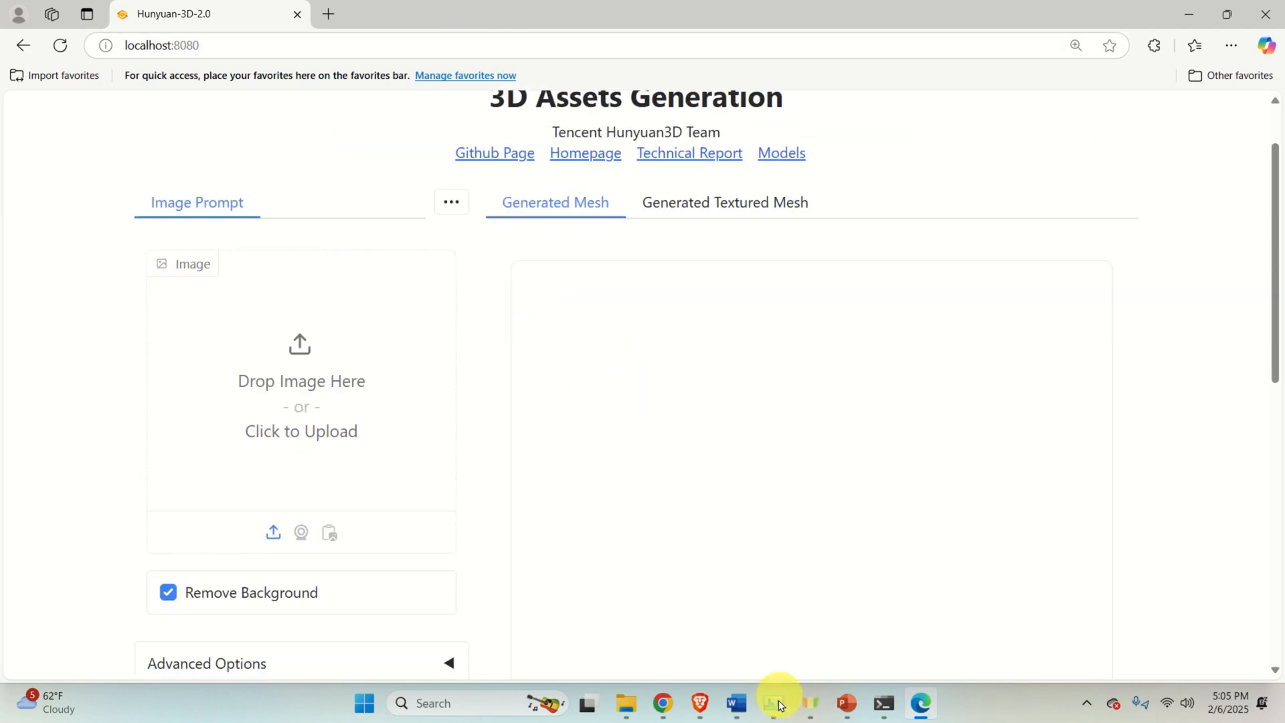
pyautogui.click(774, 703)
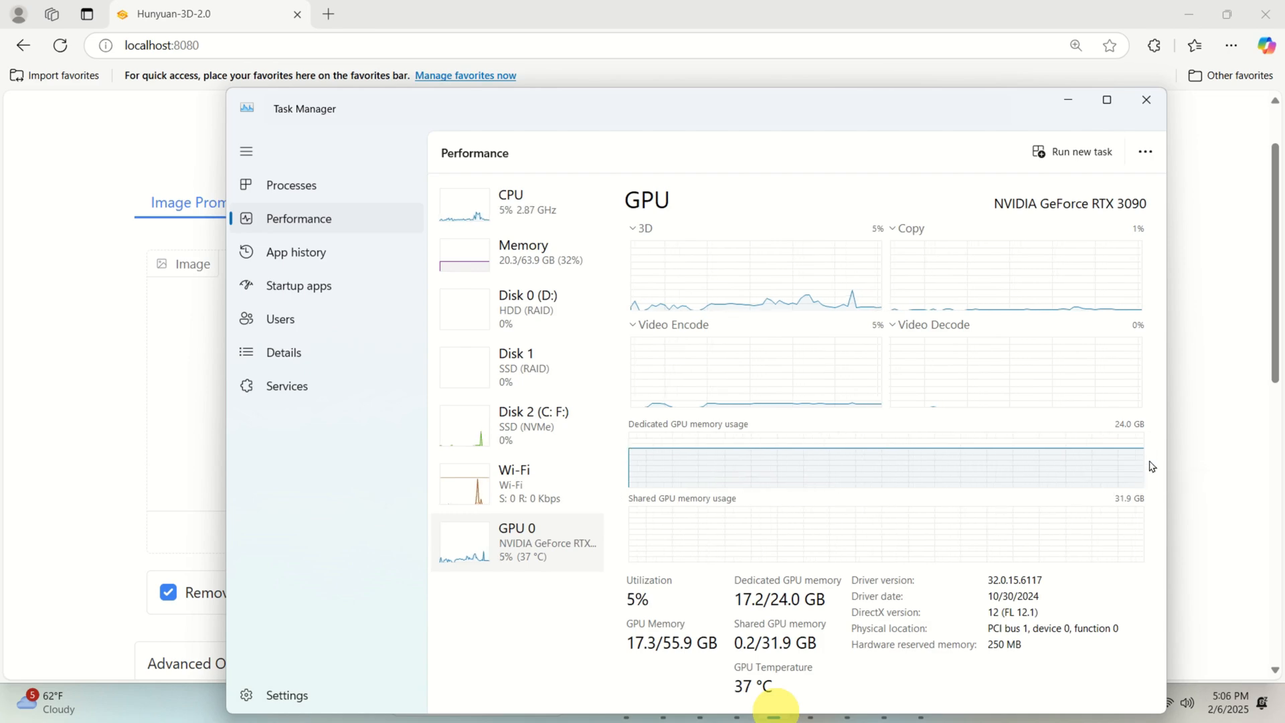
pyautogui.moveTo(1125, 506)
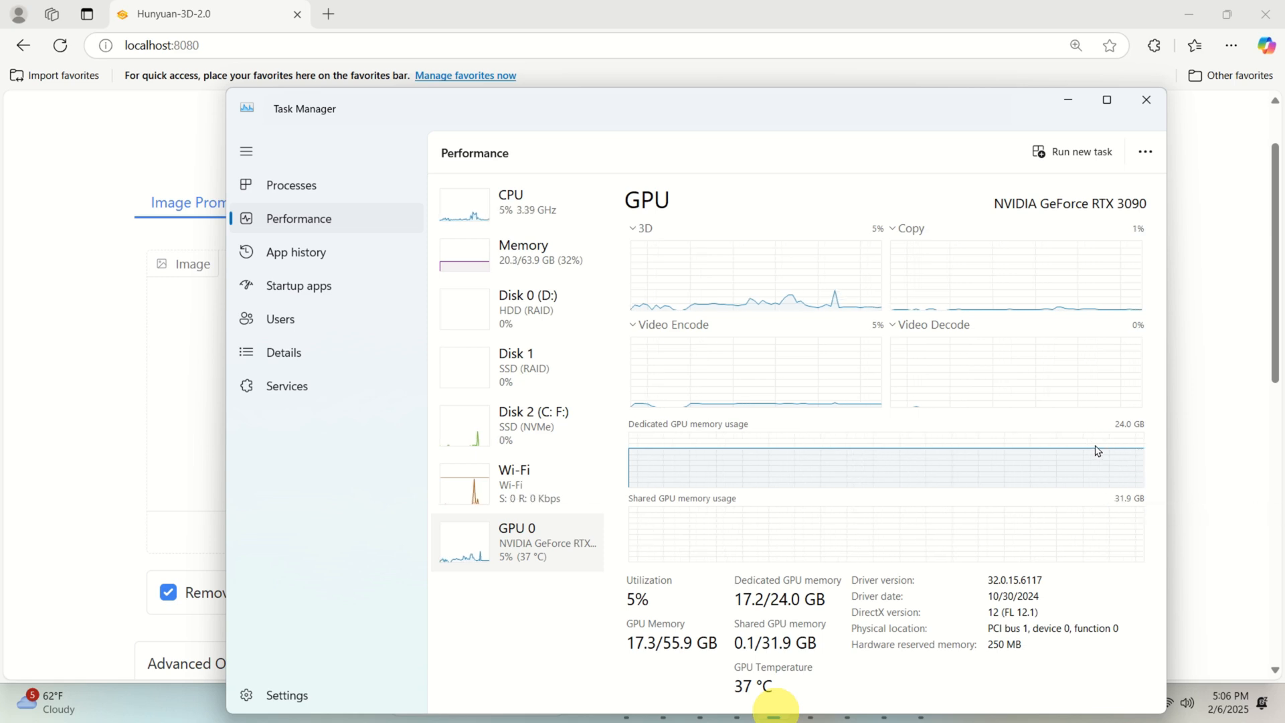
pyautogui.click(1146, 99)
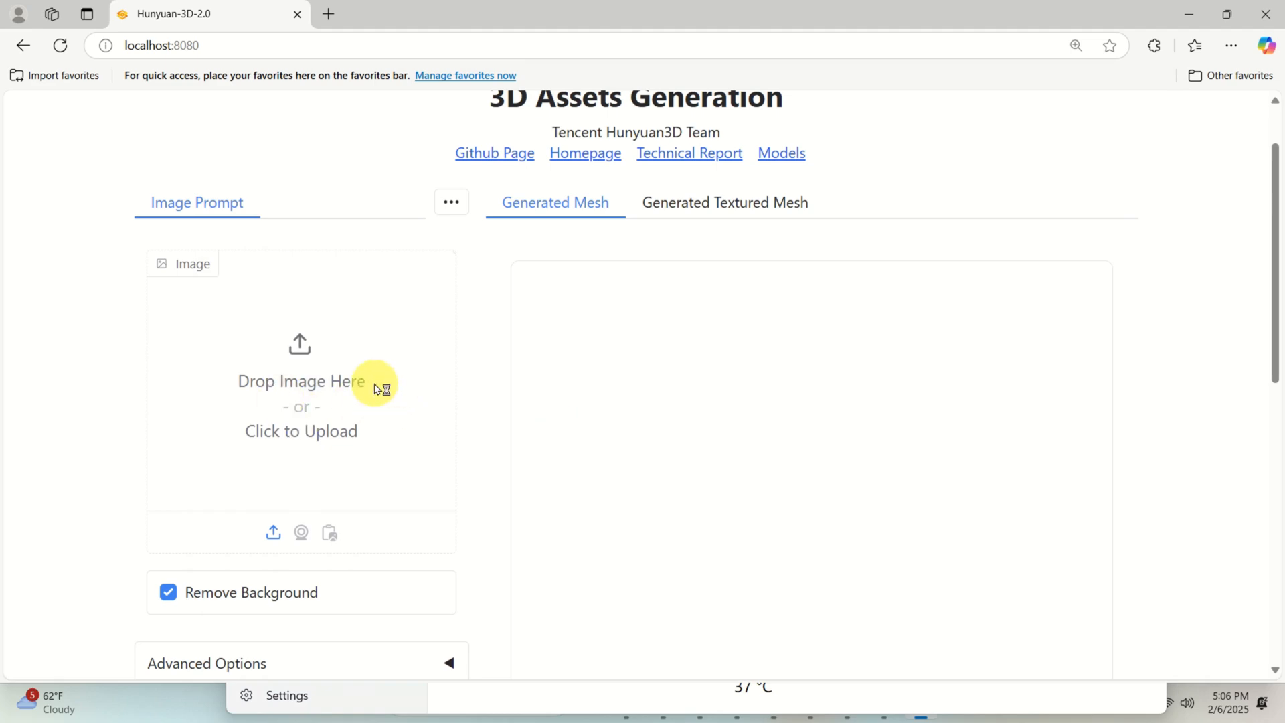
pyautogui.click(301, 402)
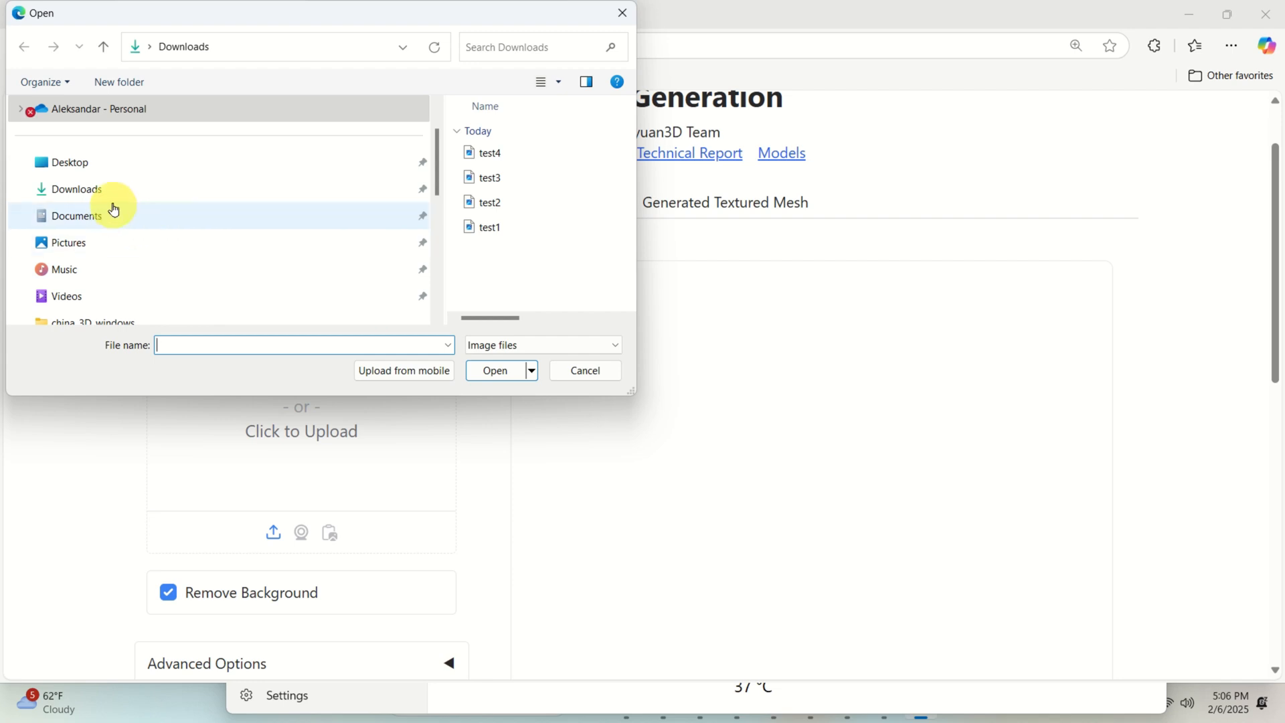
# Load the test2 robot-face image as input and start Generate Shape and Texture
pyautogui.click(490, 203)
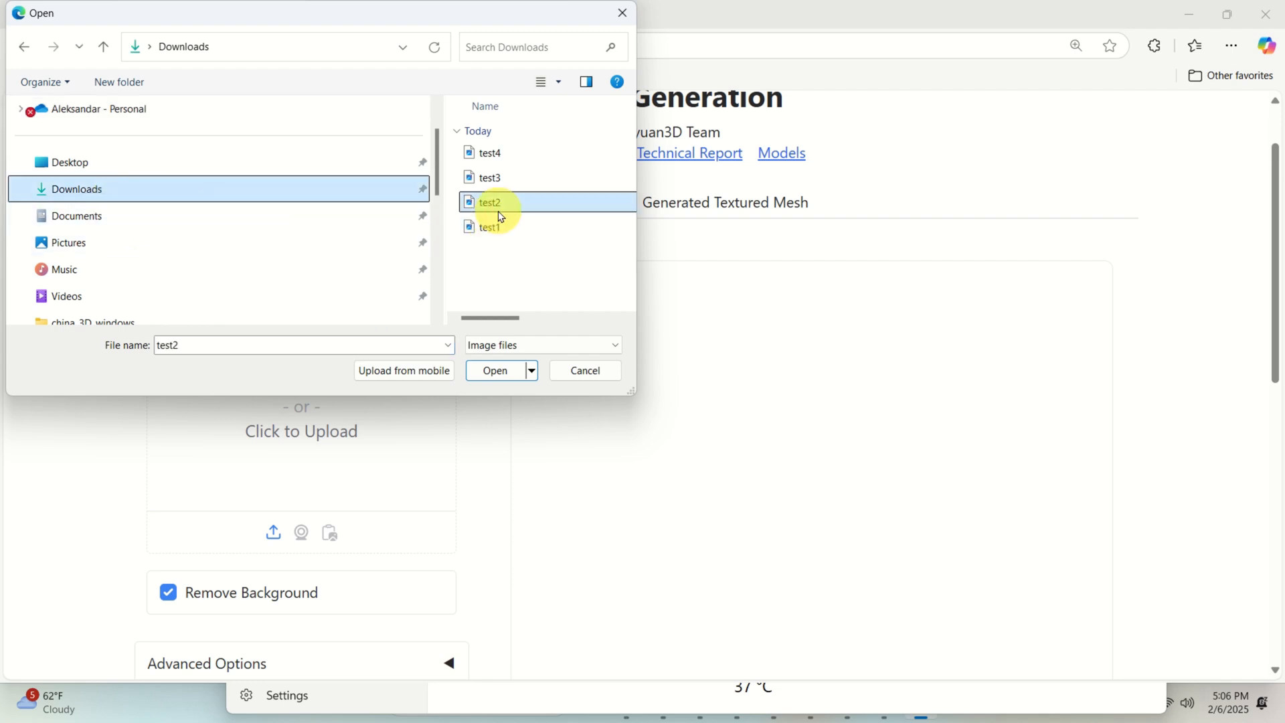
pyautogui.click(494, 371)
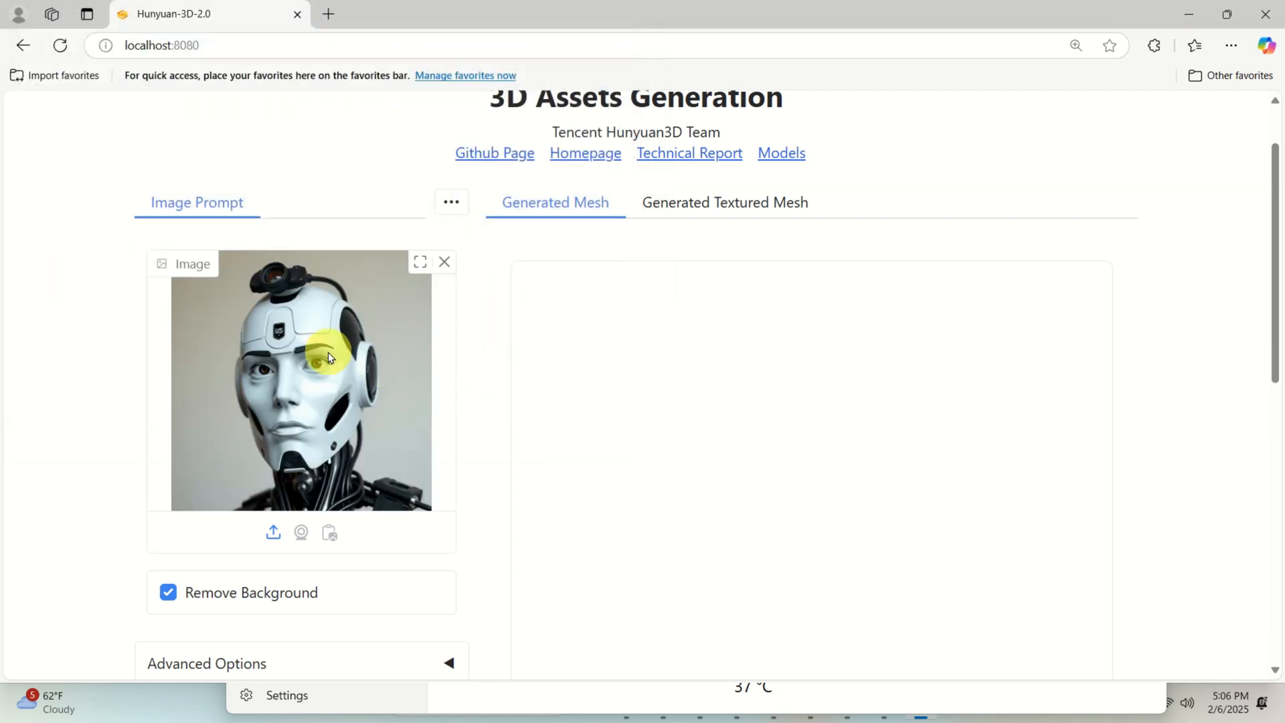
pyautogui.scroll(-3)
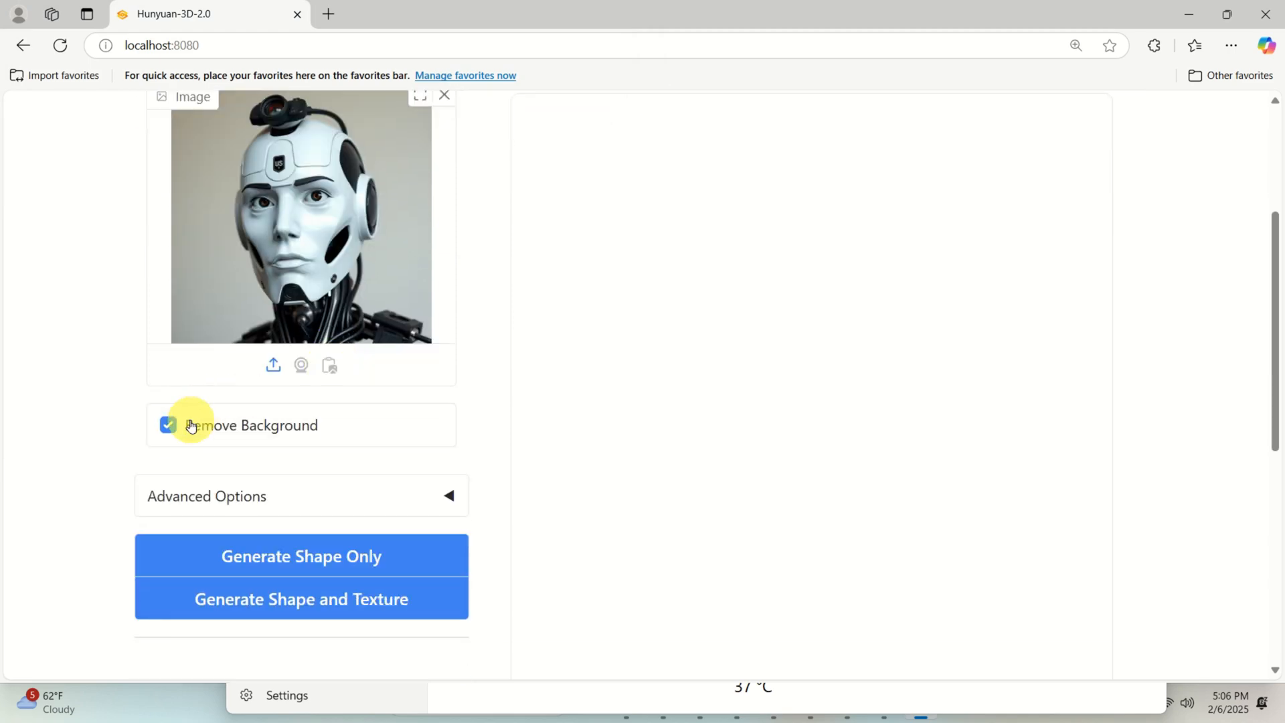
pyautogui.click(301, 496)
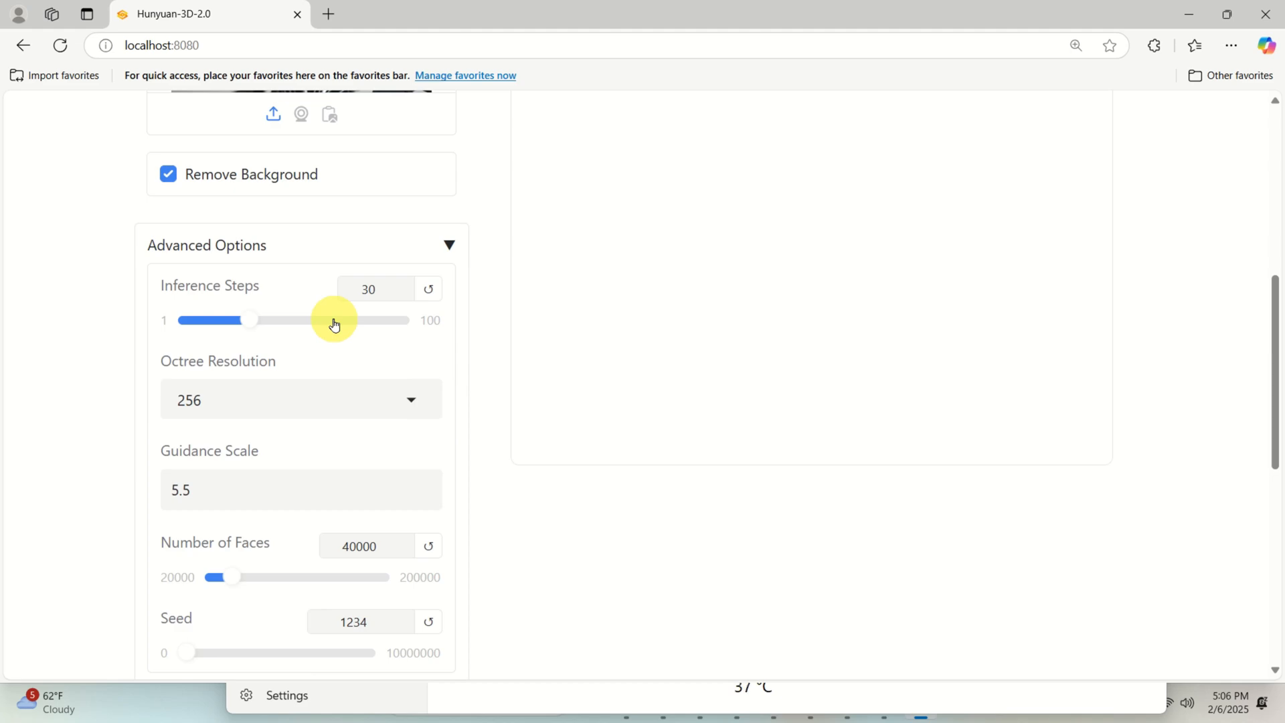
pyautogui.scroll(-3)
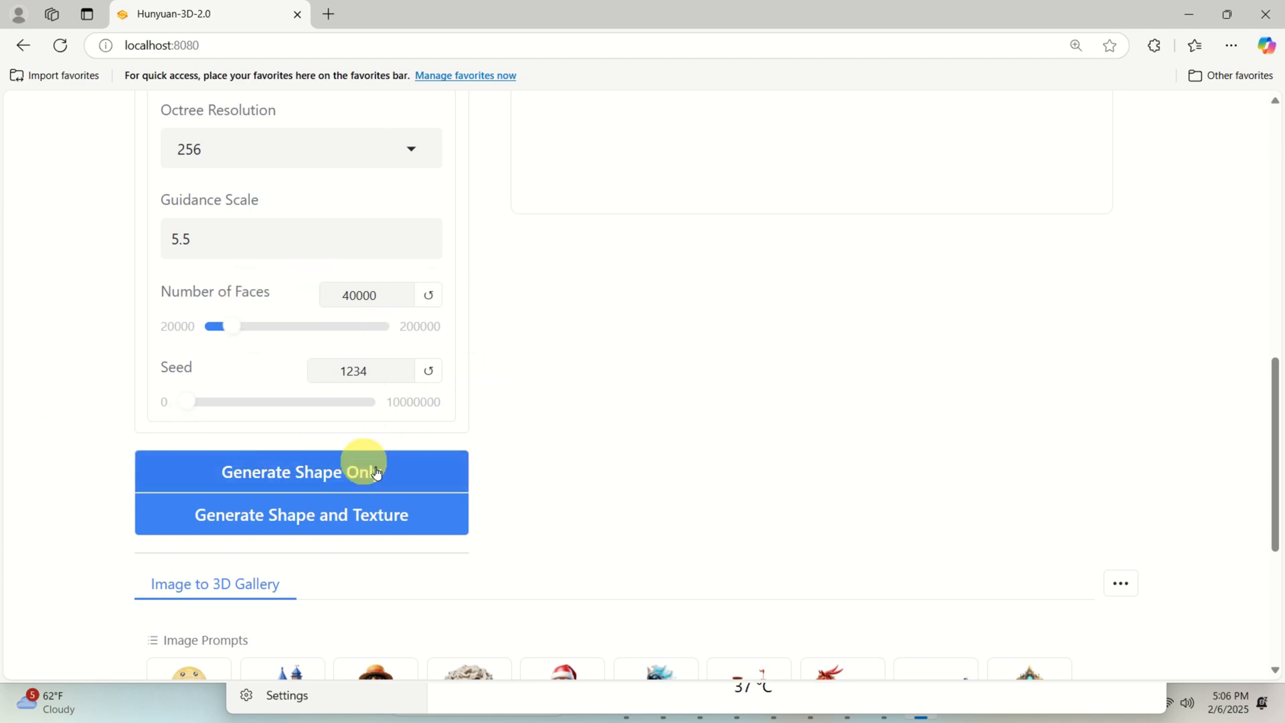
pyautogui.moveTo(319, 523)
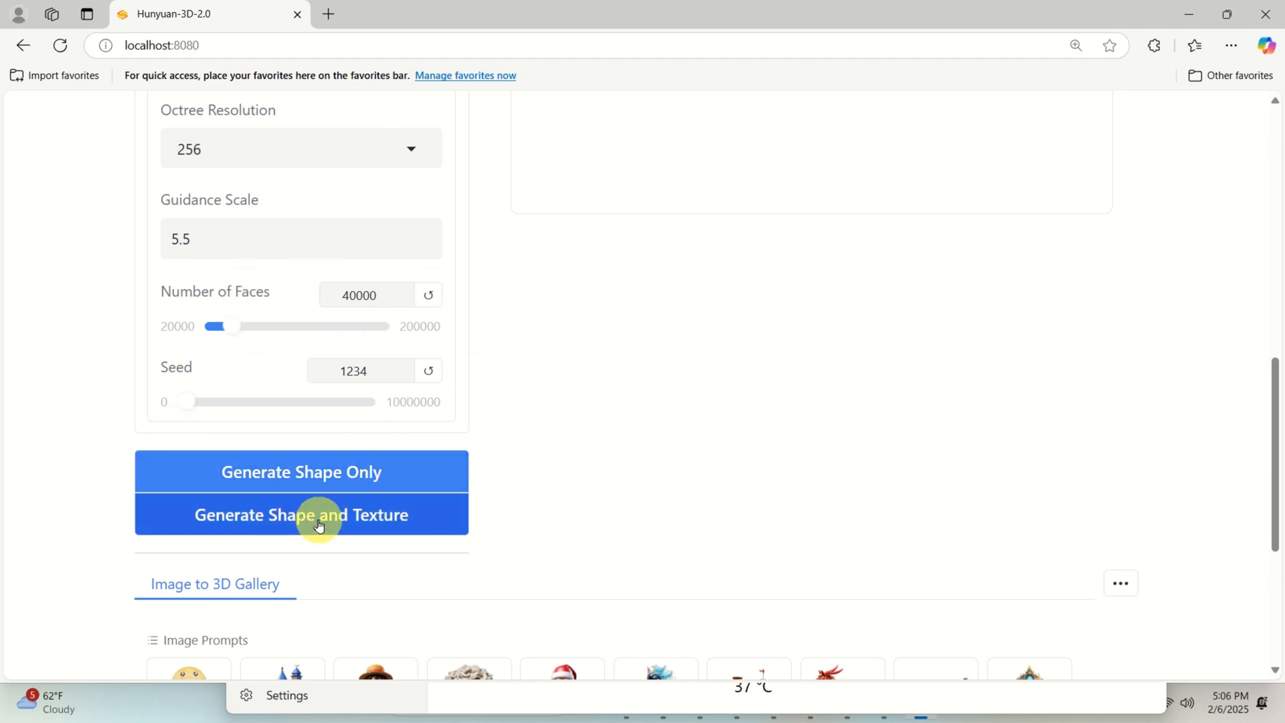
pyautogui.click(302, 515)
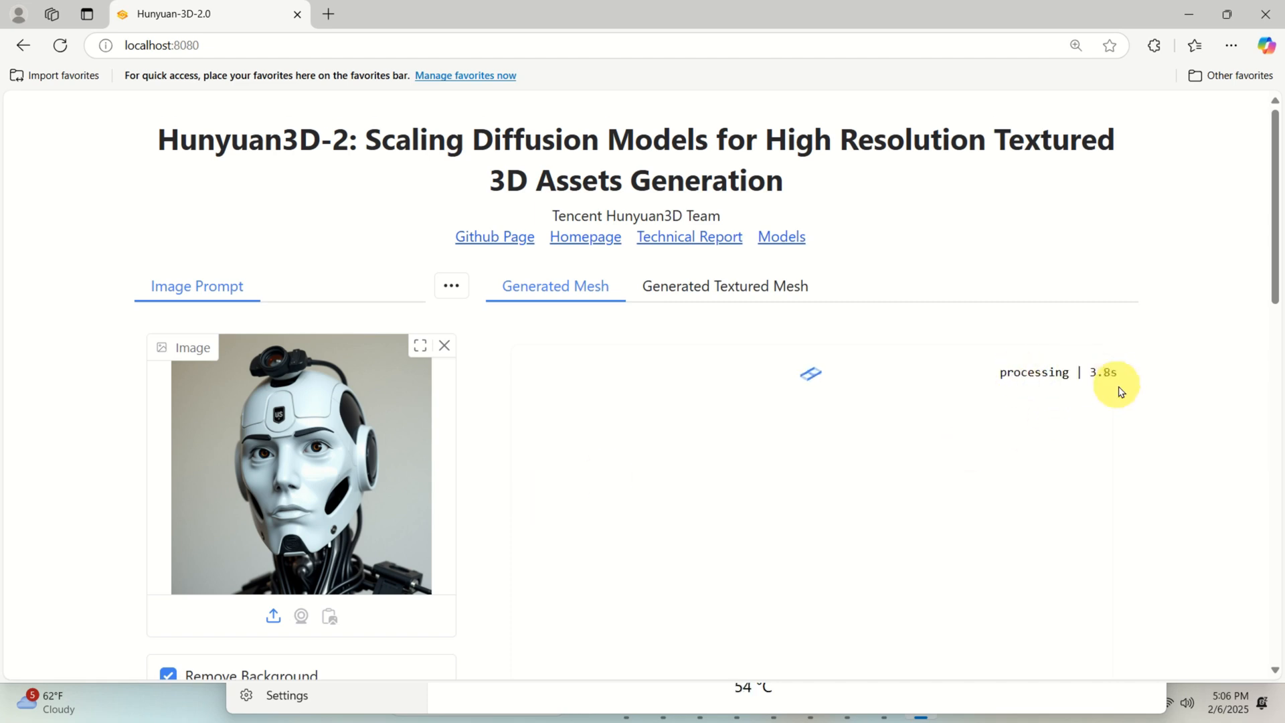
pyautogui.moveTo(1240, 401)
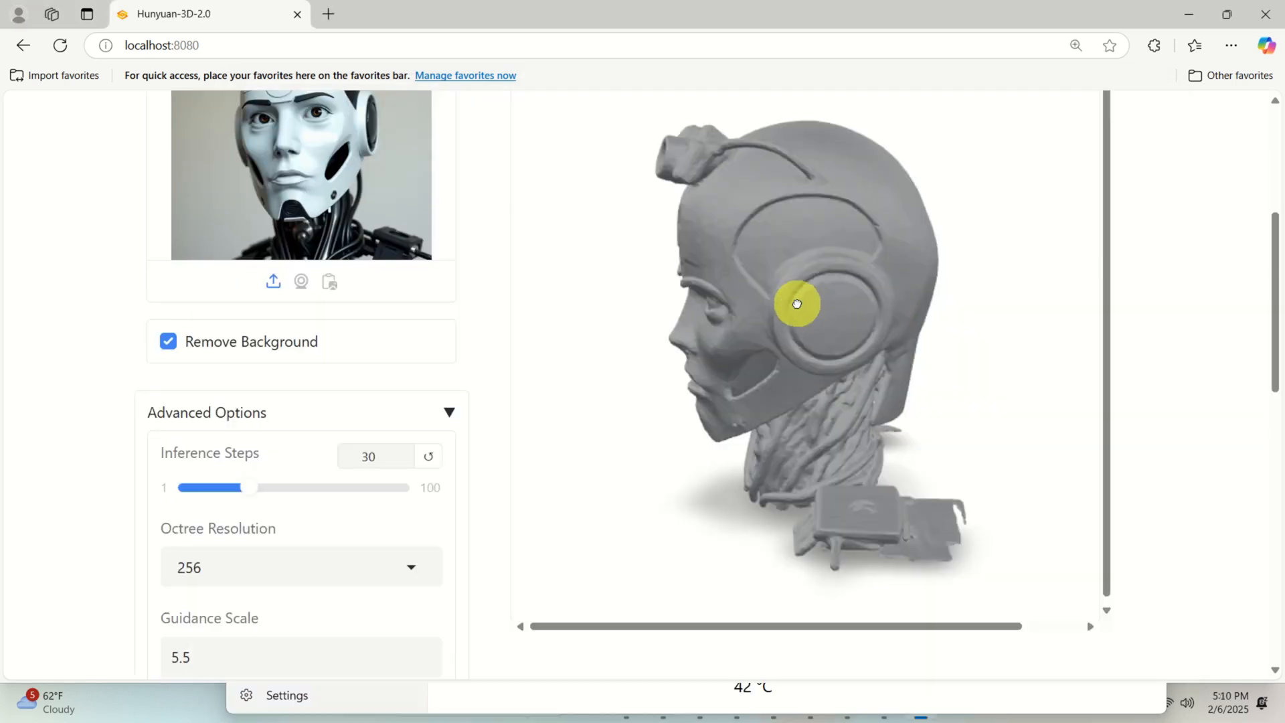
# Rotate the generated robot-head mesh in the preview to check its shape
pyautogui.moveTo(795, 303); pyautogui.dragTo(882, 191)
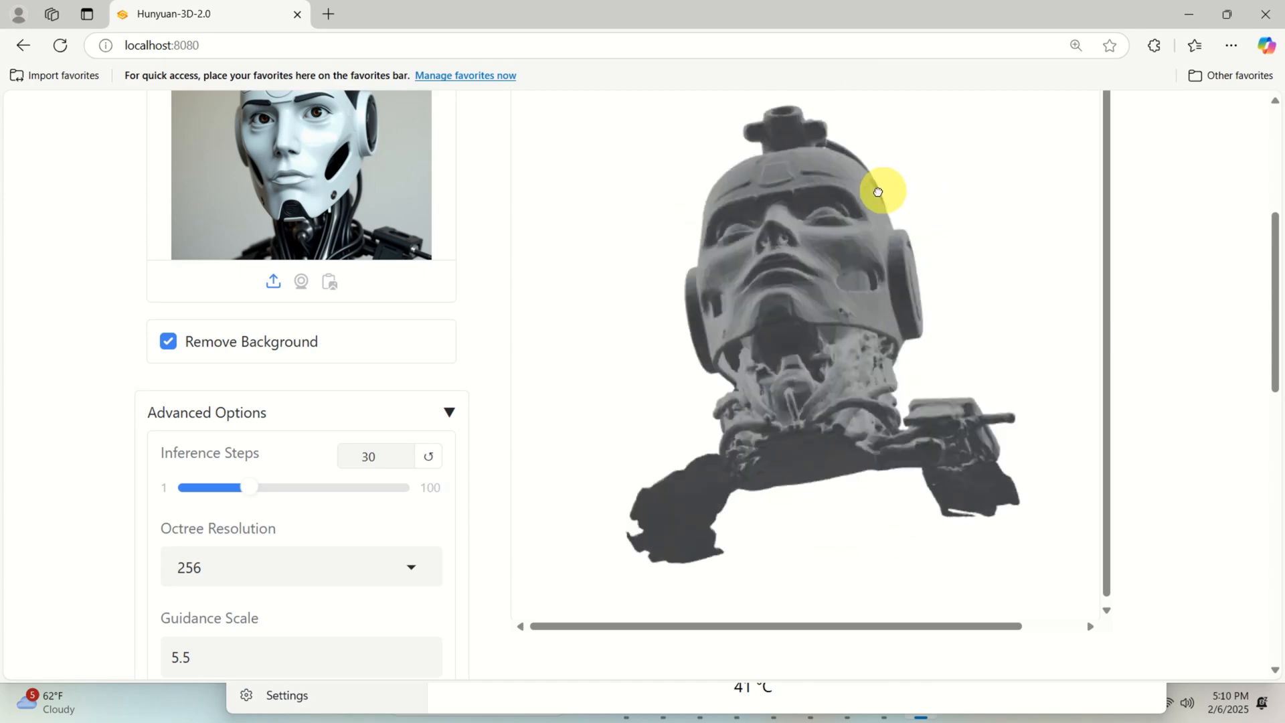
# Rotate the finished textured robot head to inspect its side and profile
pyautogui.scroll(-3)
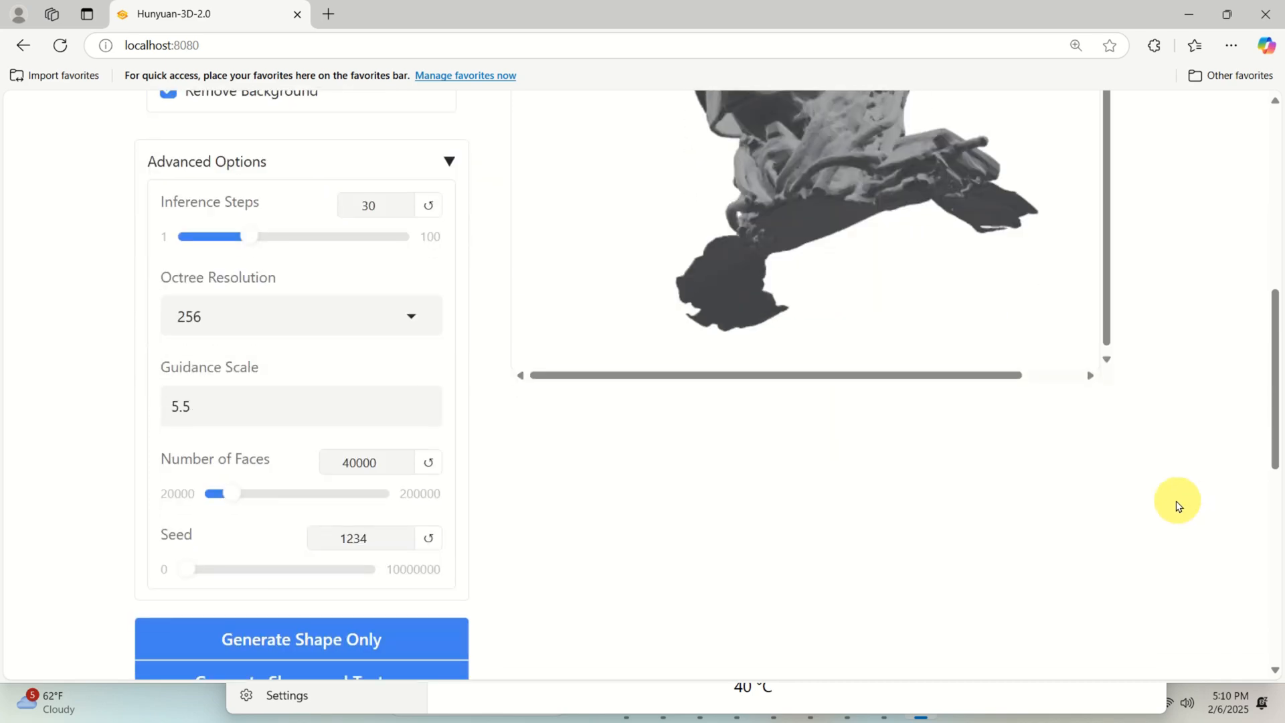
pyautogui.scroll(3)
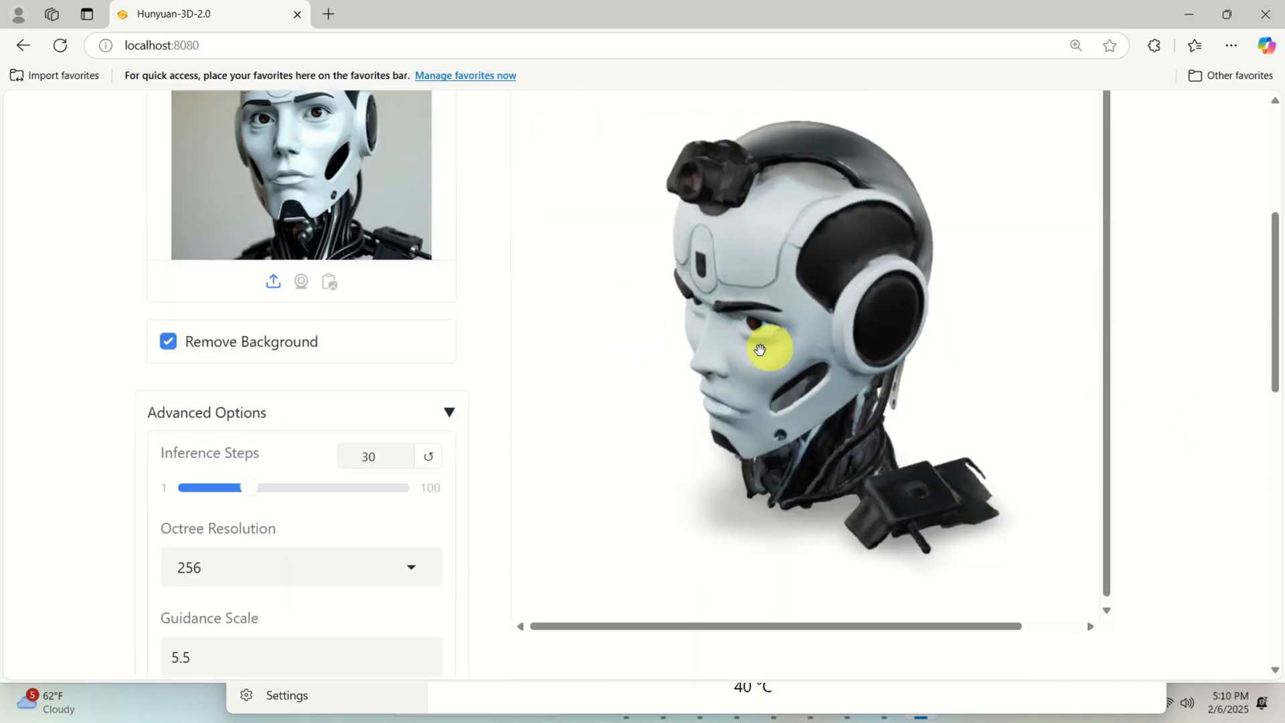
pyautogui.moveTo(761, 351); pyautogui.dragTo(699, 363)
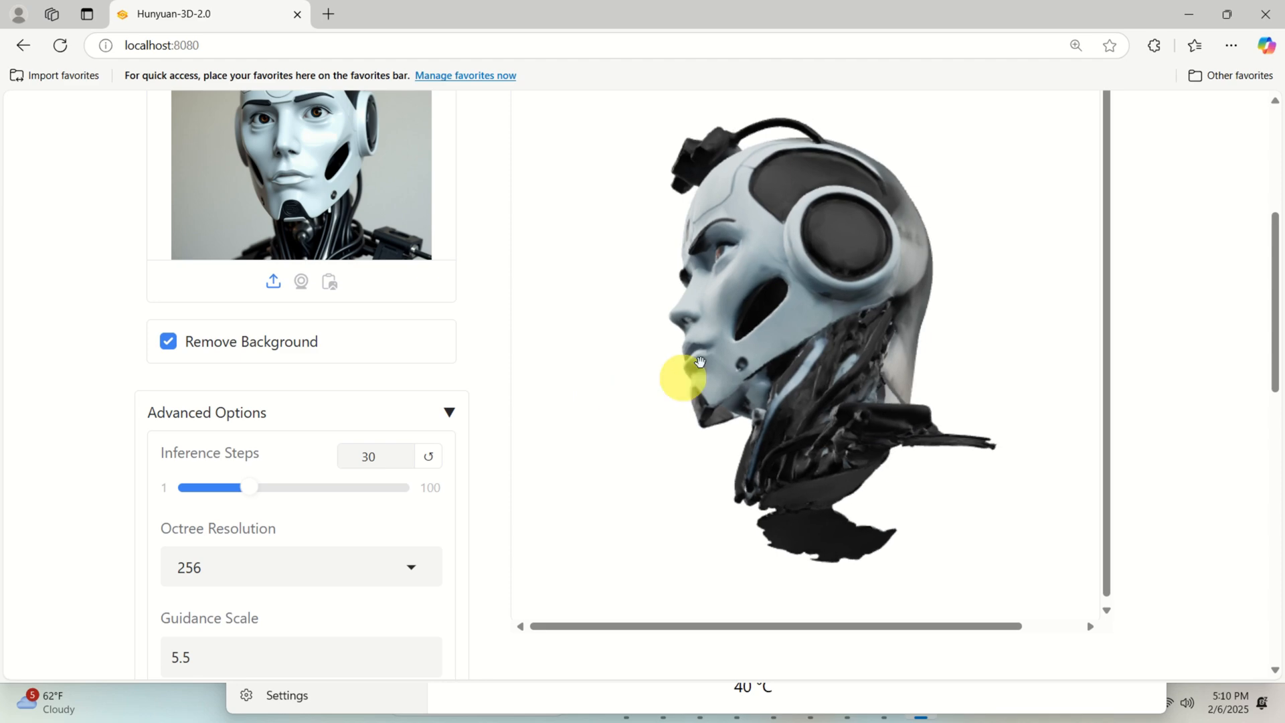
pyautogui.moveTo(684, 377); pyautogui.dragTo(1043, 332)
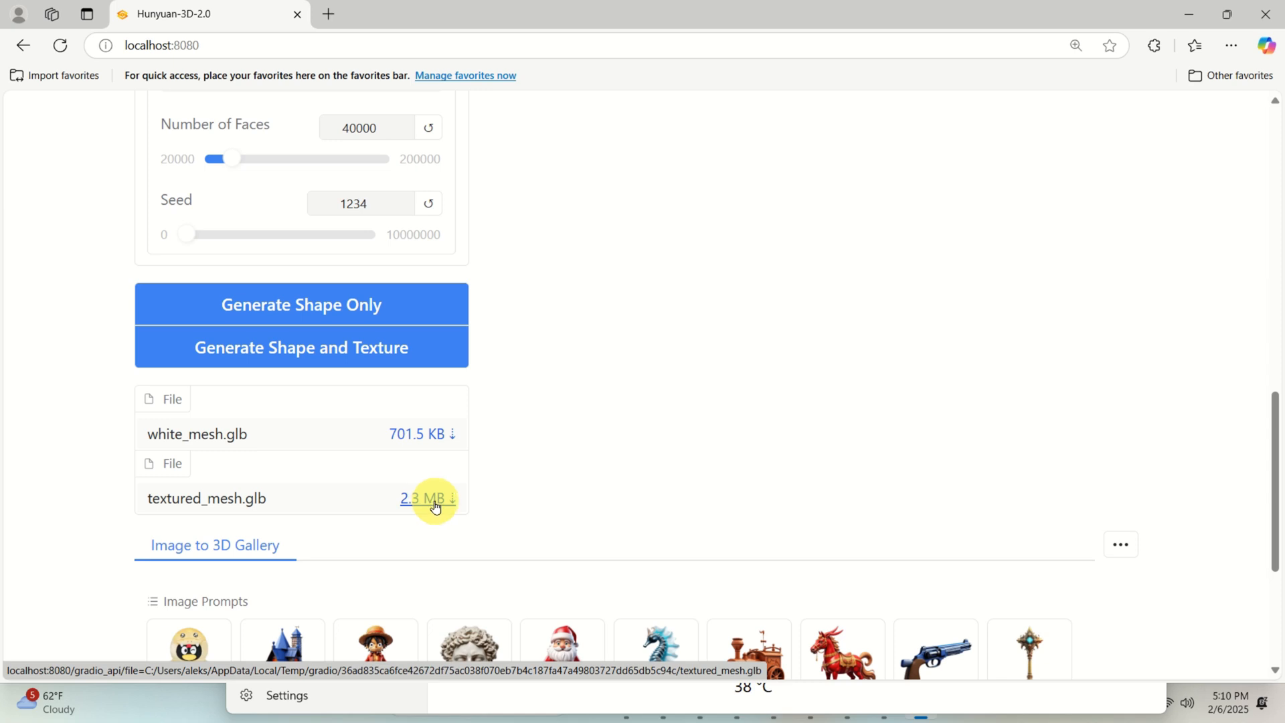
# Download textured_mesh.glb, dismiss 3D Viewer, and show the file in the Downloads folder
pyautogui.click(423, 498)
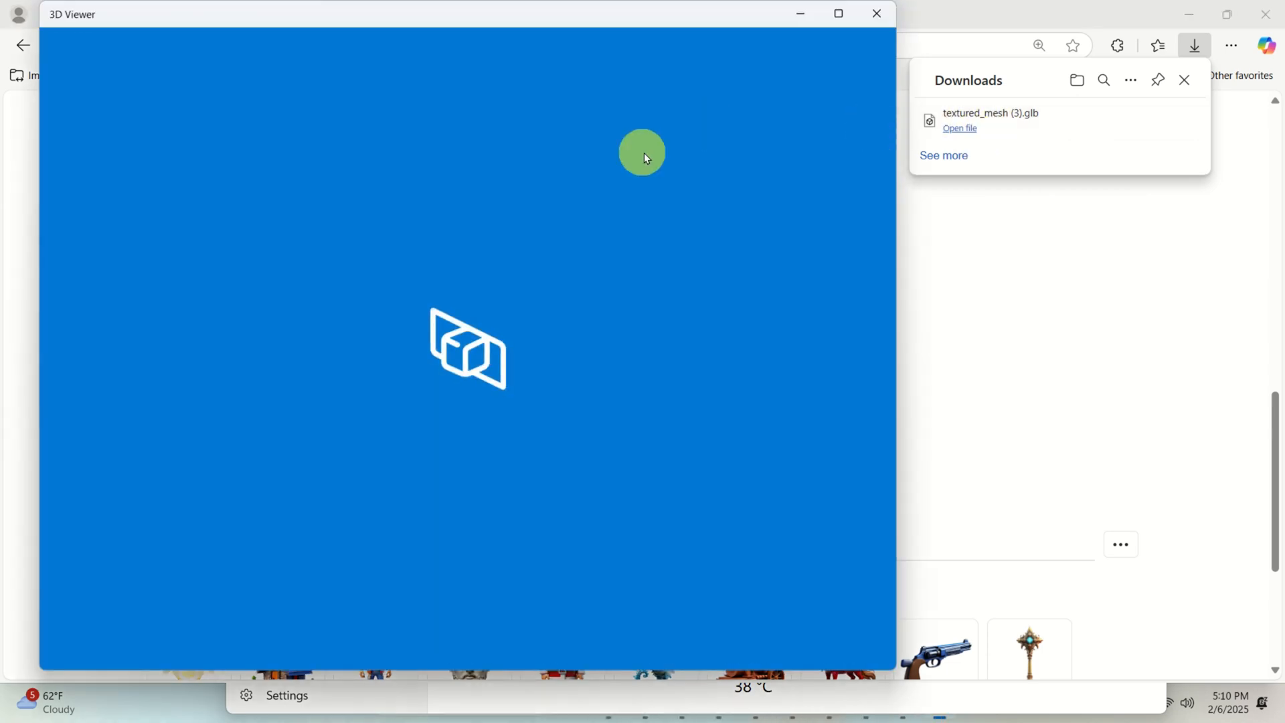
pyautogui.click(958, 129)
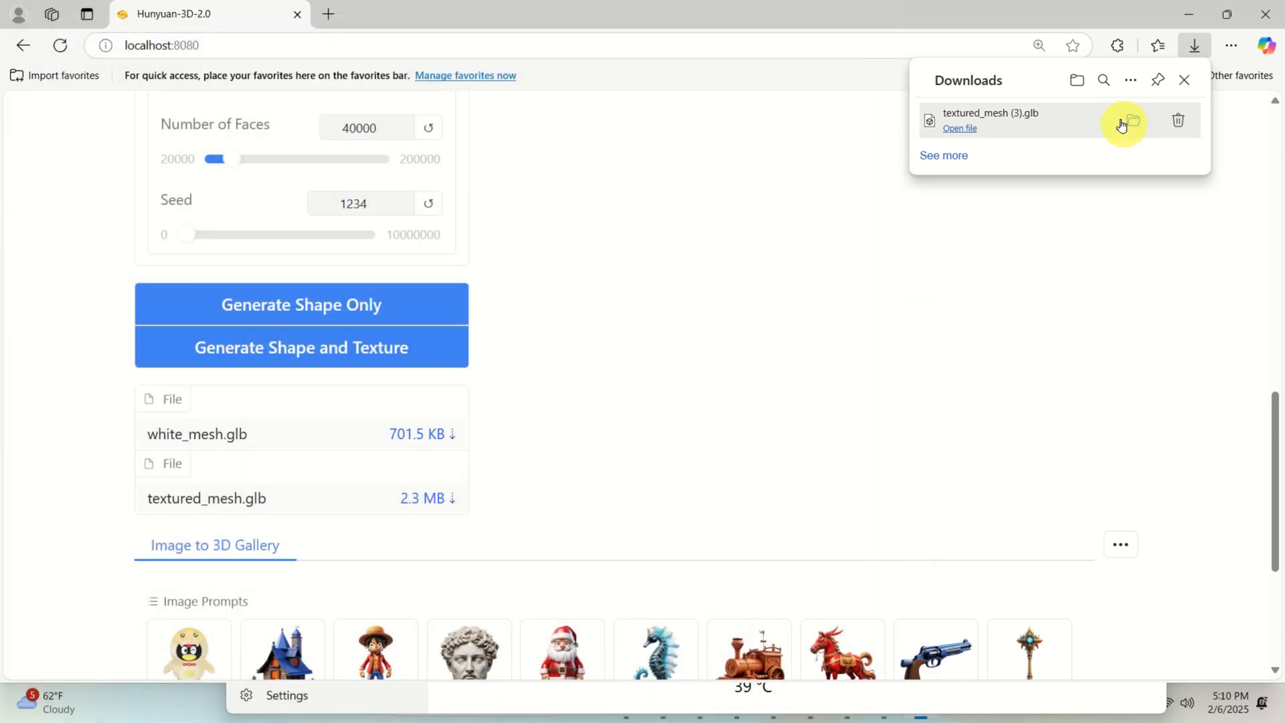
pyautogui.click(1132, 120)
pyautogui.write('b;em')
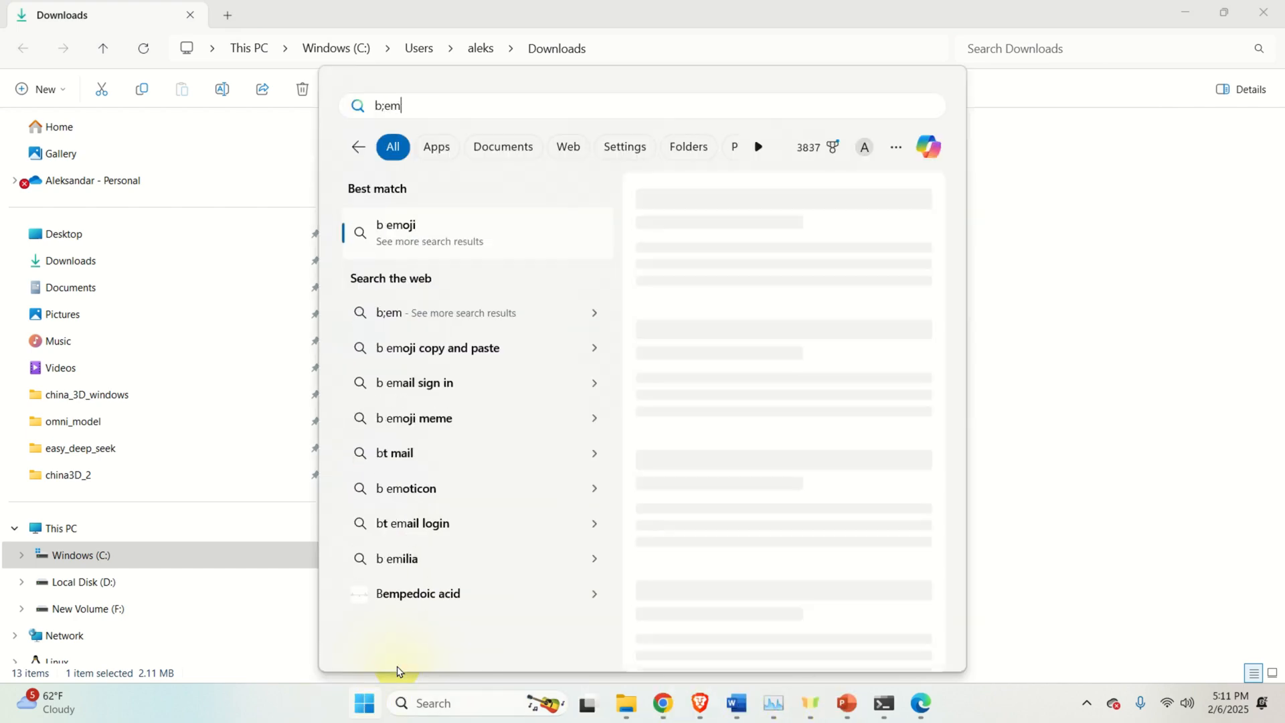
# Launch Blender 4.3 from Windows search to get a fresh default scene
pyautogui.write('blender 4.3')
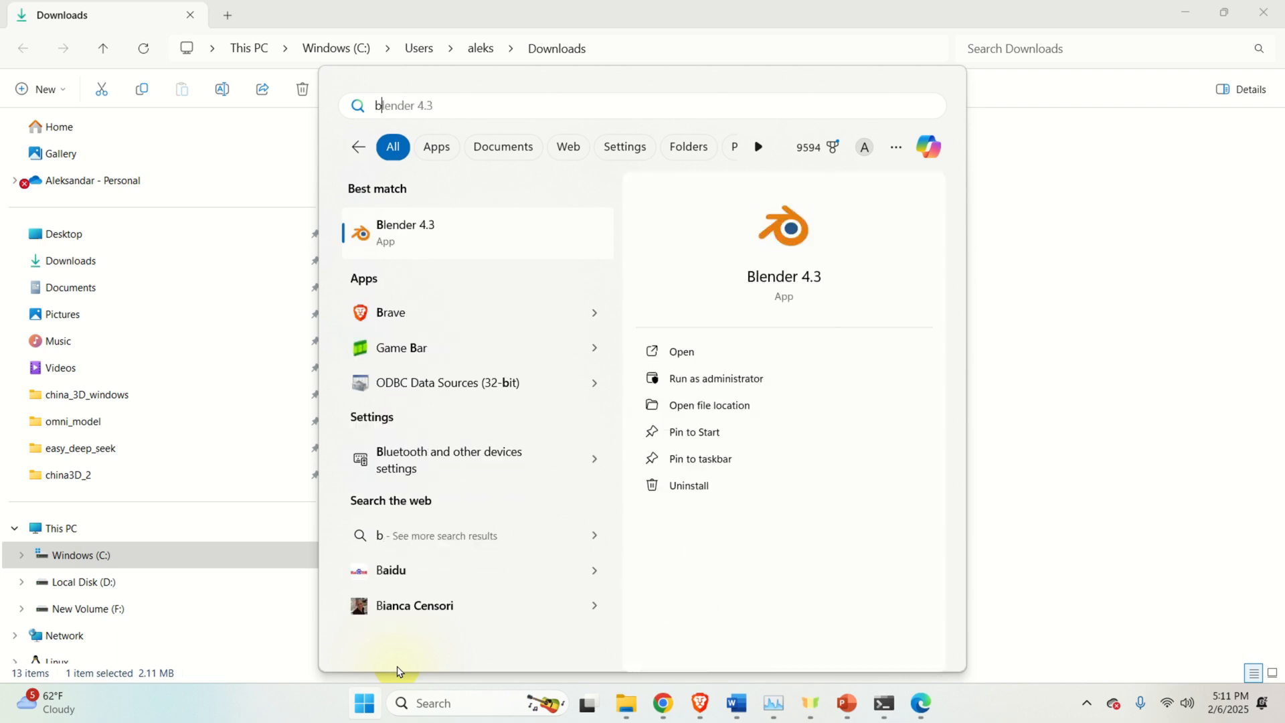
pyautogui.click(477, 232)
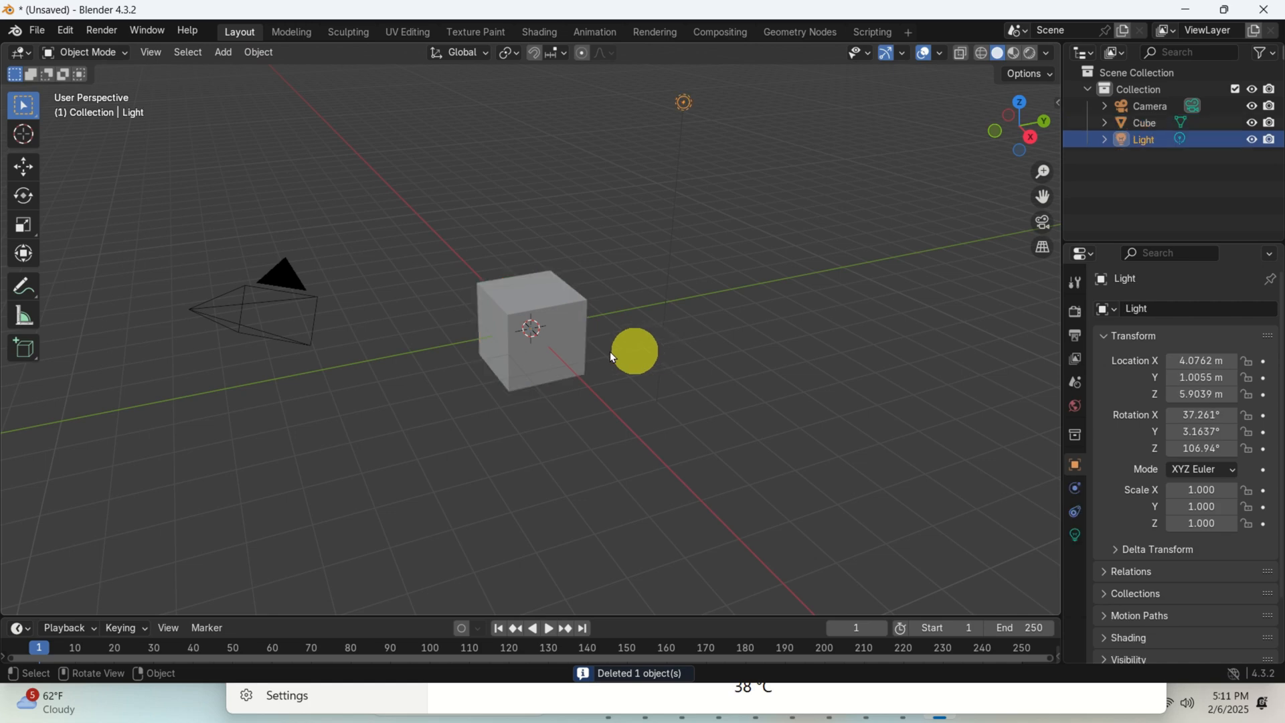
# Remove the default cube and import textured_mesh (3).glb from Downloads as glTF 2.0
pyautogui.click(535, 328)
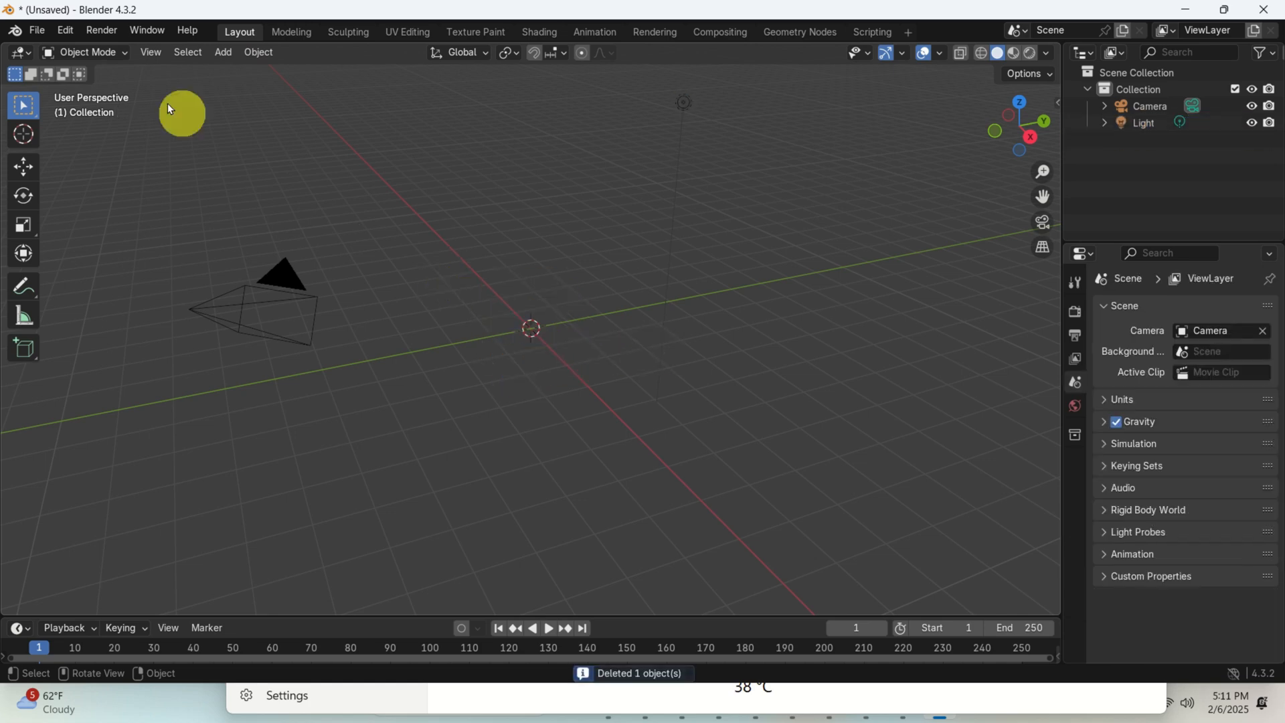
pyautogui.click(38, 31)
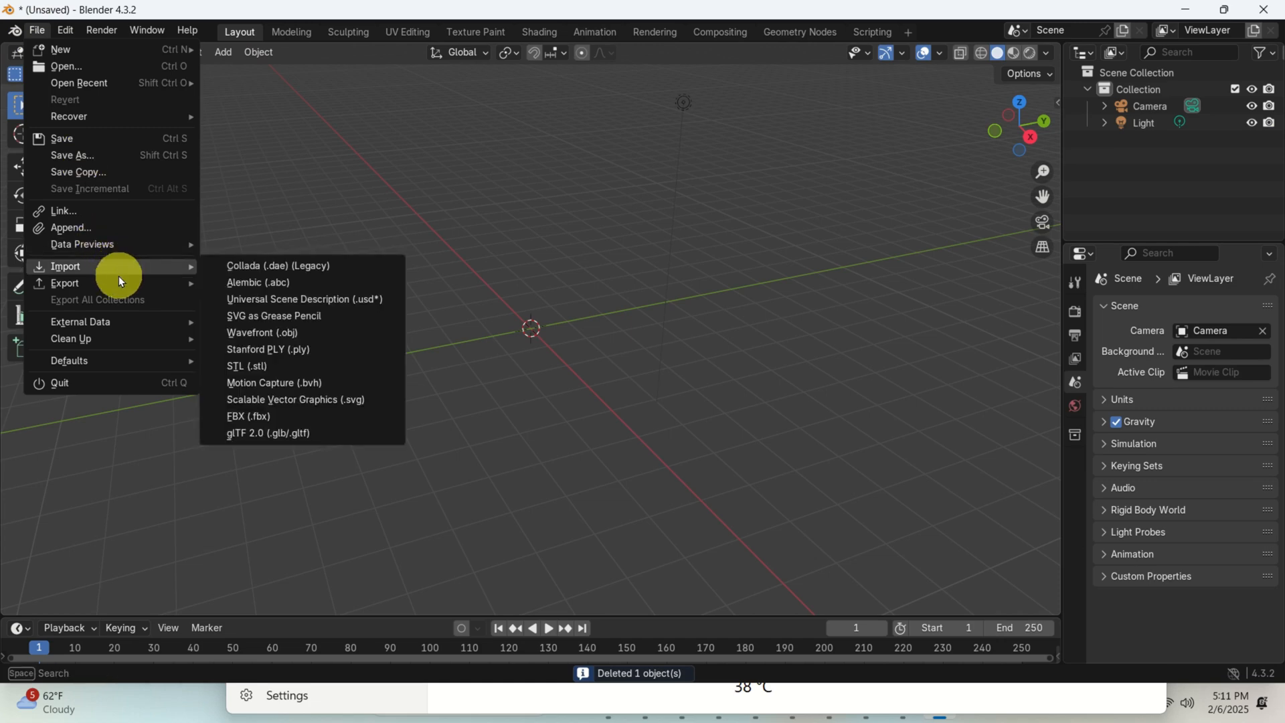
pyautogui.moveTo(284, 435)
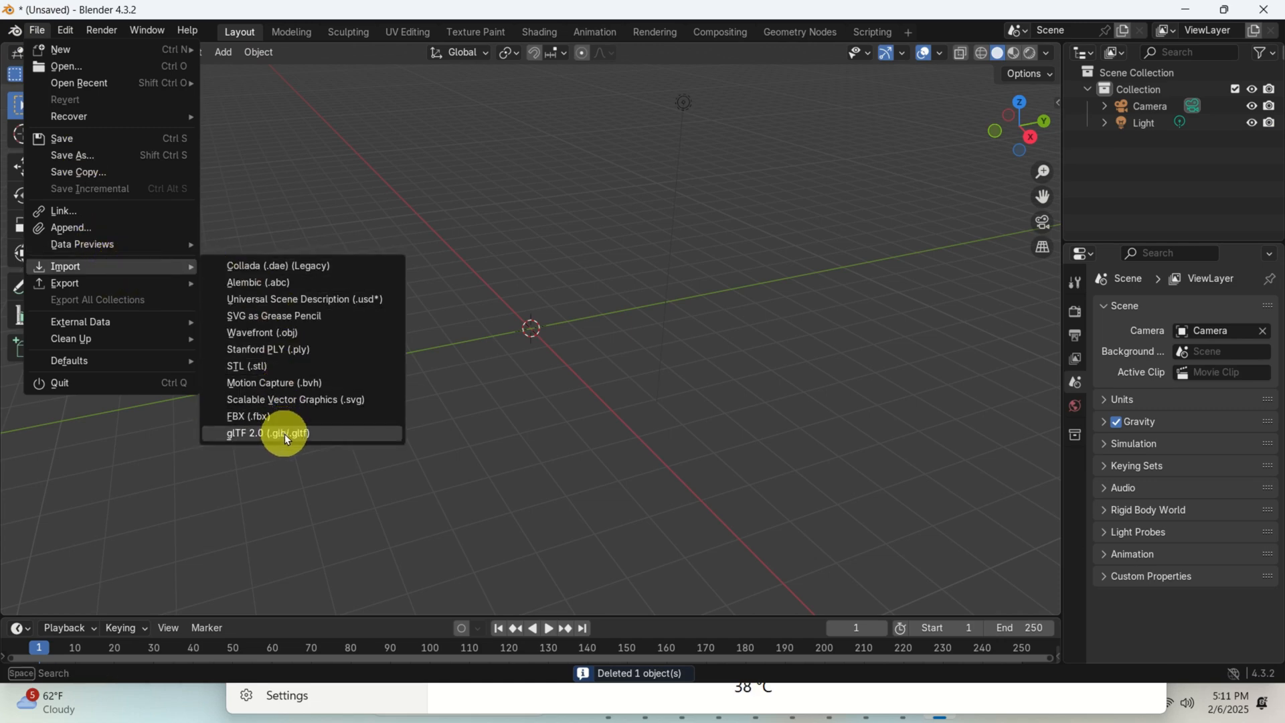
pyautogui.click(263, 433)
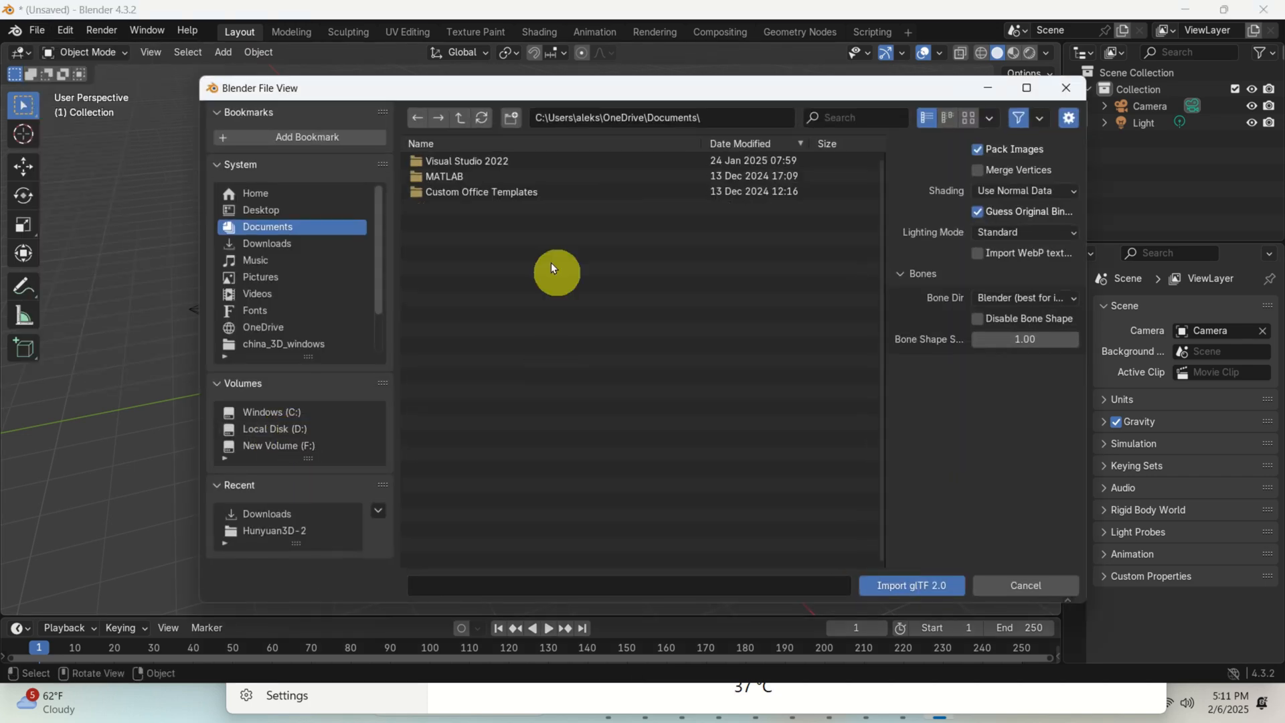
pyautogui.click(266, 244)
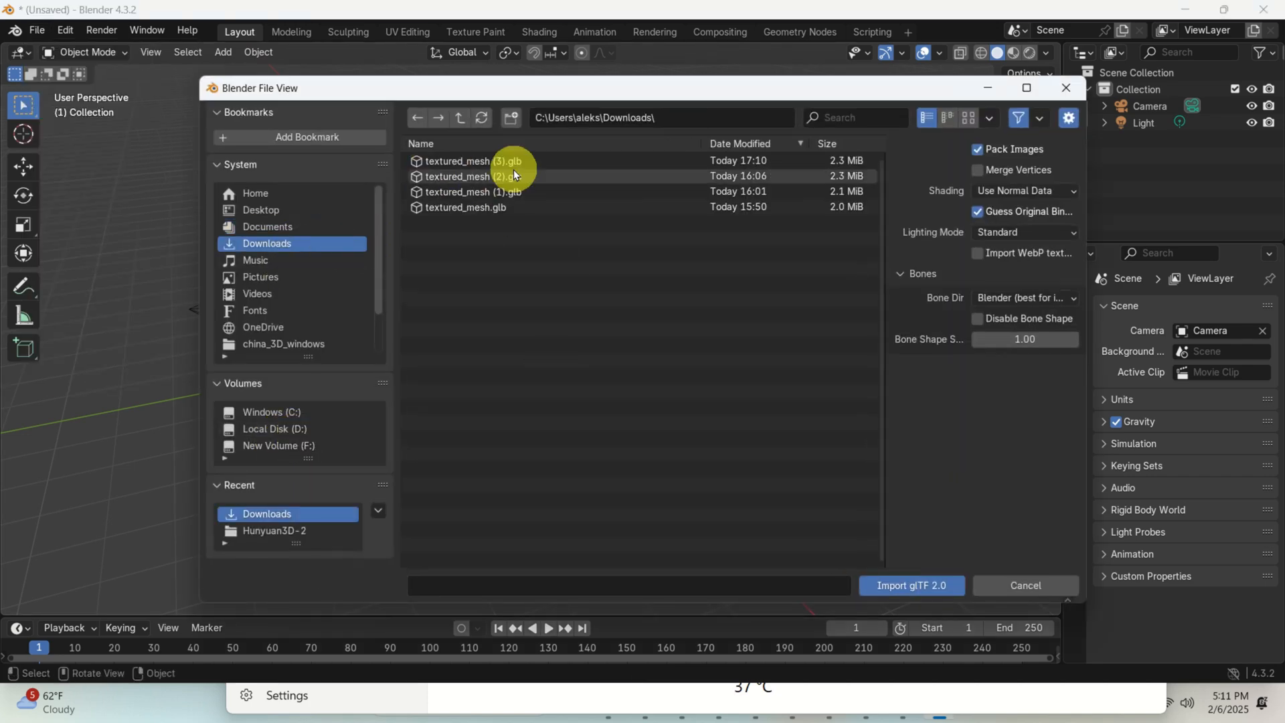
pyautogui.click(910, 587)
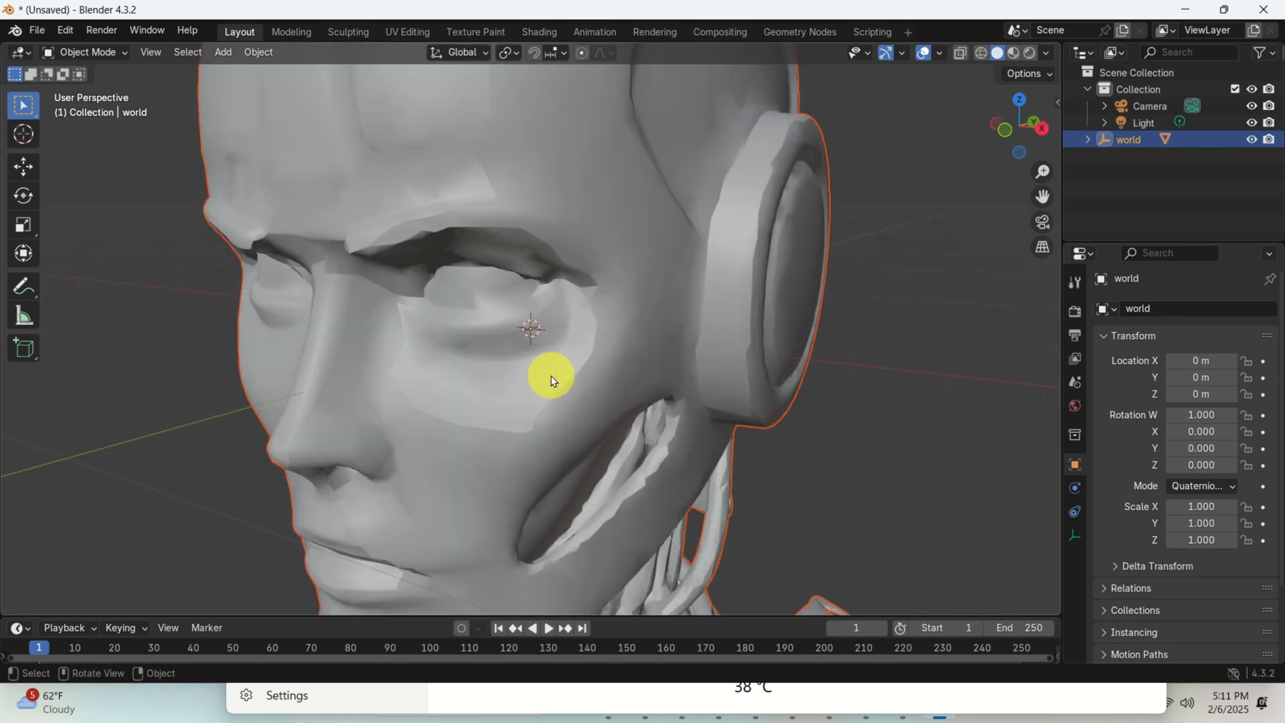
# Switch to Material Preview shading and orbit around the textured robot head to inspect it
pyautogui.moveTo(551, 381); pyautogui.dragTo(795, 426)
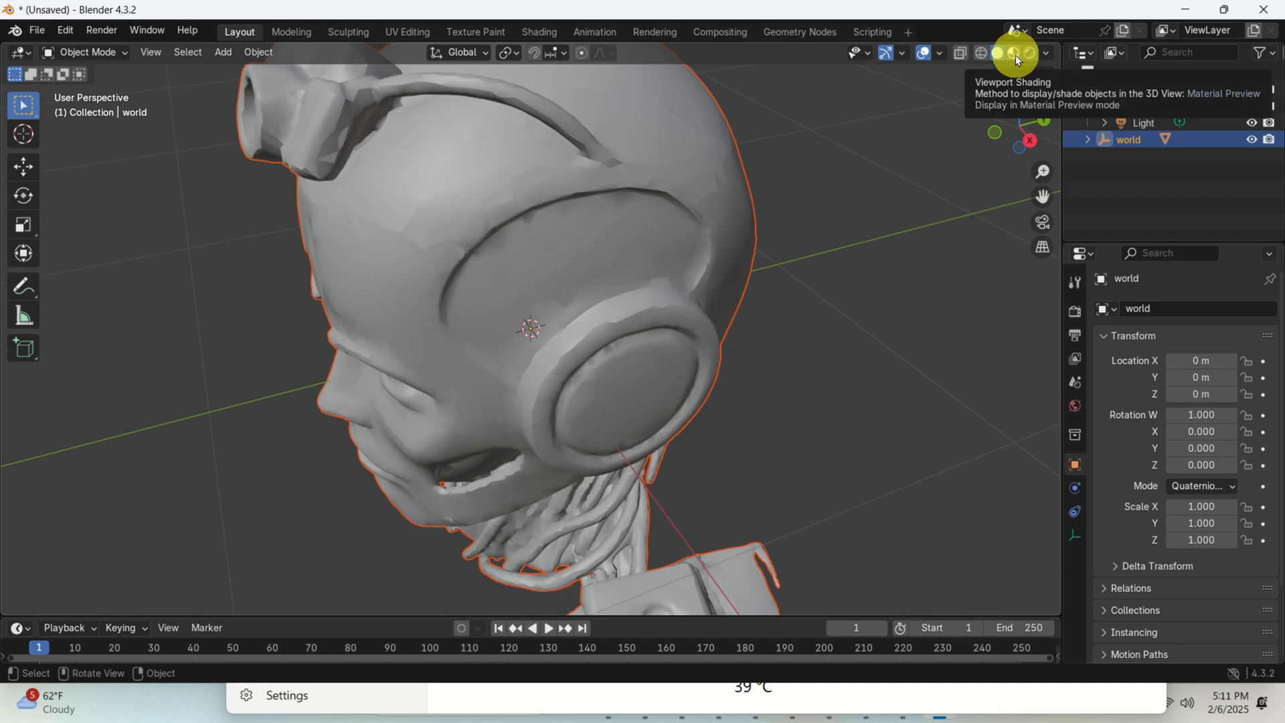
pyautogui.click(1016, 52)
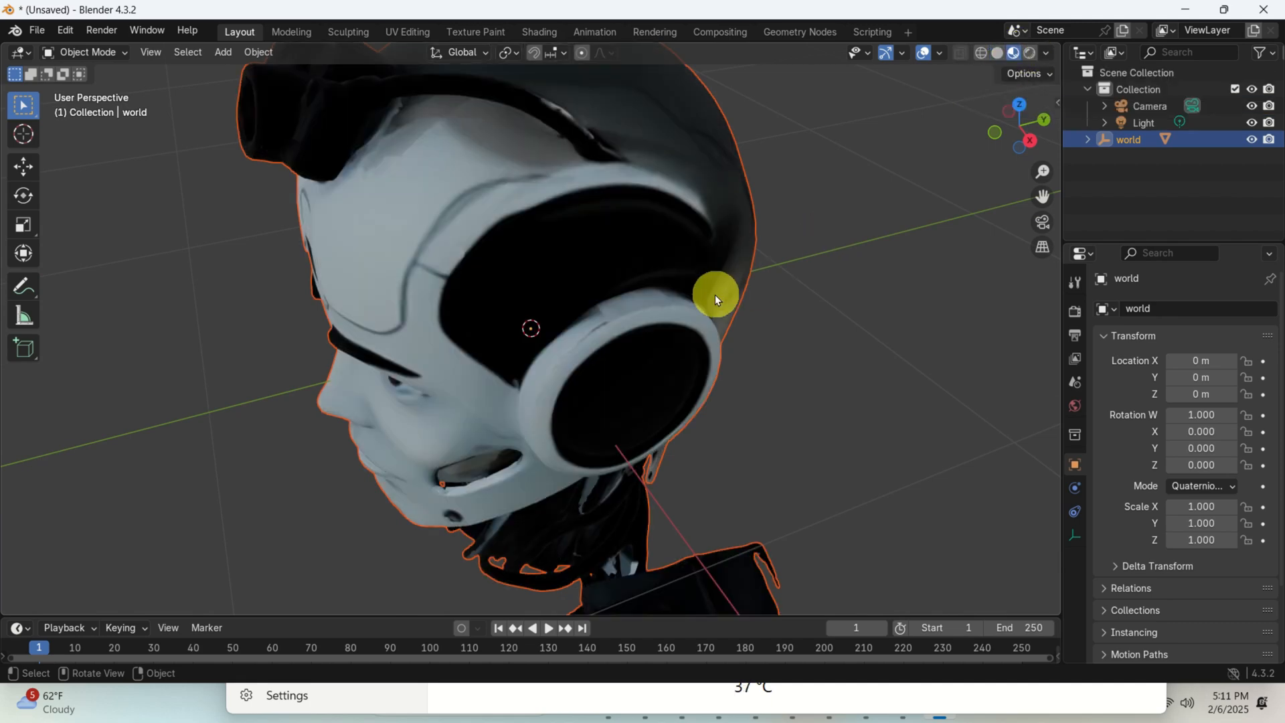
pyautogui.moveTo(715, 299); pyautogui.dragTo(868, 393)
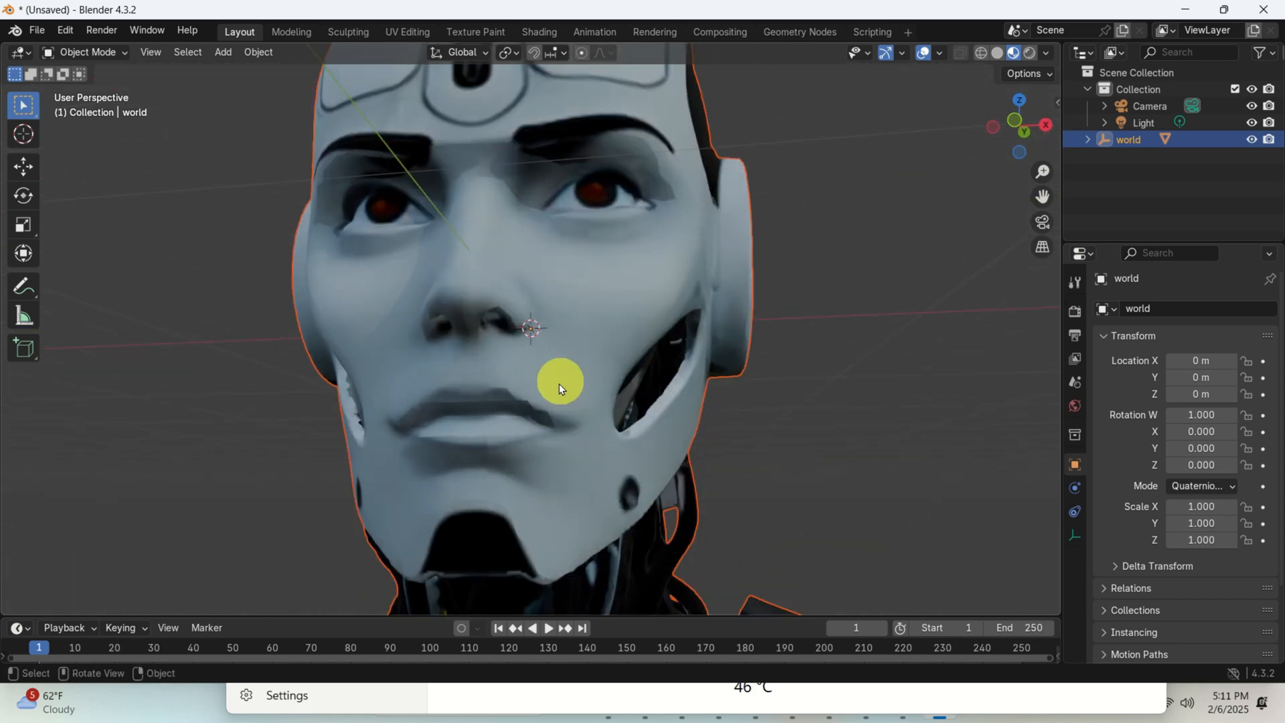
pyautogui.moveTo(561, 388); pyautogui.dragTo(596, 478)
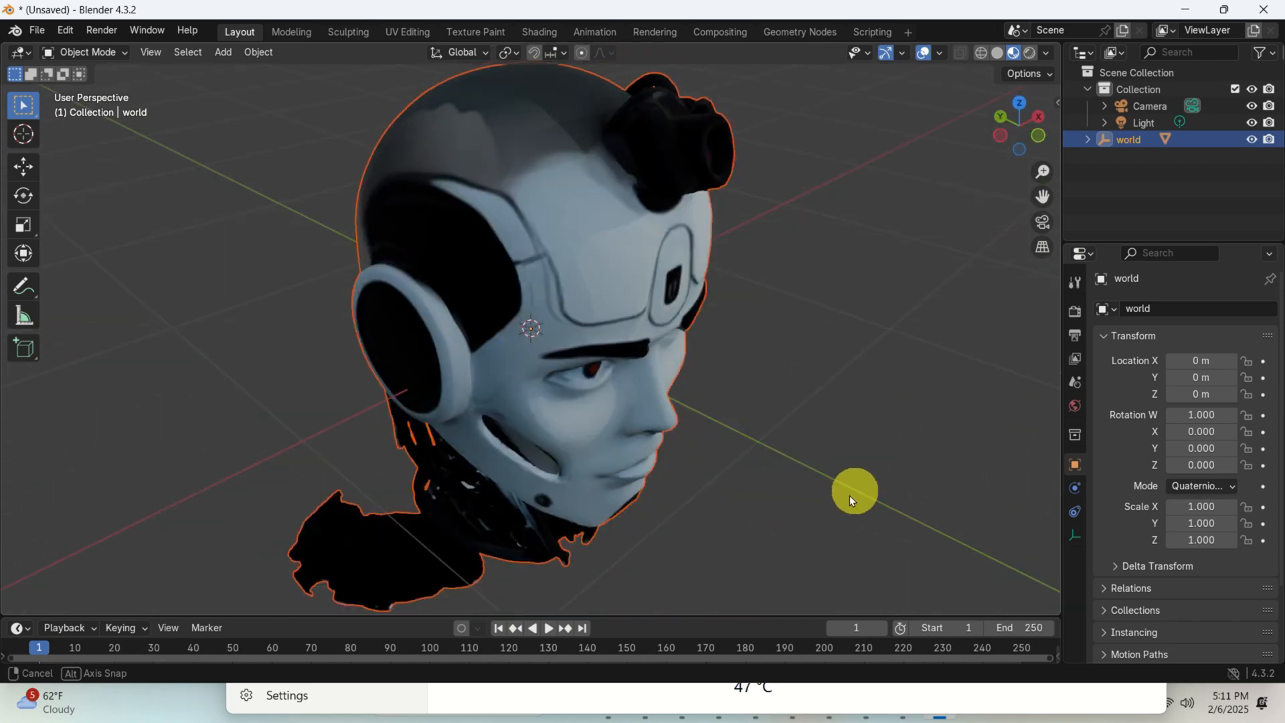
pyautogui.moveTo(853, 498); pyautogui.dragTo(684, 430)
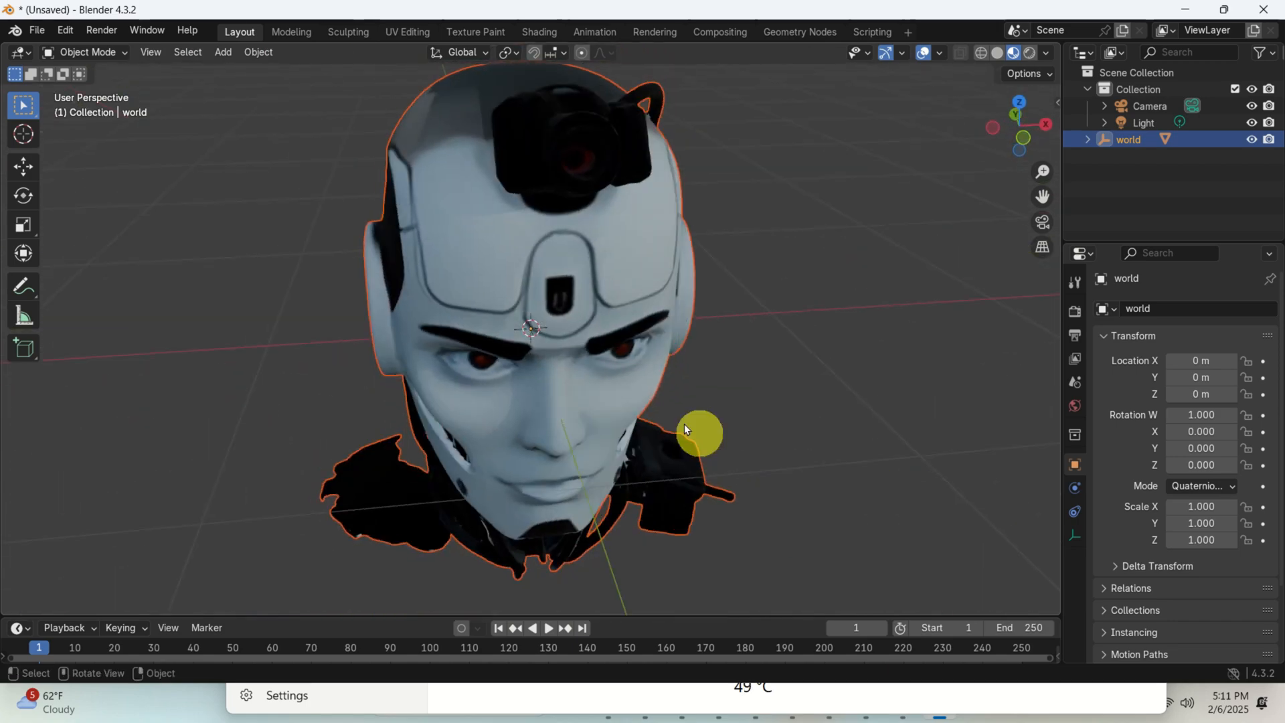